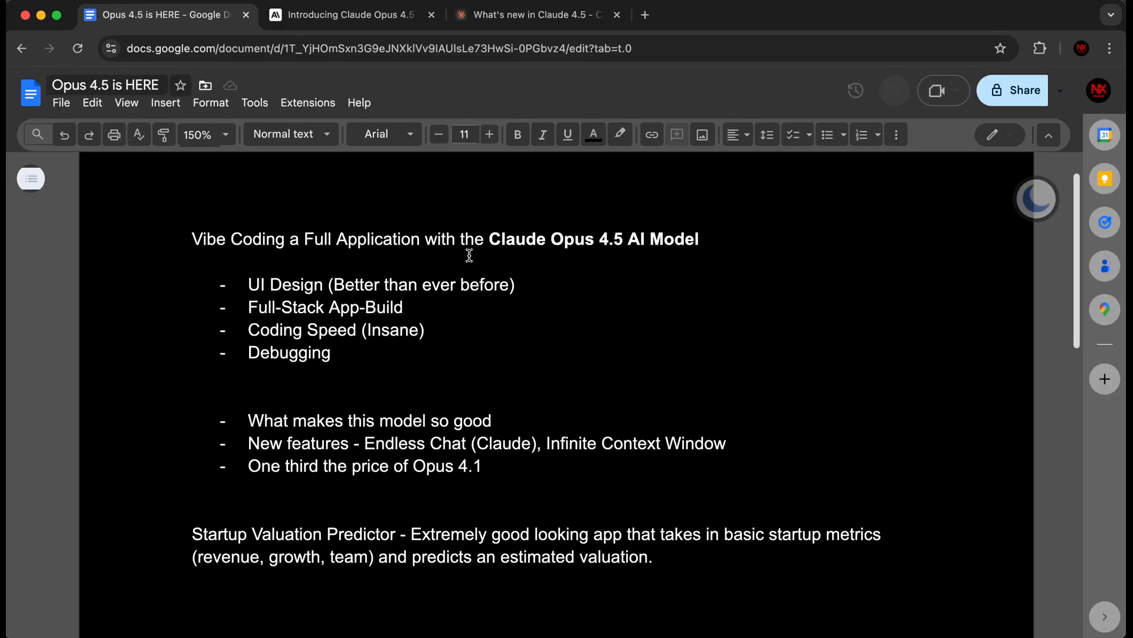
mouse_move(613, 245)
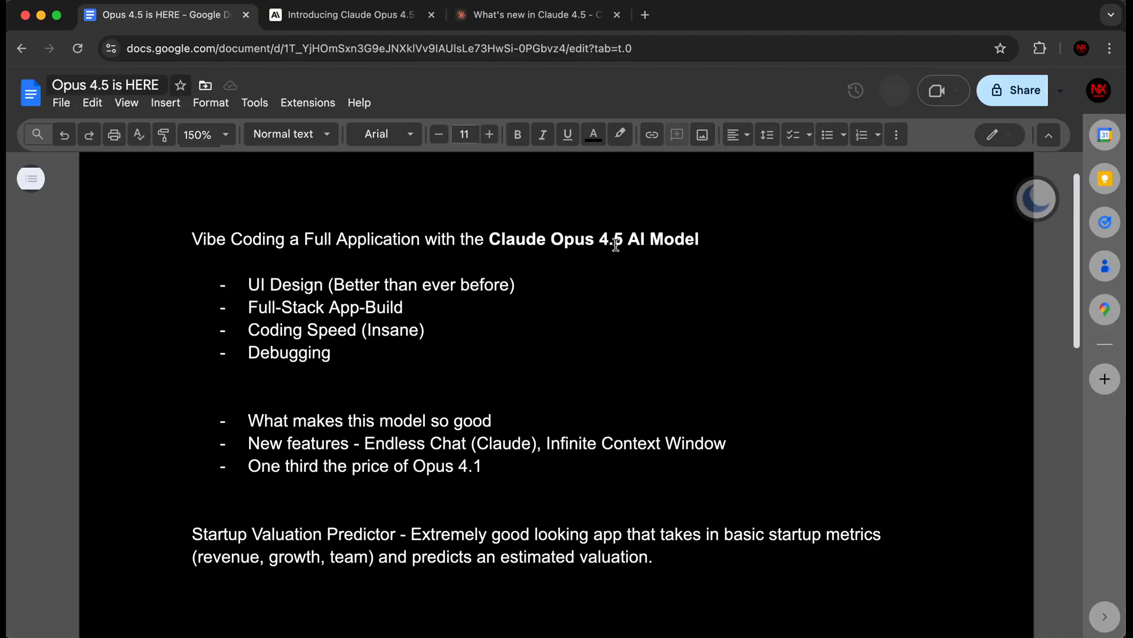
Step: Glance at the Opus 4.5 announcement and notes, then show the chat's model list with Opus 4.5 checked
click(343, 15)
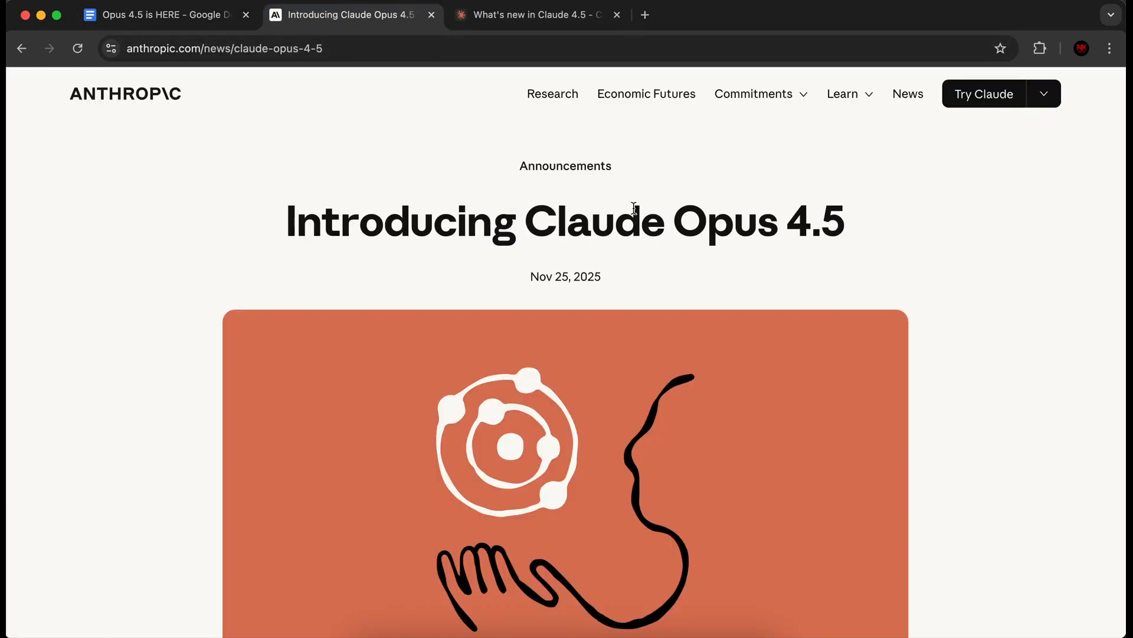
mouse_move(759, 220)
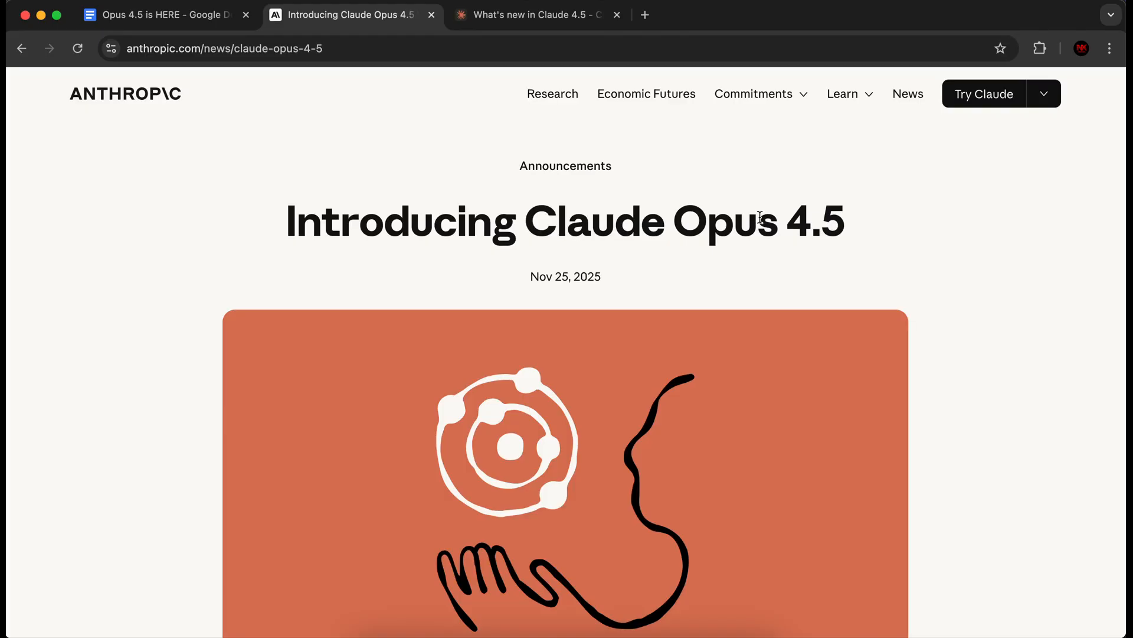
click(165, 14)
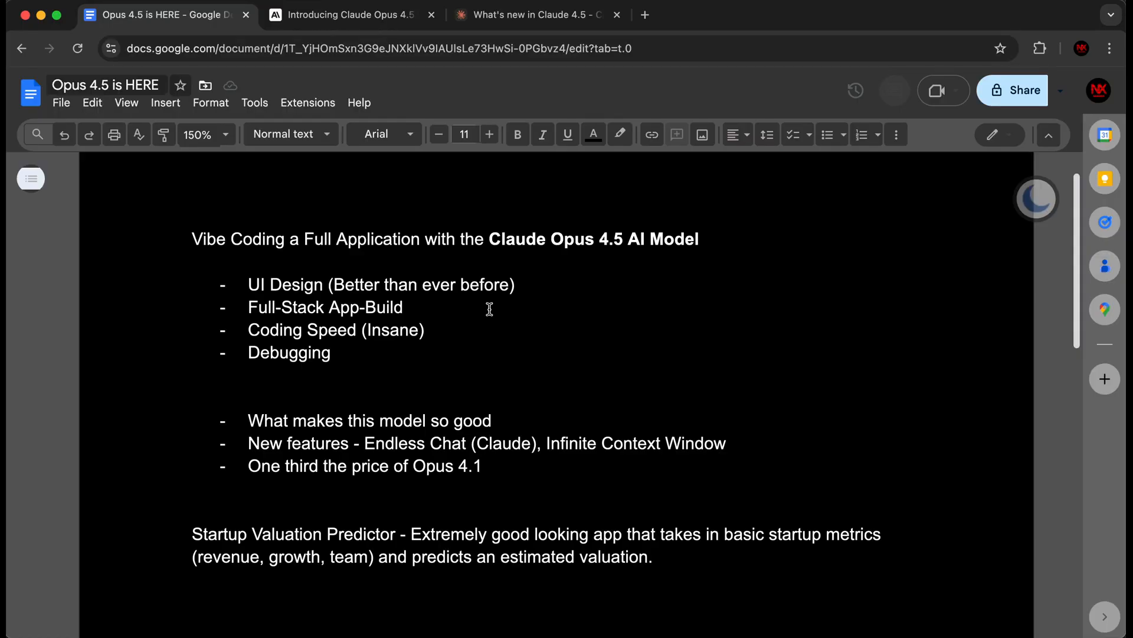
mouse_move(329, 304)
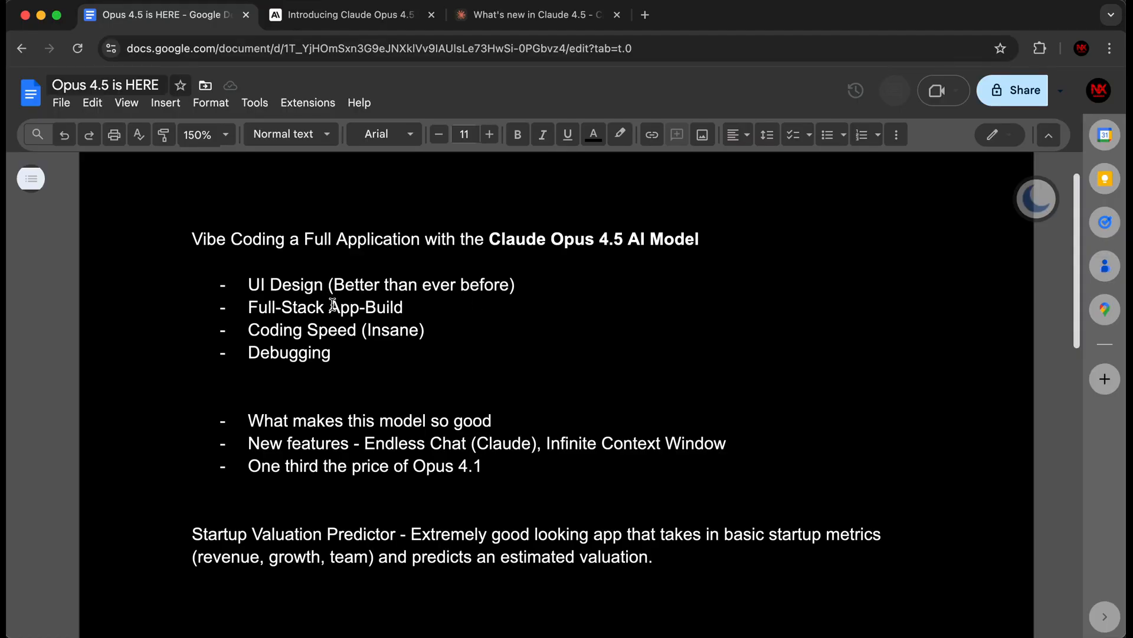
mouse_move(354, 323)
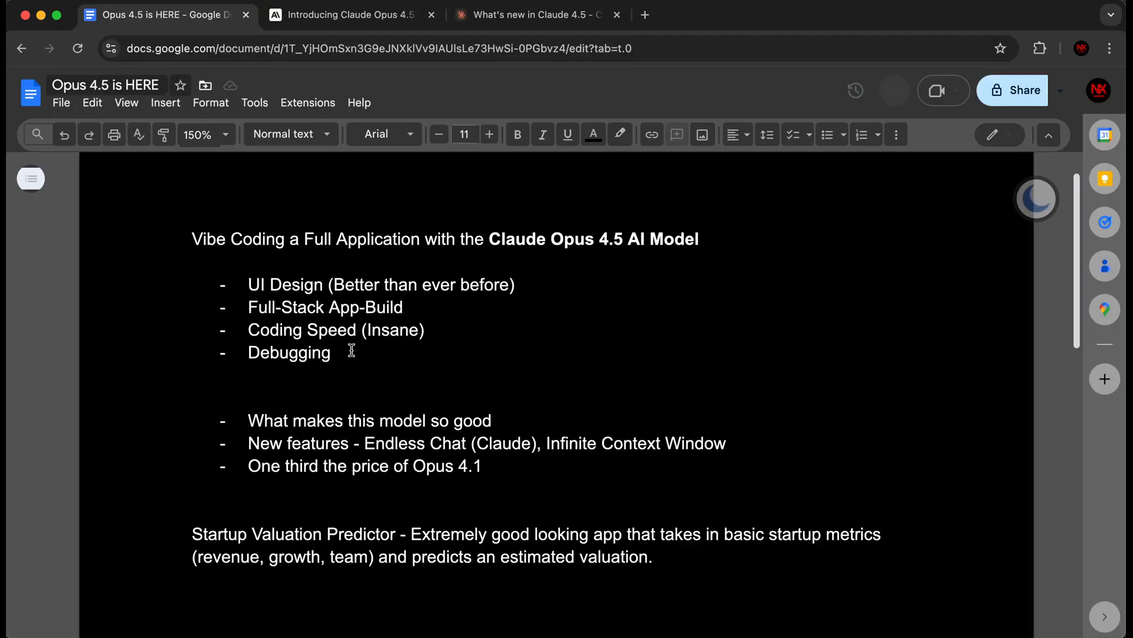
mouse_move(354, 379)
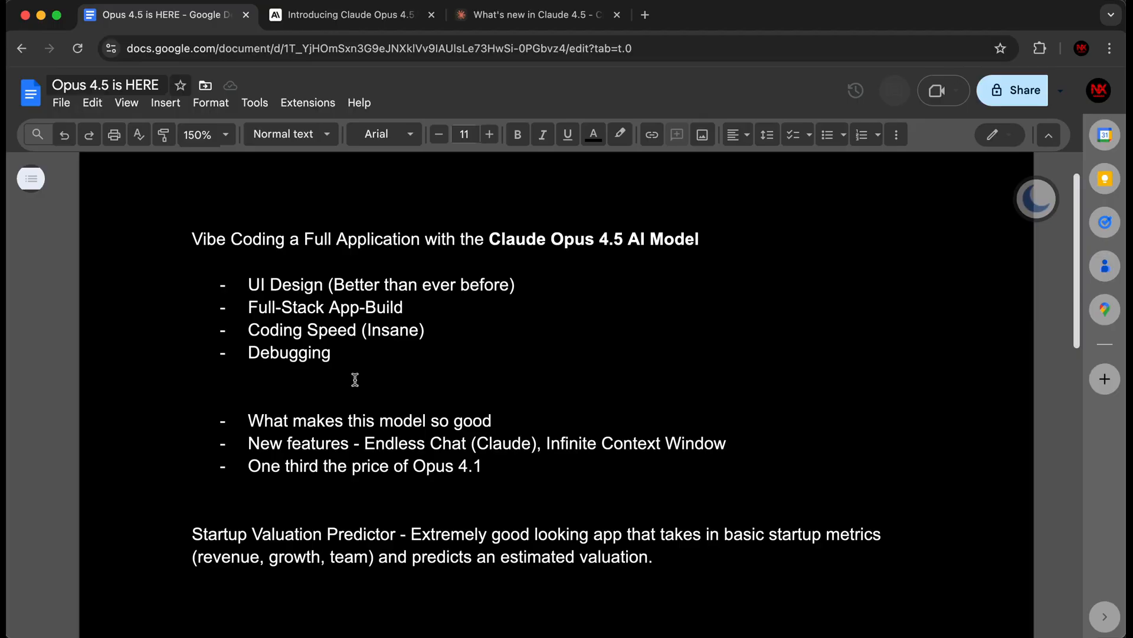
mouse_move(381, 416)
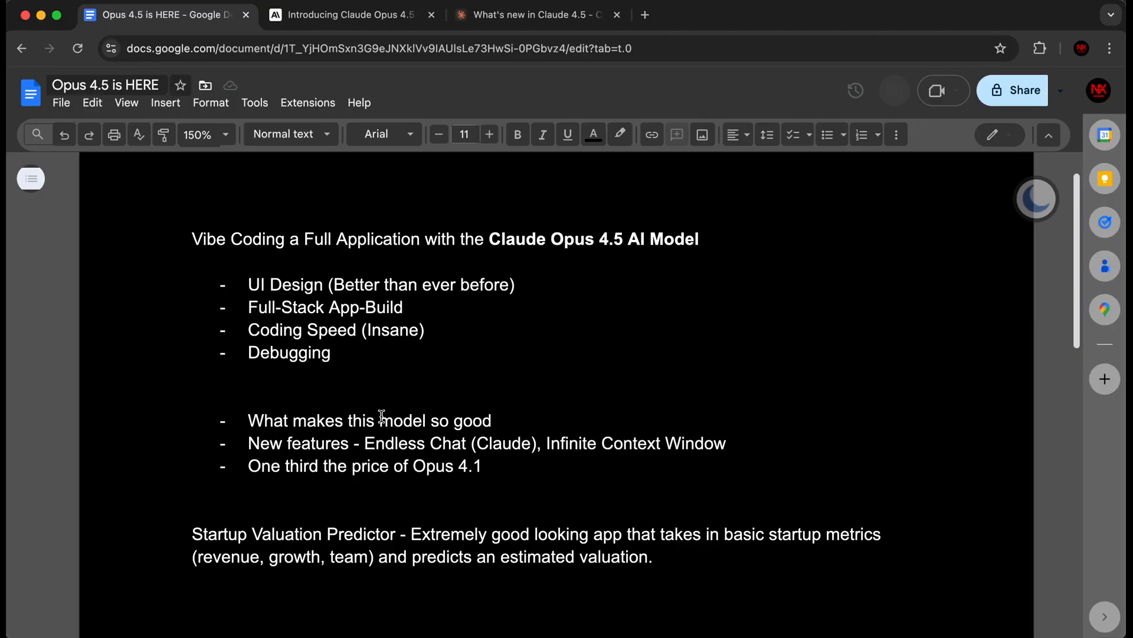
mouse_move(334, 443)
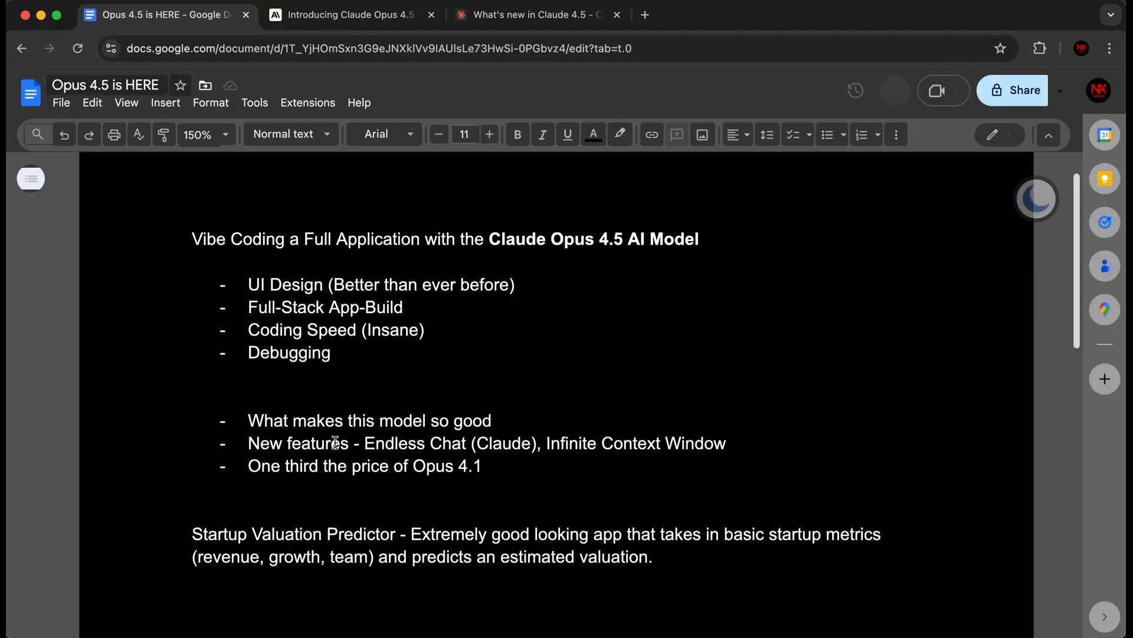
mouse_move(696, 580)
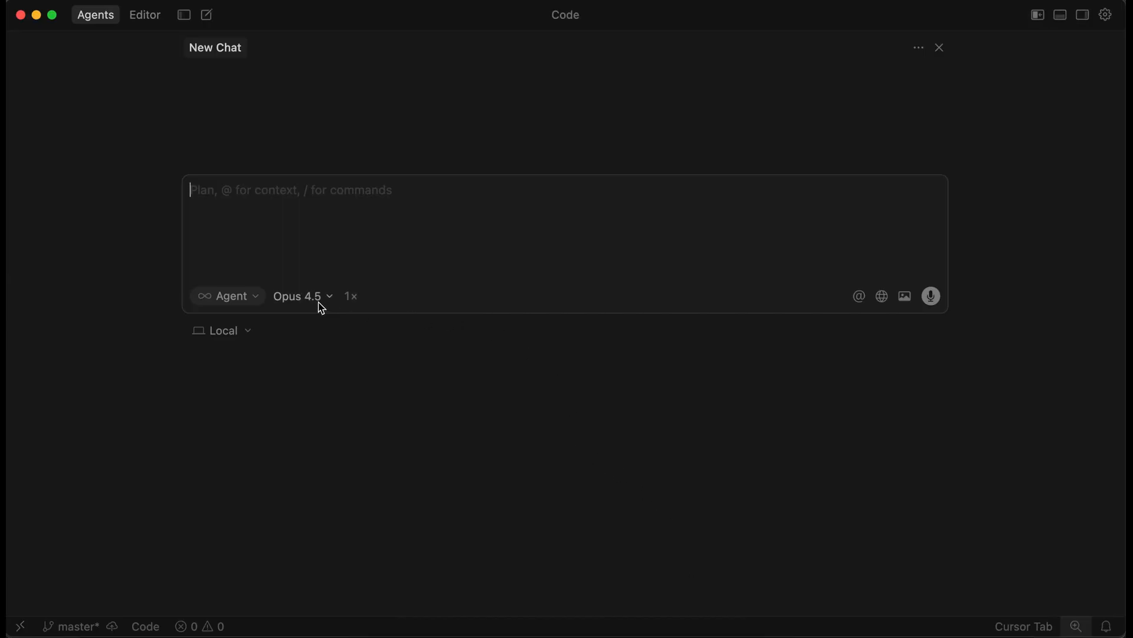
click(301, 295)
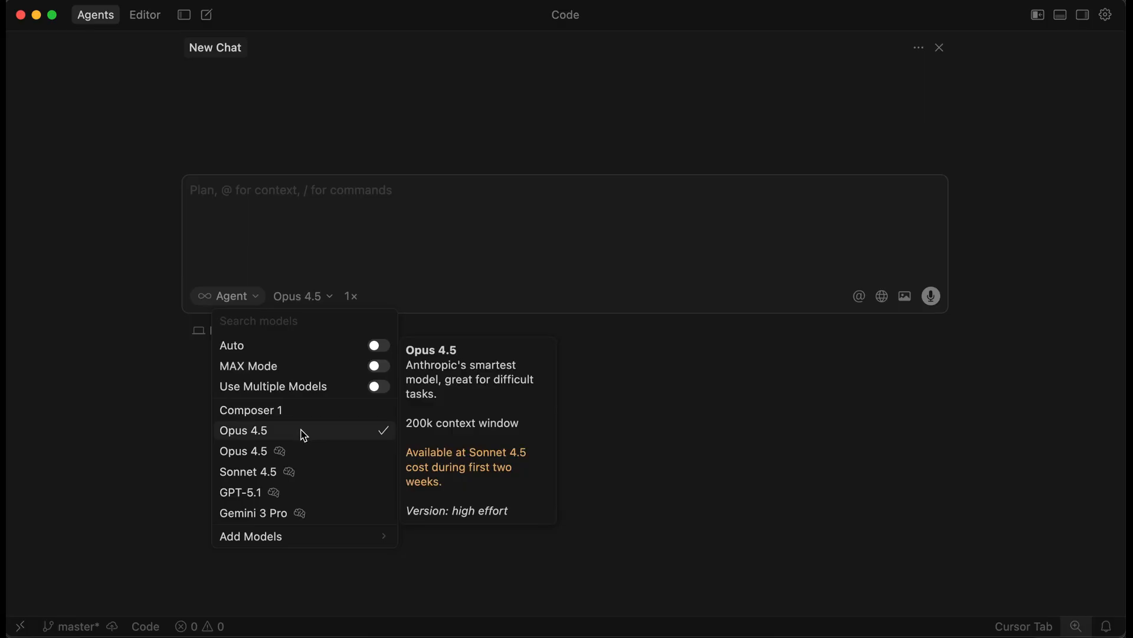
mouse_move(295, 449)
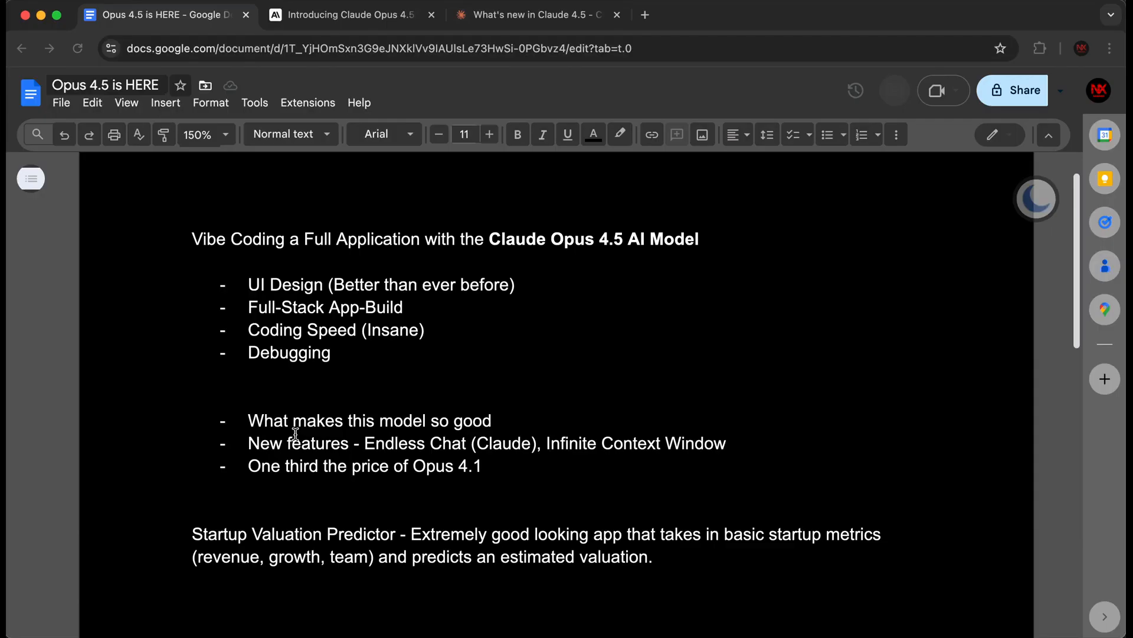
mouse_move(333, 542)
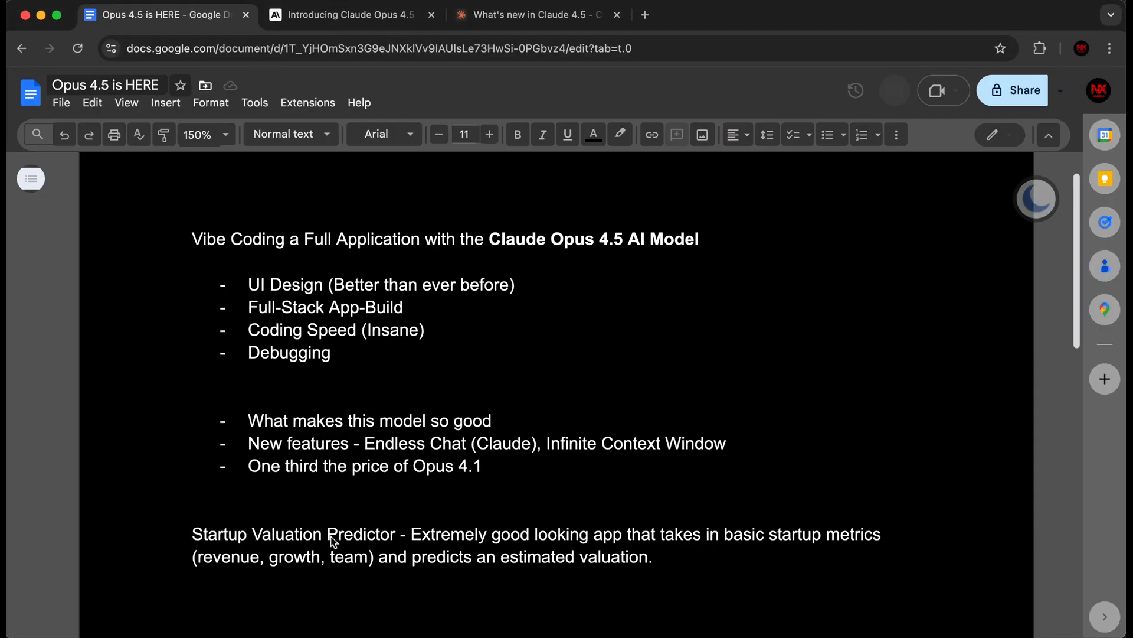
mouse_move(483, 538)
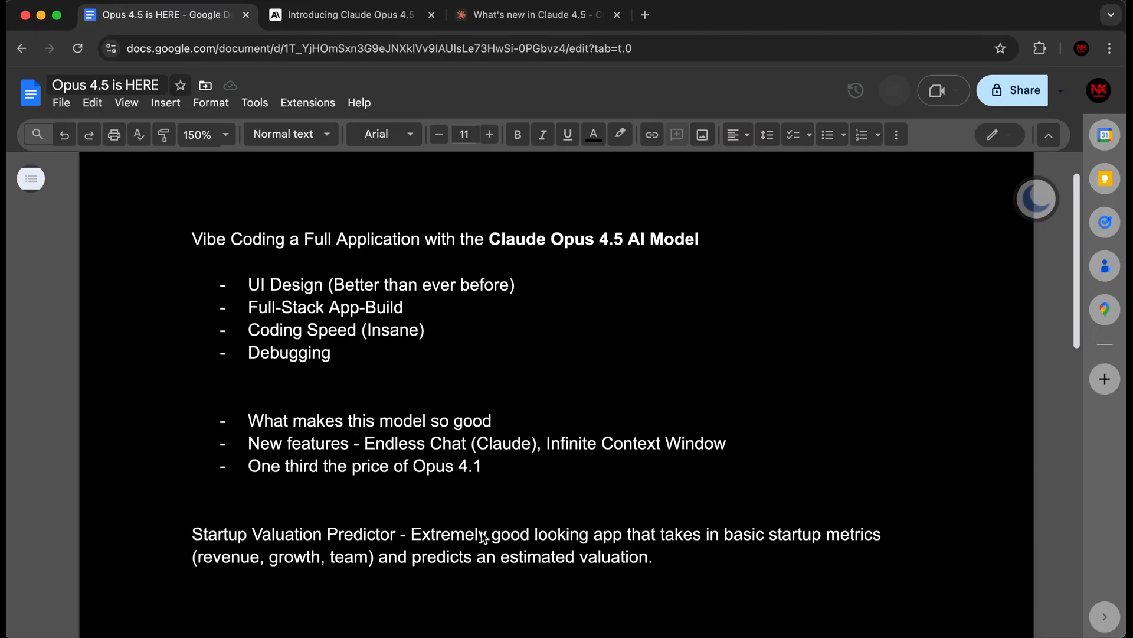
mouse_move(738, 547)
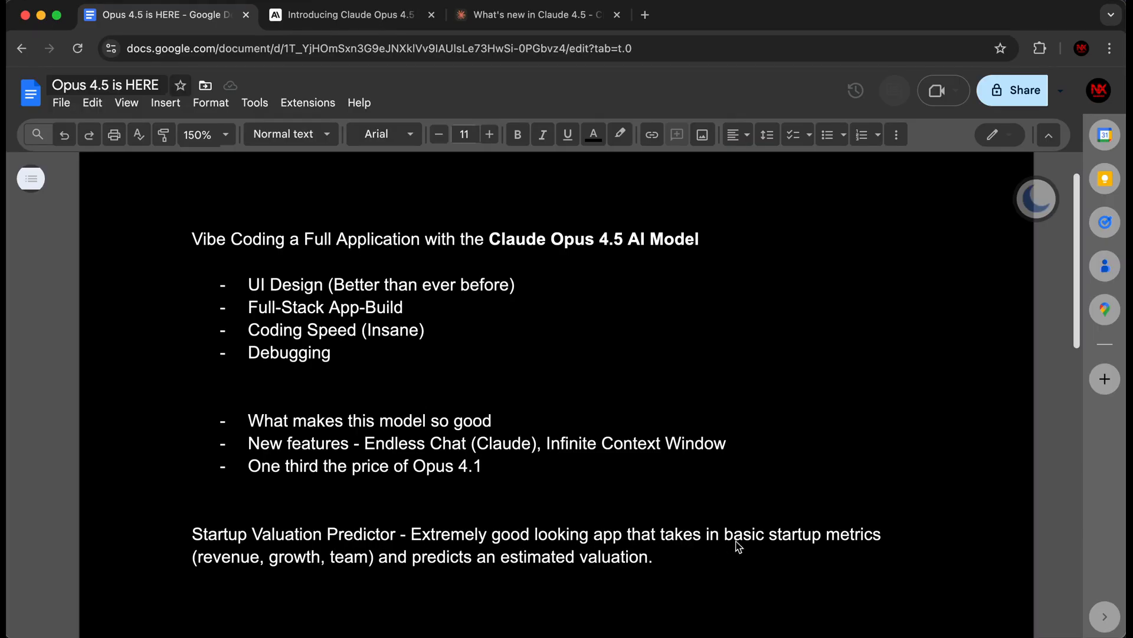
mouse_move(387, 543)
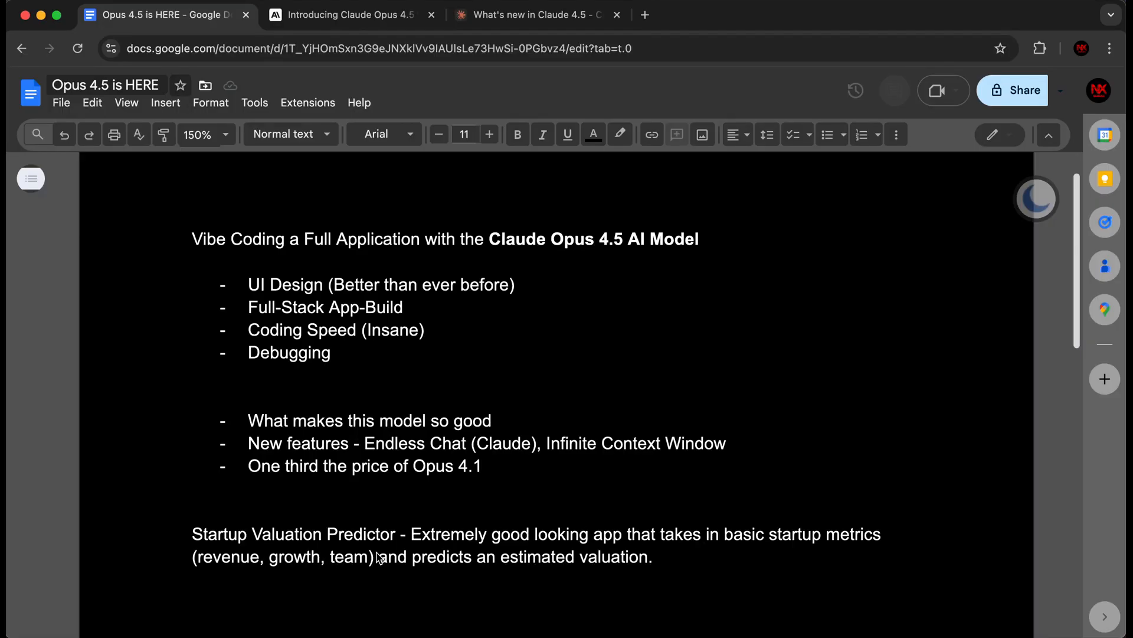
mouse_move(476, 565)
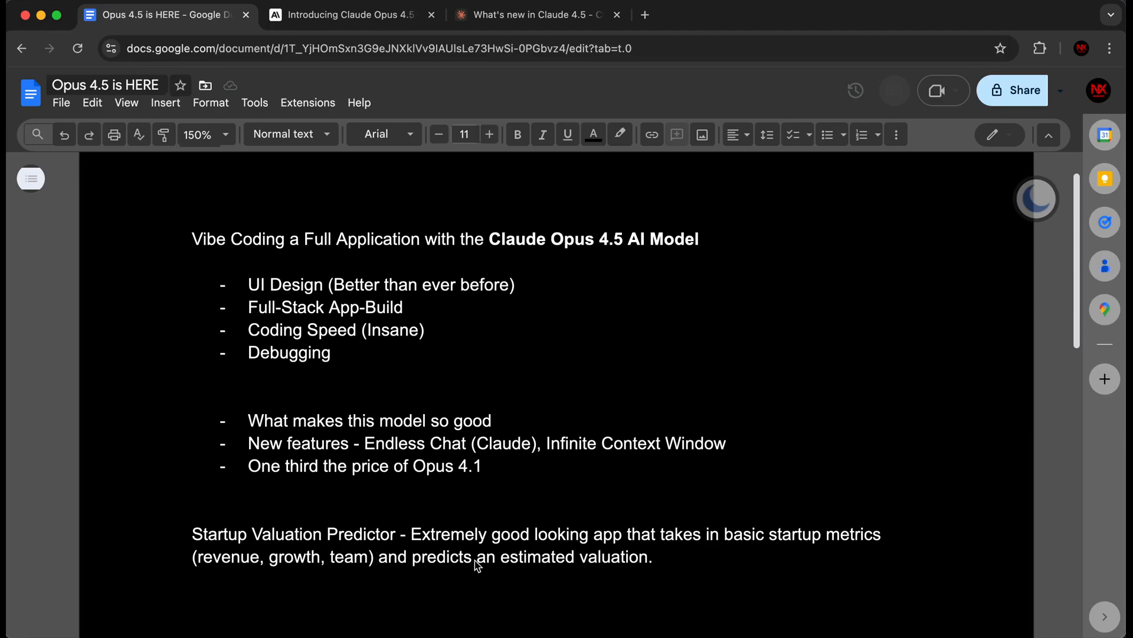
mouse_move(599, 568)
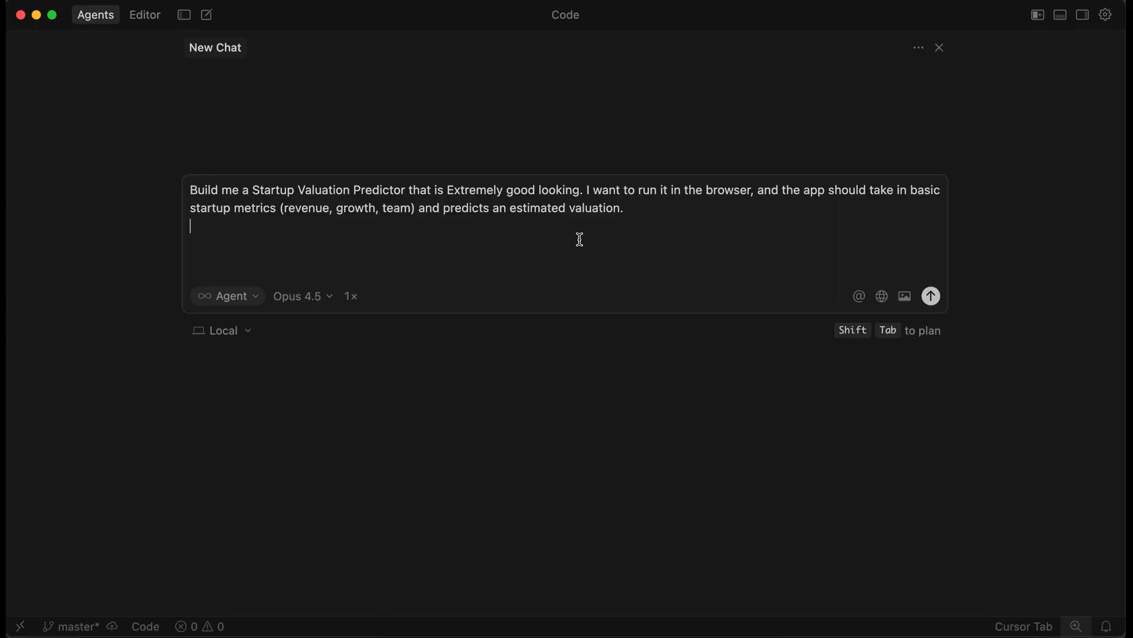
mouse_move(226, 184)
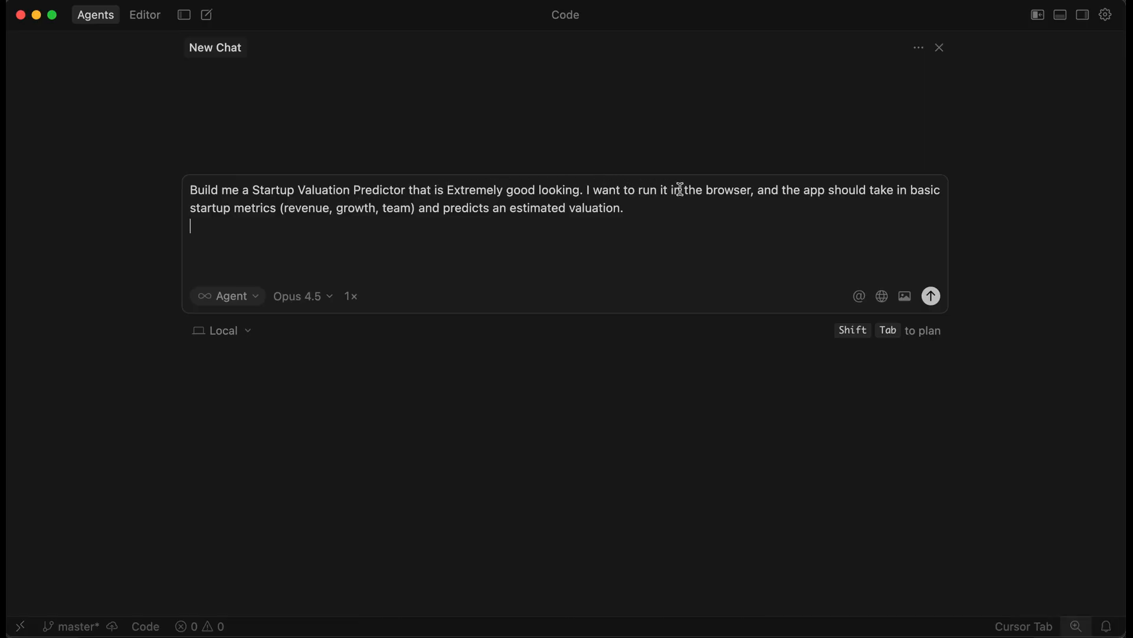
mouse_move(847, 185)
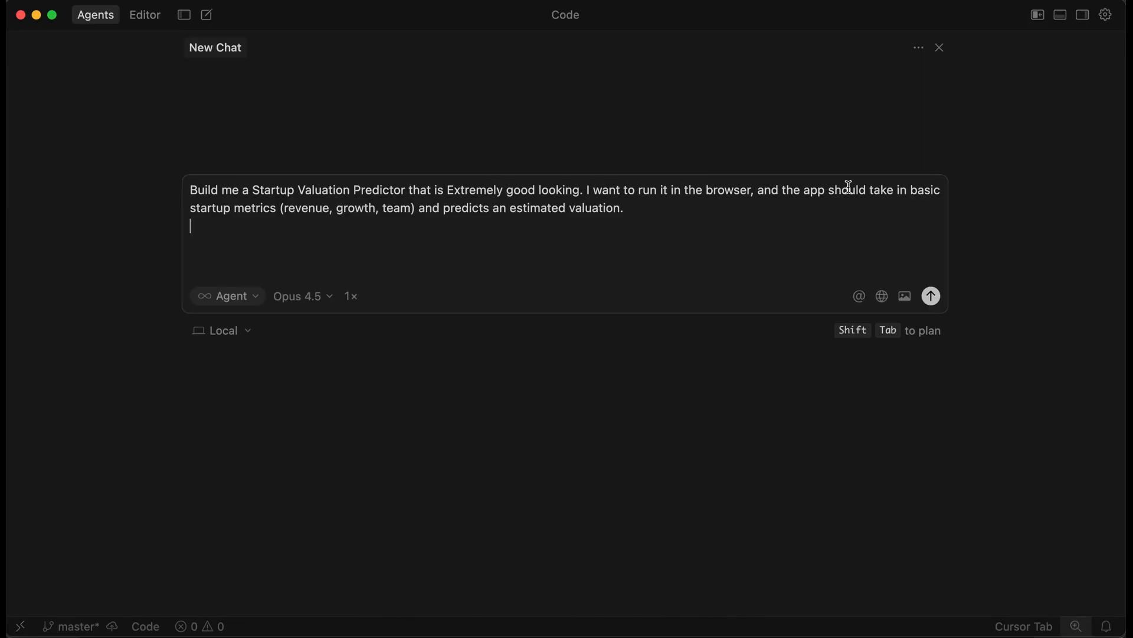
mouse_move(457, 212)
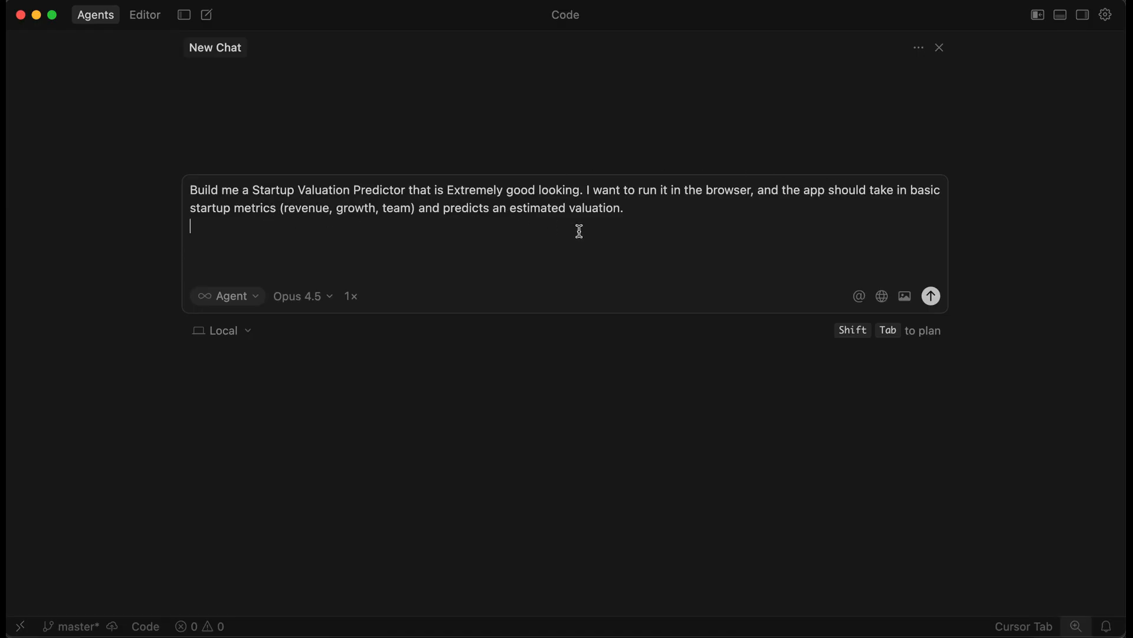
Step: Send the build request and follow the agent as it creates index.html, styles.css and script.js
click(931, 295)
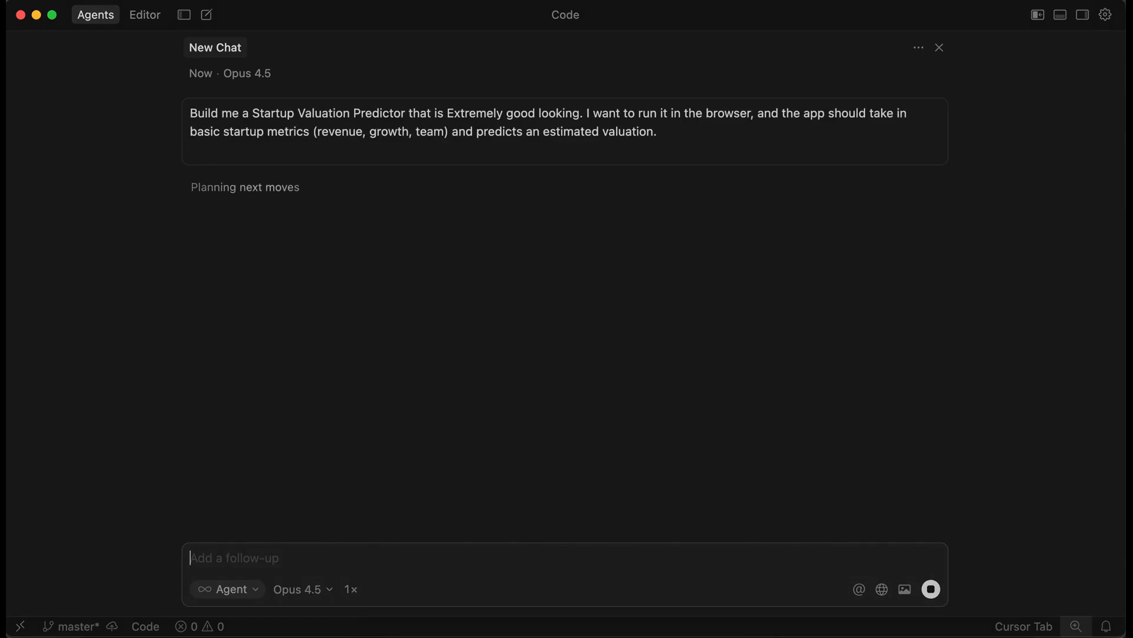
mouse_move(580, 232)
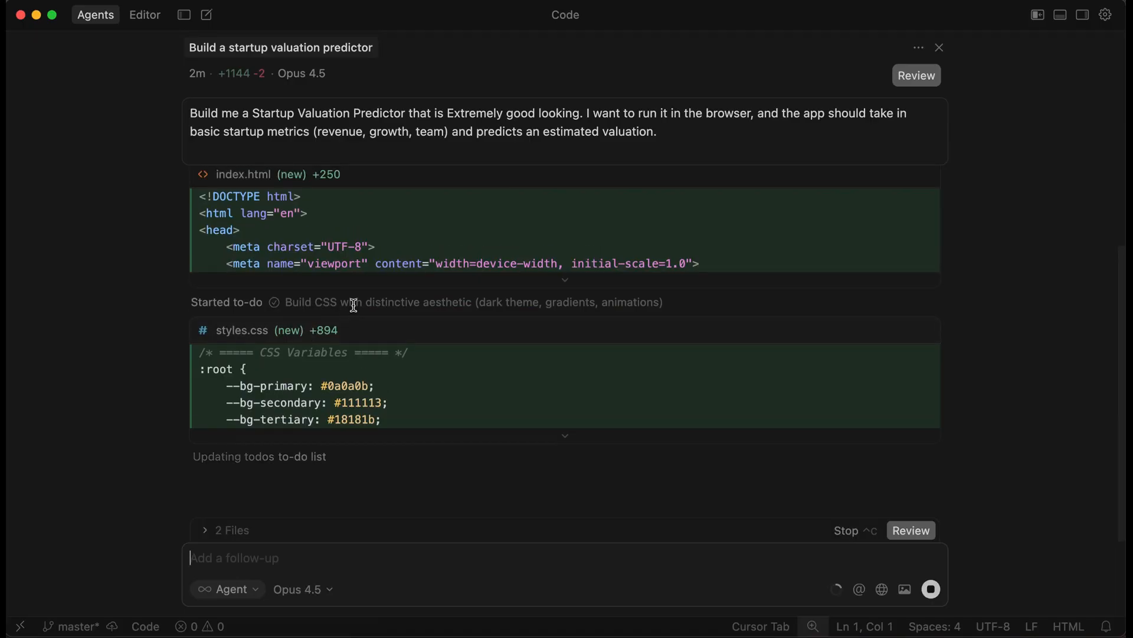
mouse_move(349, 329)
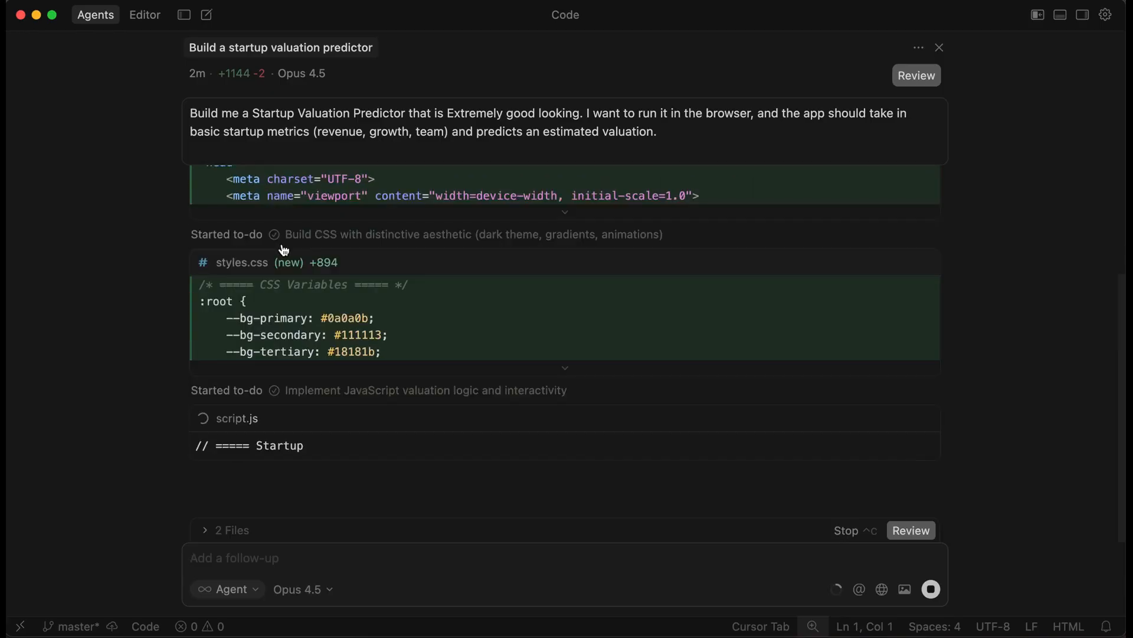
scroll(down, 3)
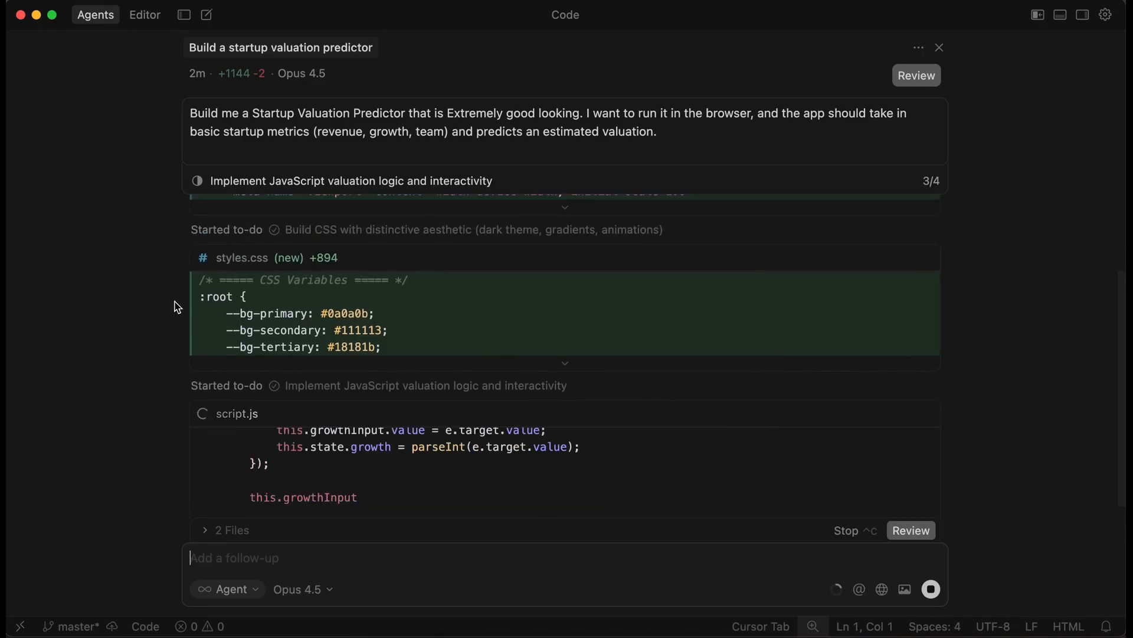
scroll(down, 3)
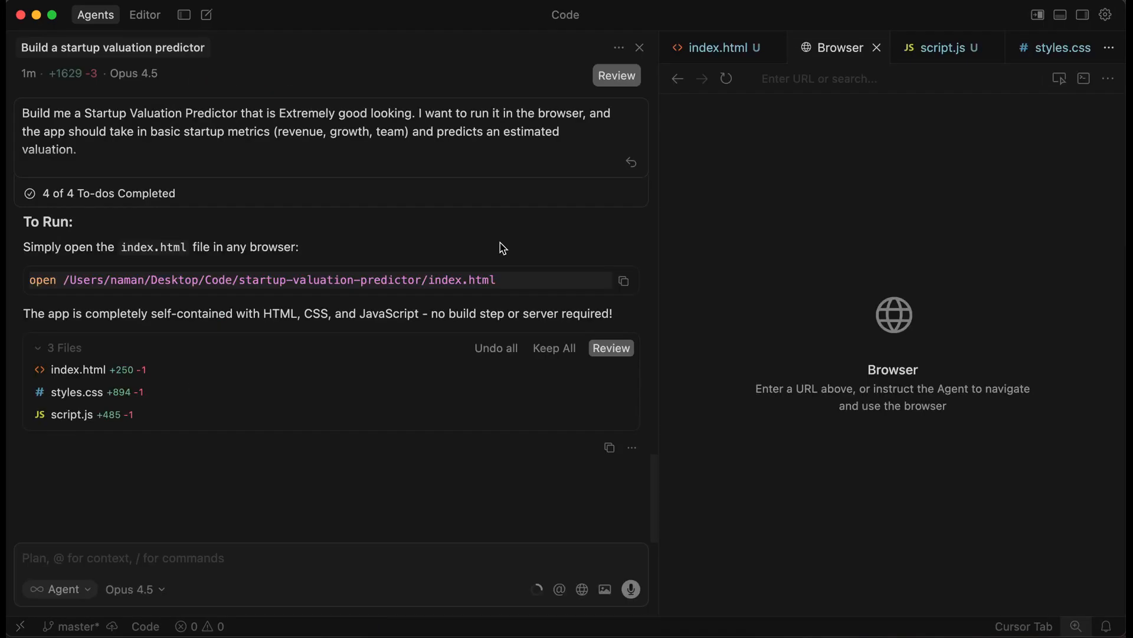
mouse_move(364, 214)
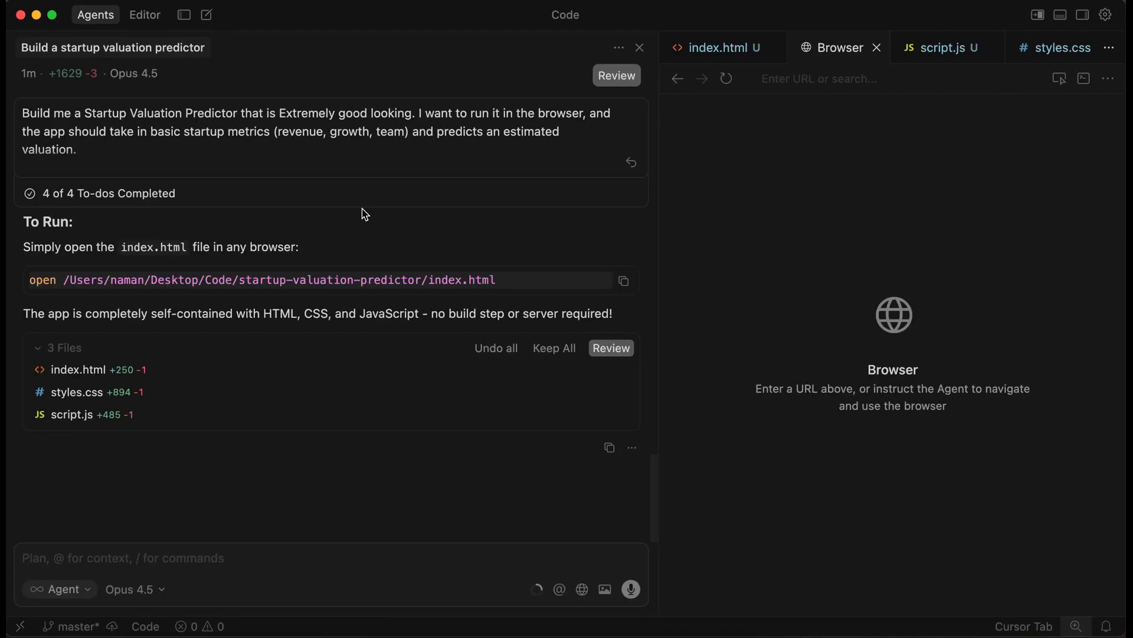
mouse_move(65, 85)
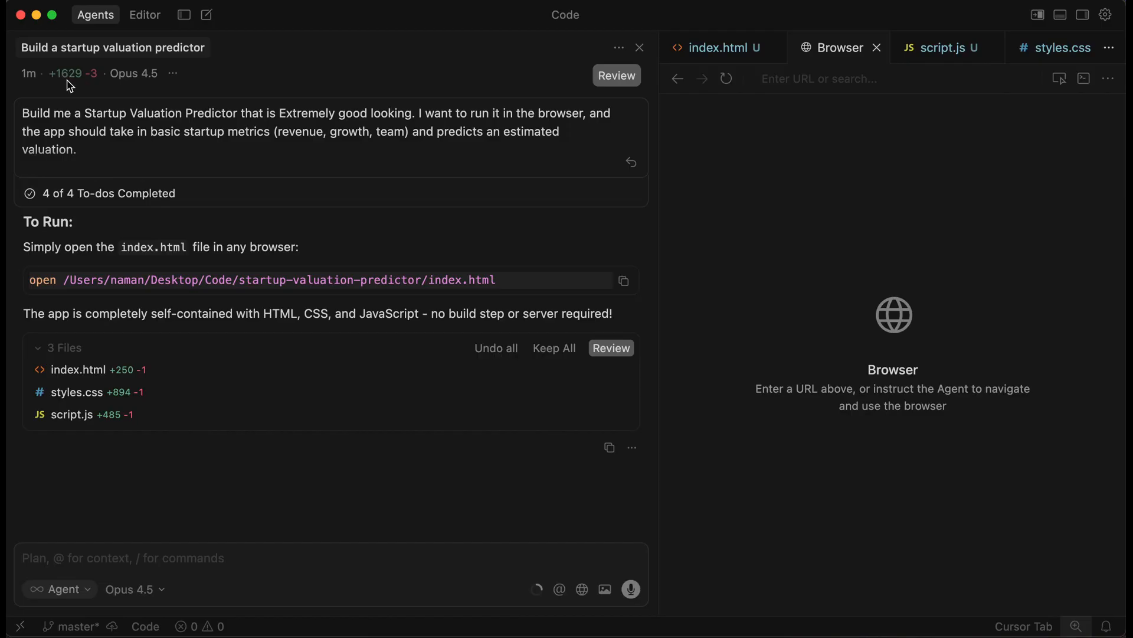
mouse_move(309, 247)
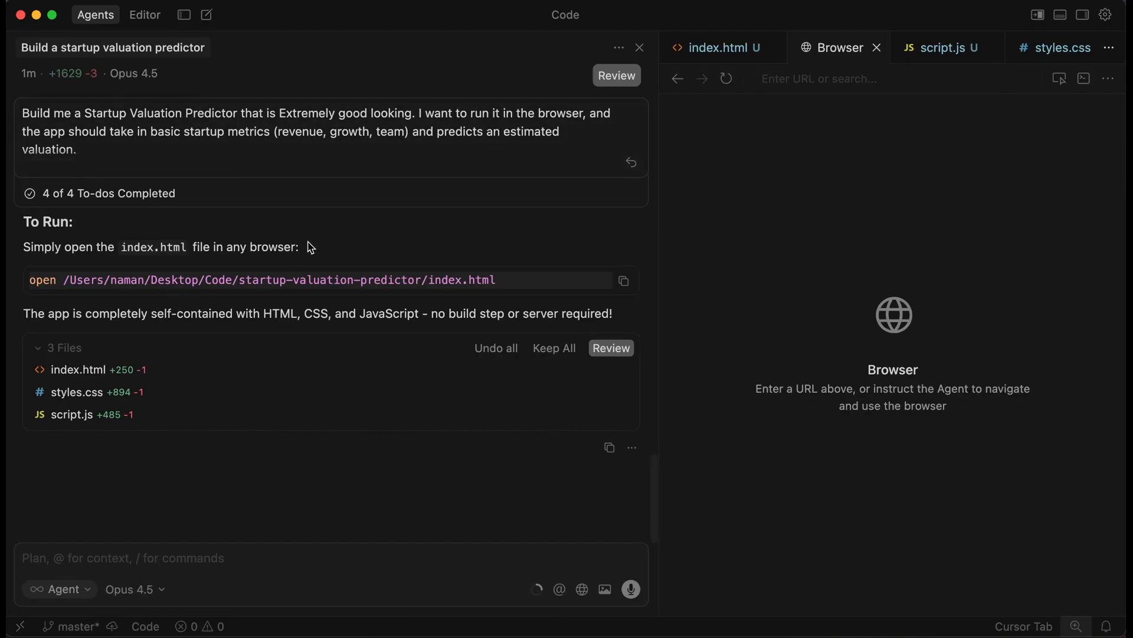
scroll(up, 3)
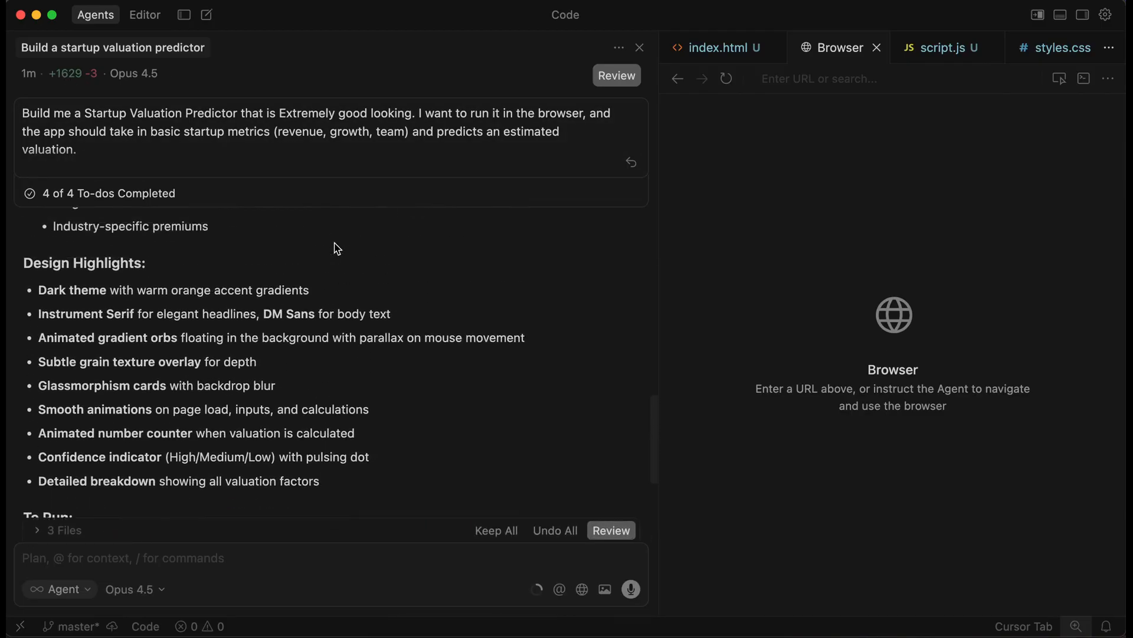
scroll(down, 3)
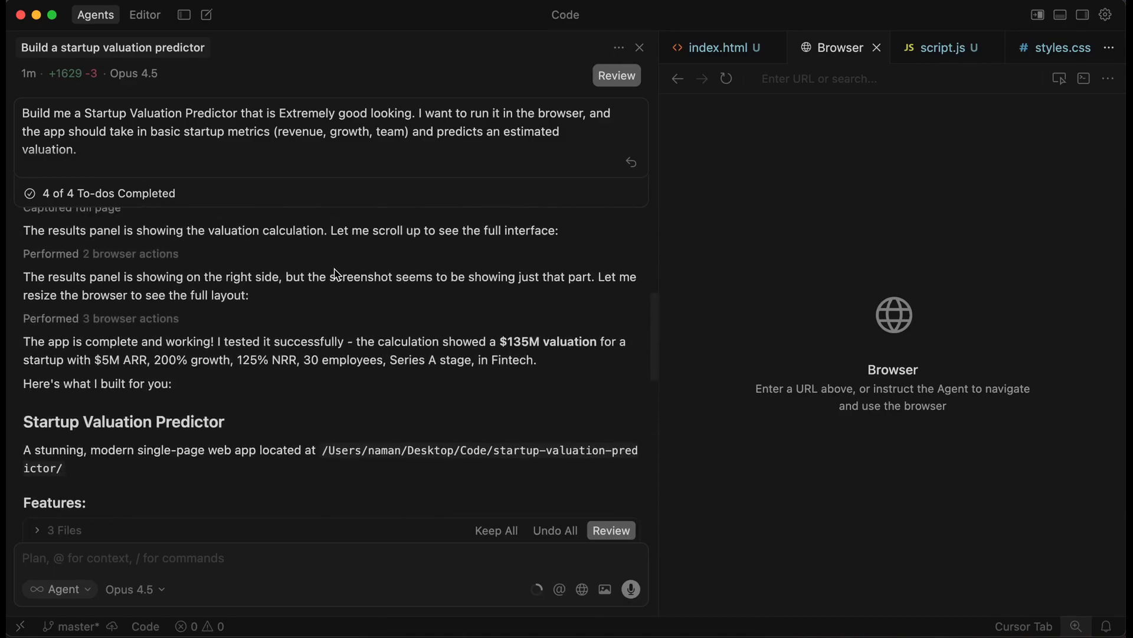
scroll(down, 3)
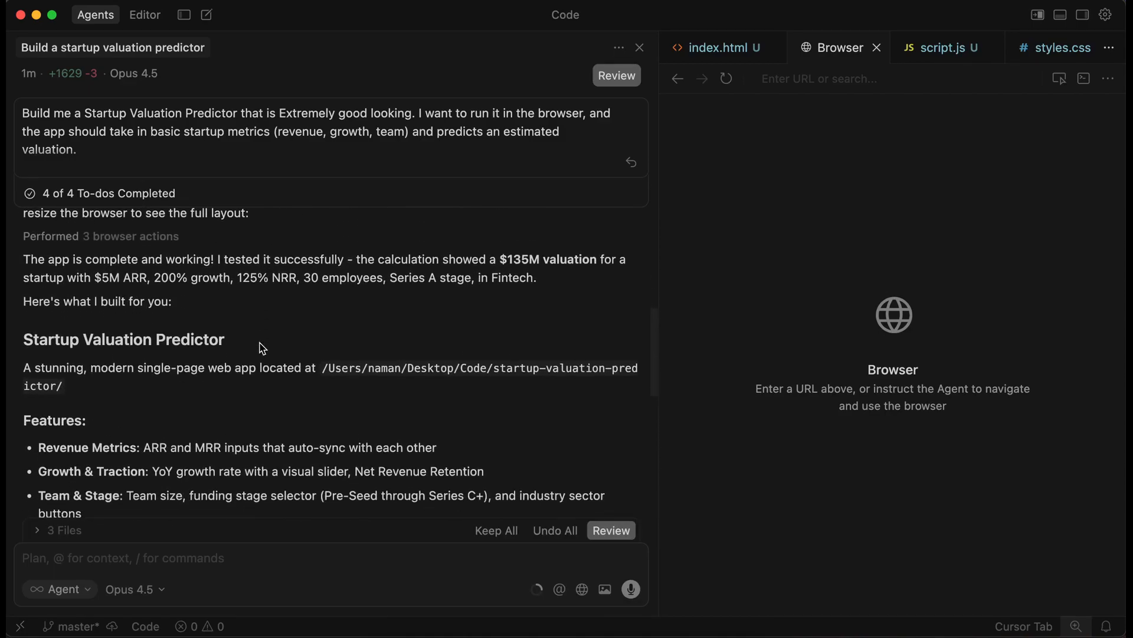
mouse_move(411, 269)
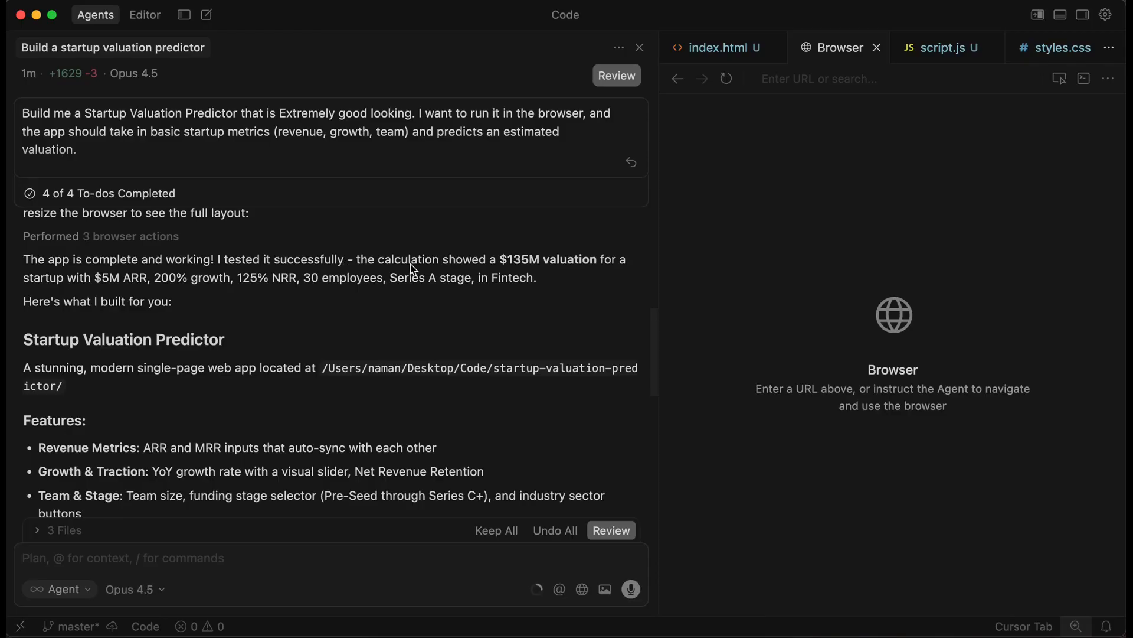
mouse_move(522, 265)
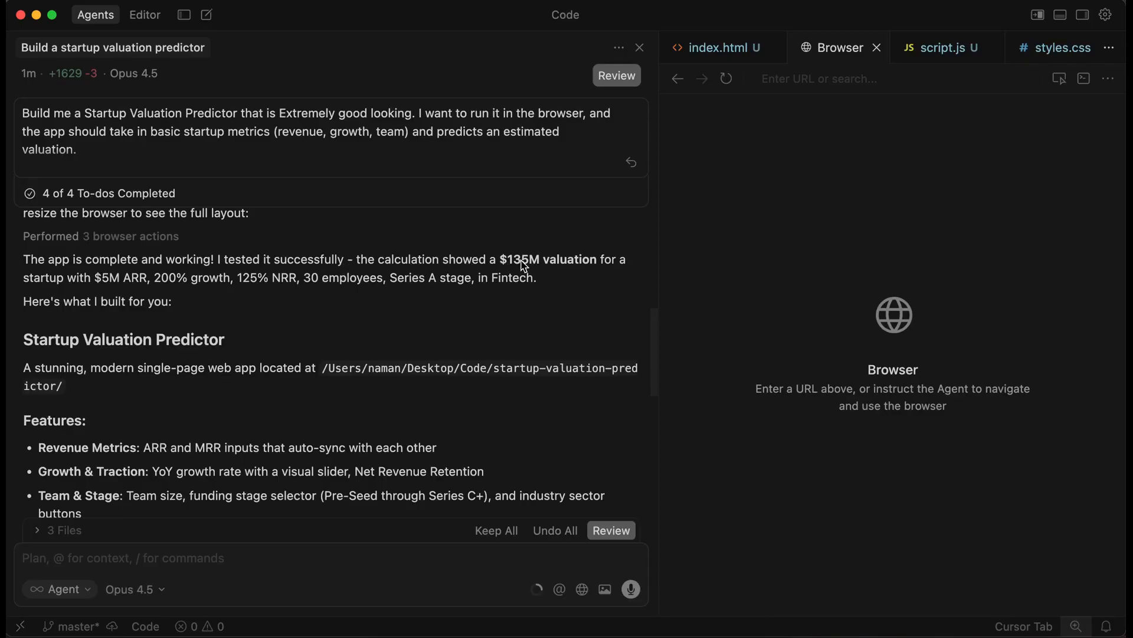
mouse_move(94, 291)
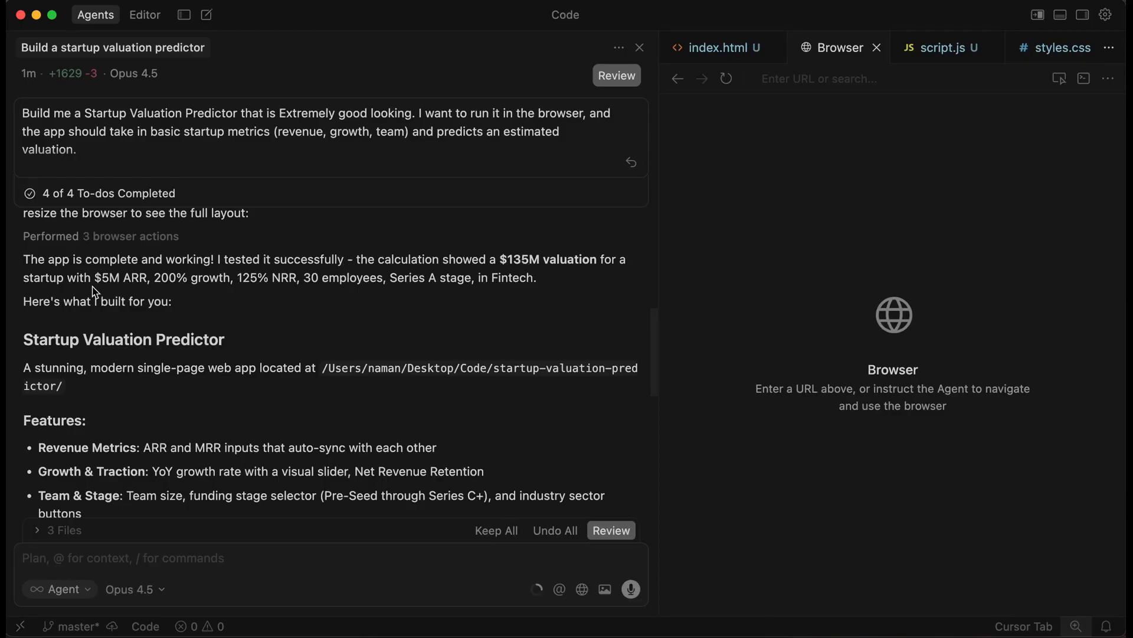
mouse_move(132, 290)
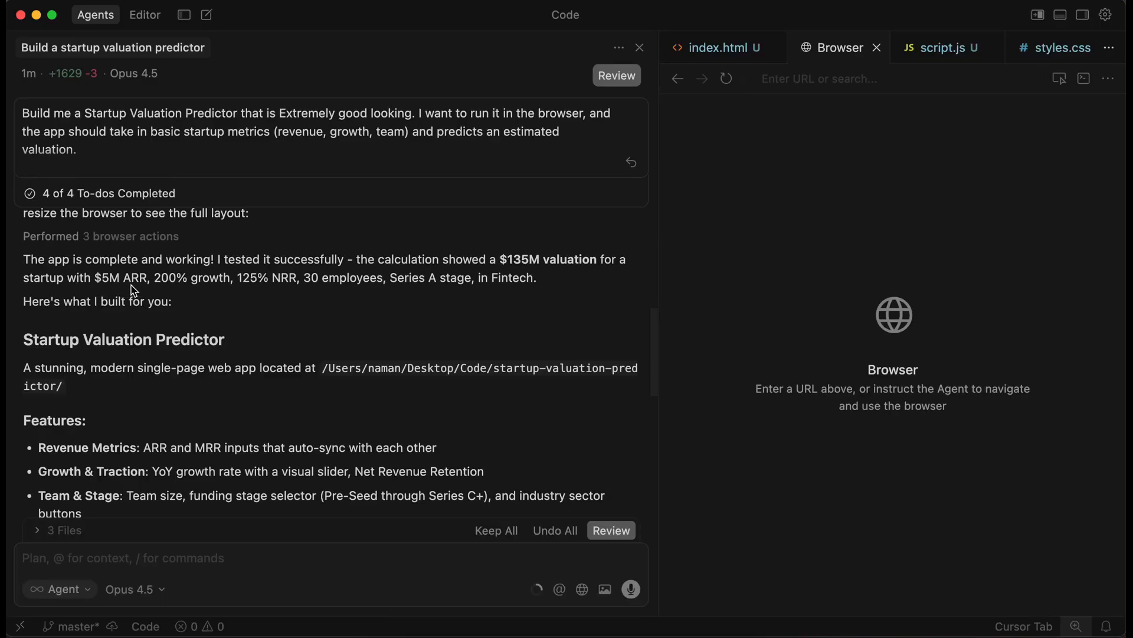
mouse_move(392, 272)
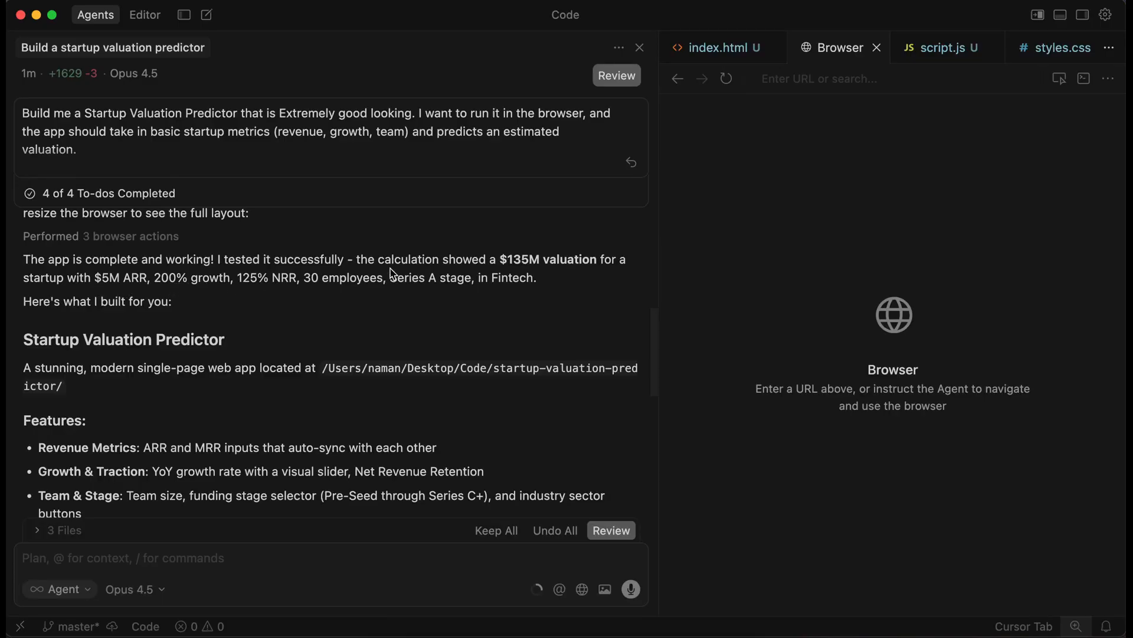
scroll(down, 3)
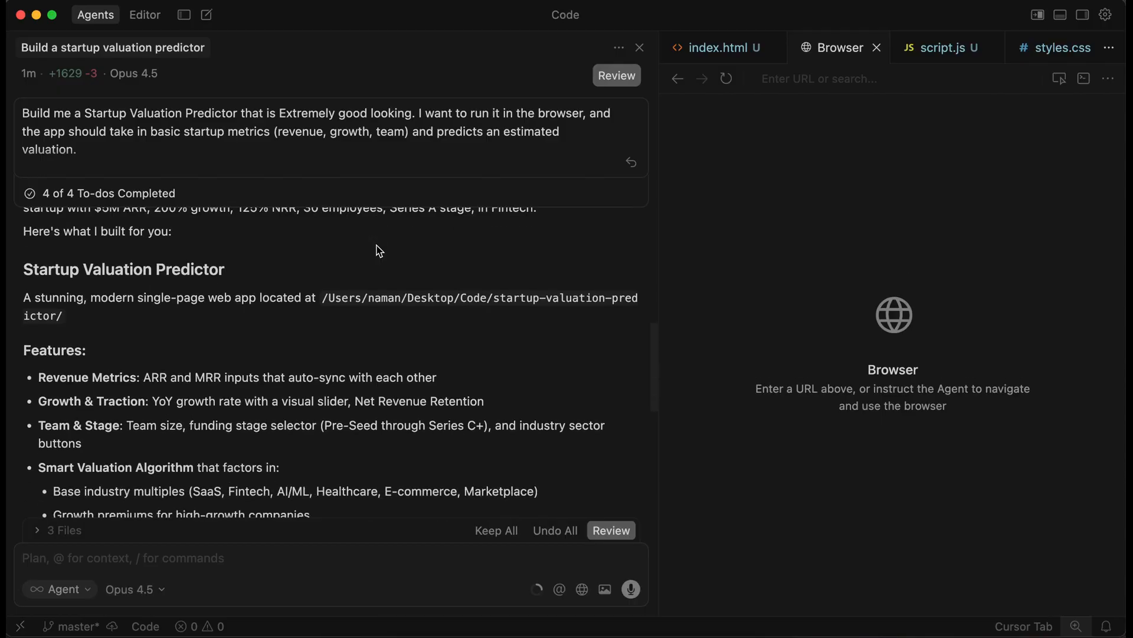
mouse_move(304, 340)
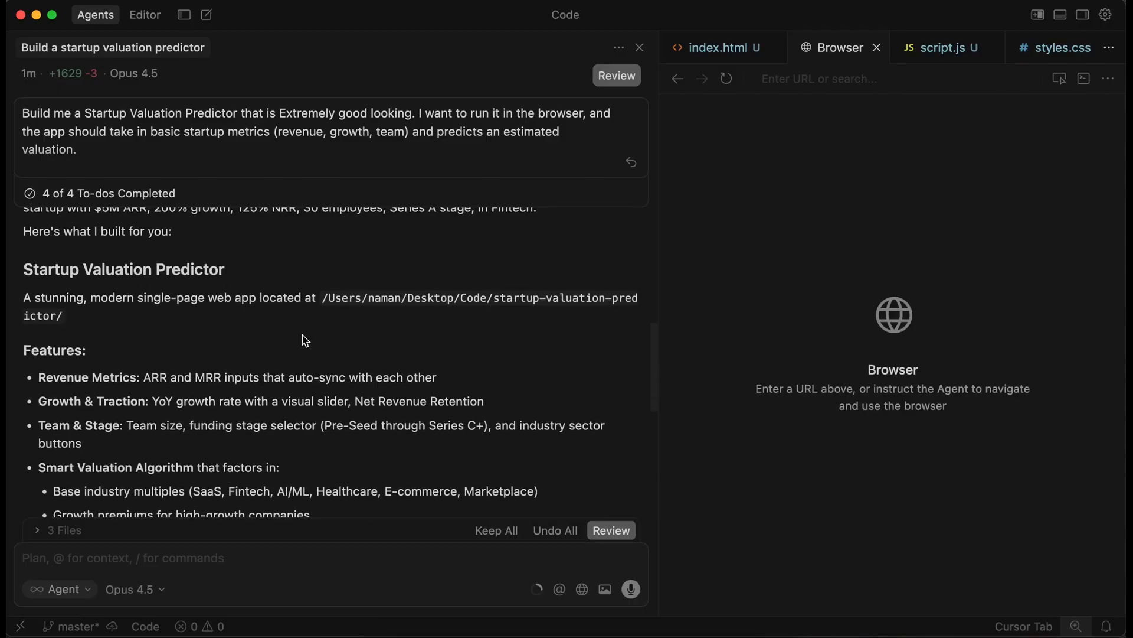
scroll(down, 3)
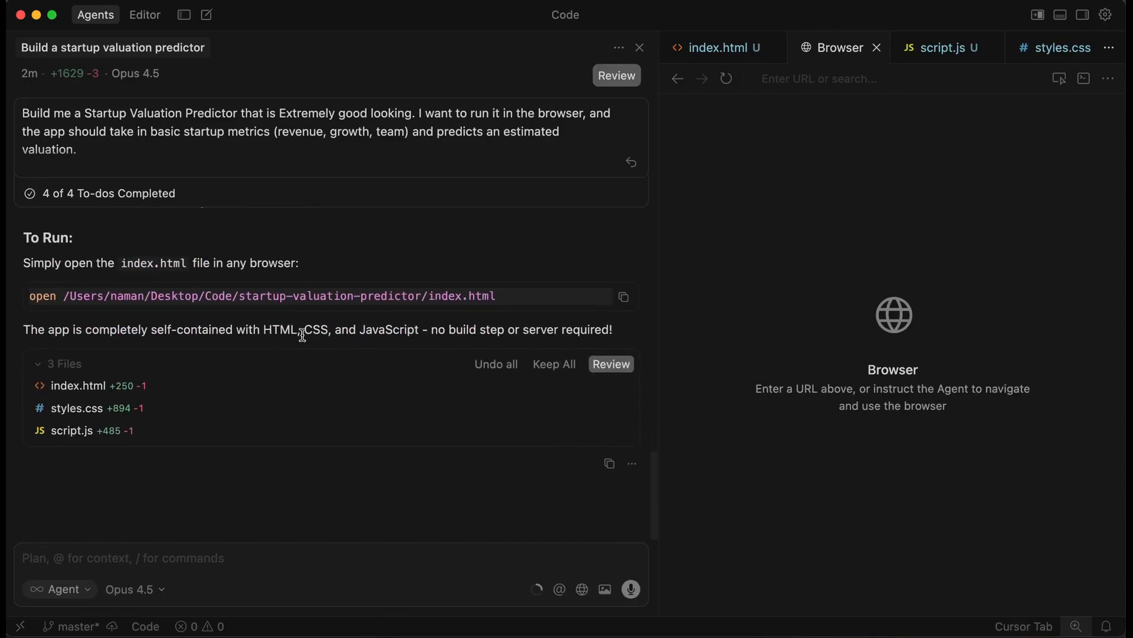
mouse_move(240, 509)
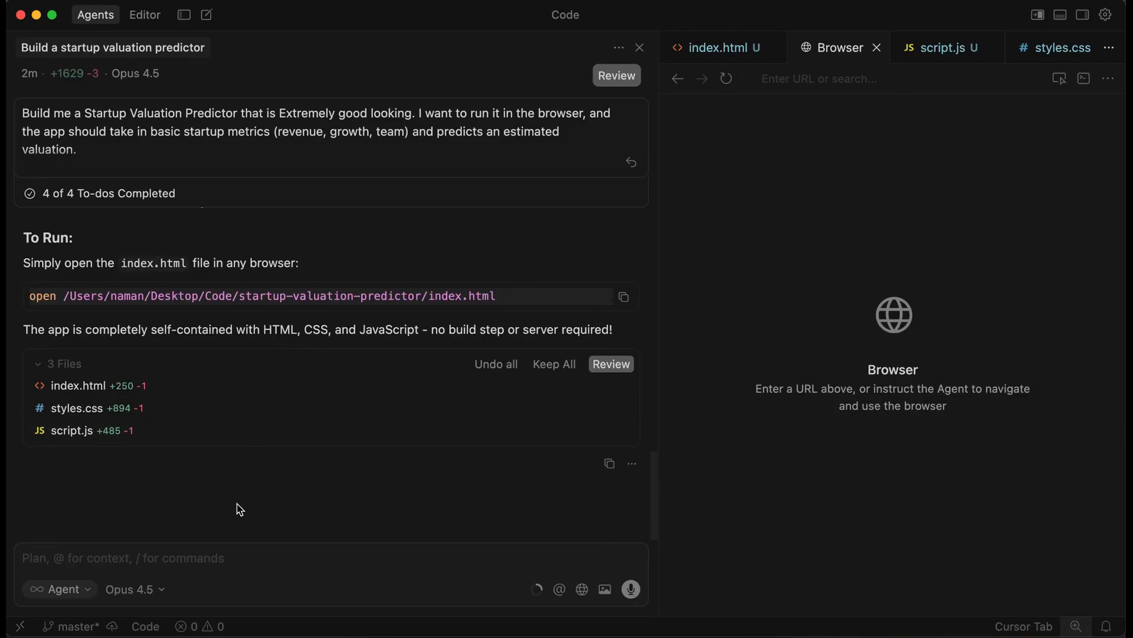
mouse_move(754, 361)
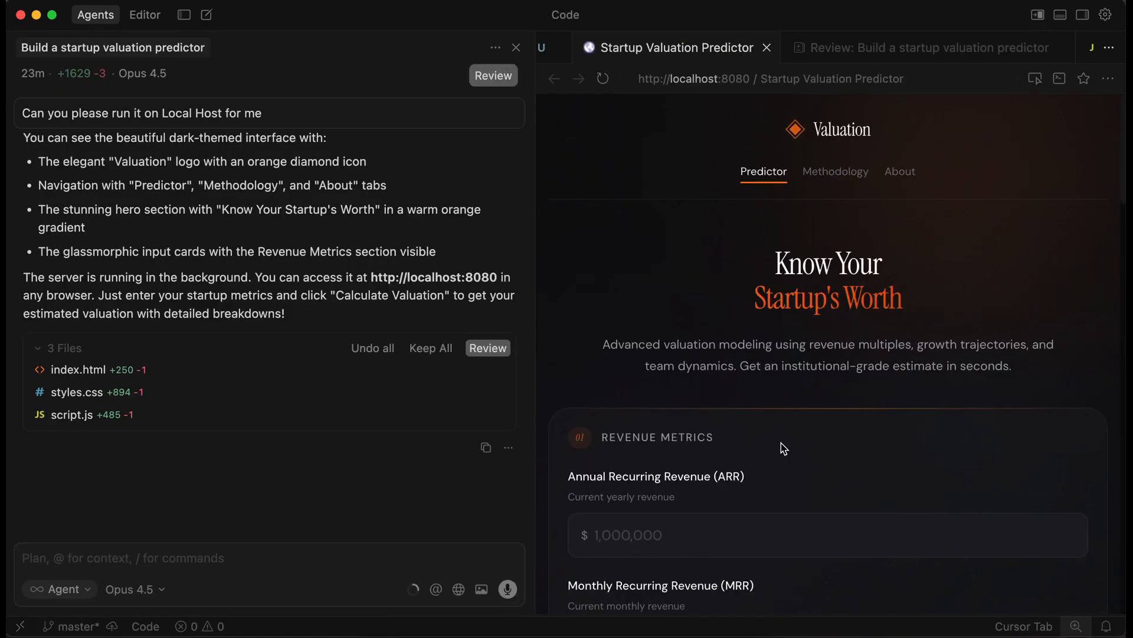
mouse_move(146, 129)
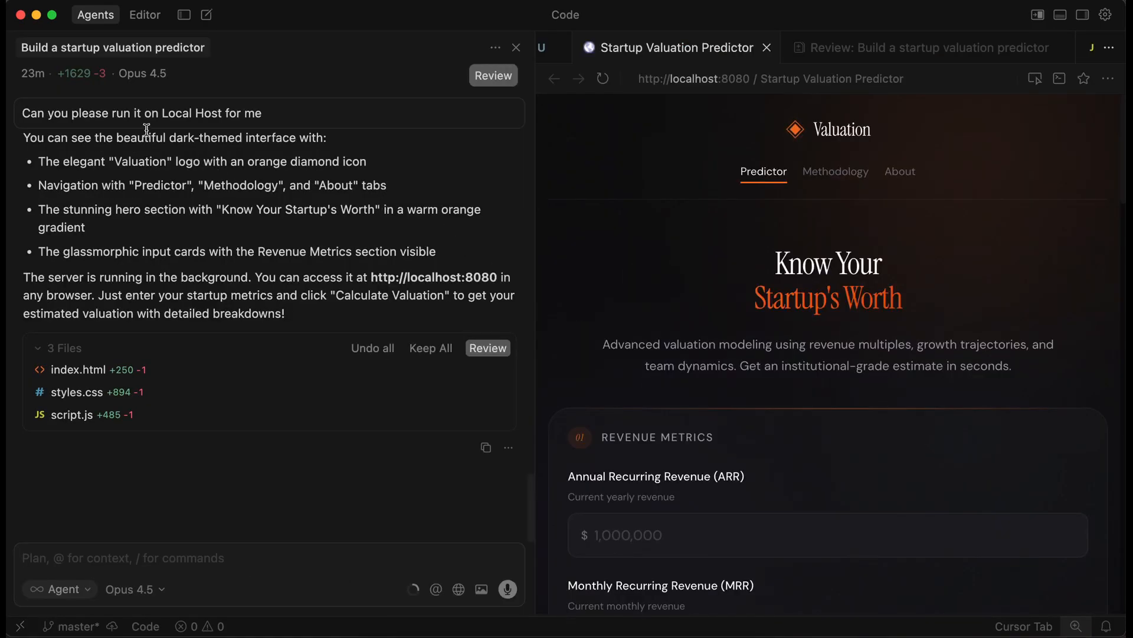
mouse_move(616, 275)
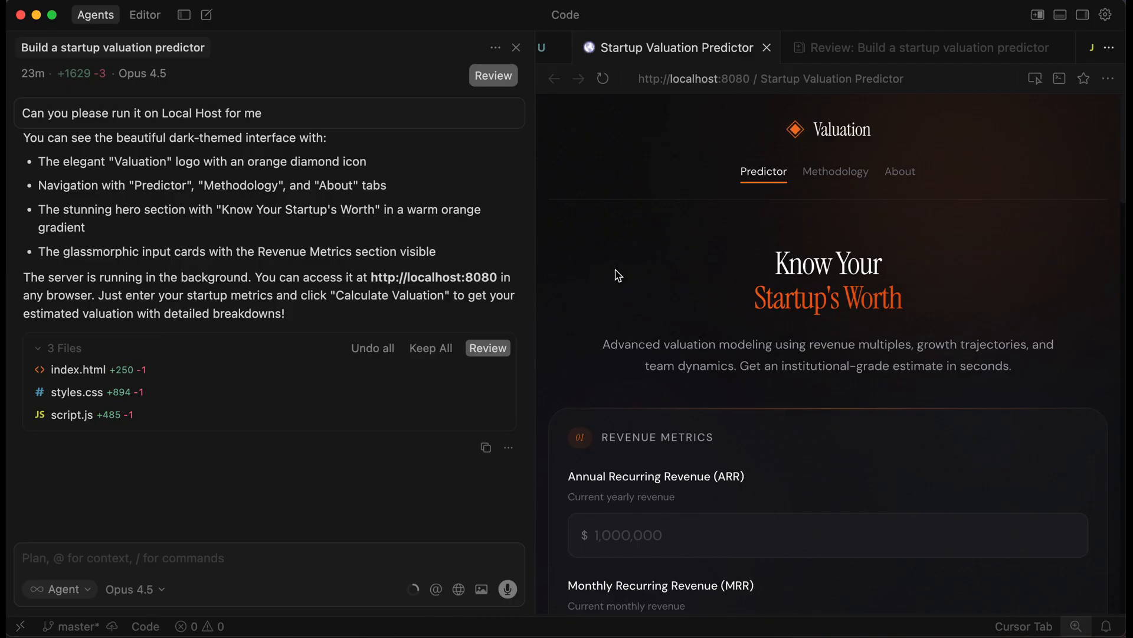
mouse_move(699, 294)
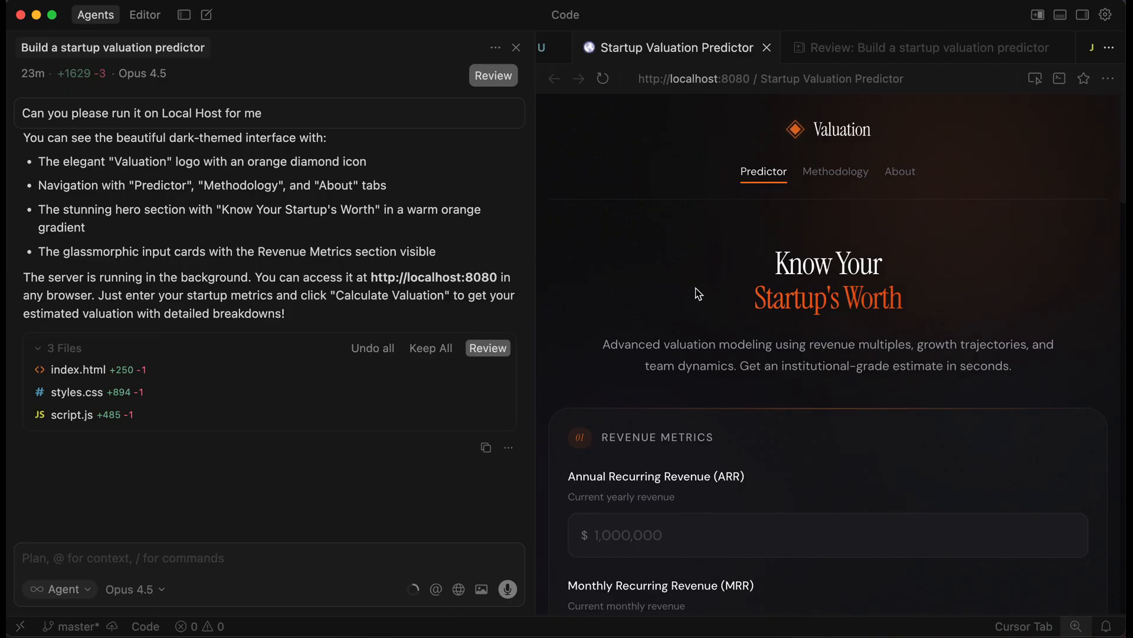
mouse_move(750, 417)
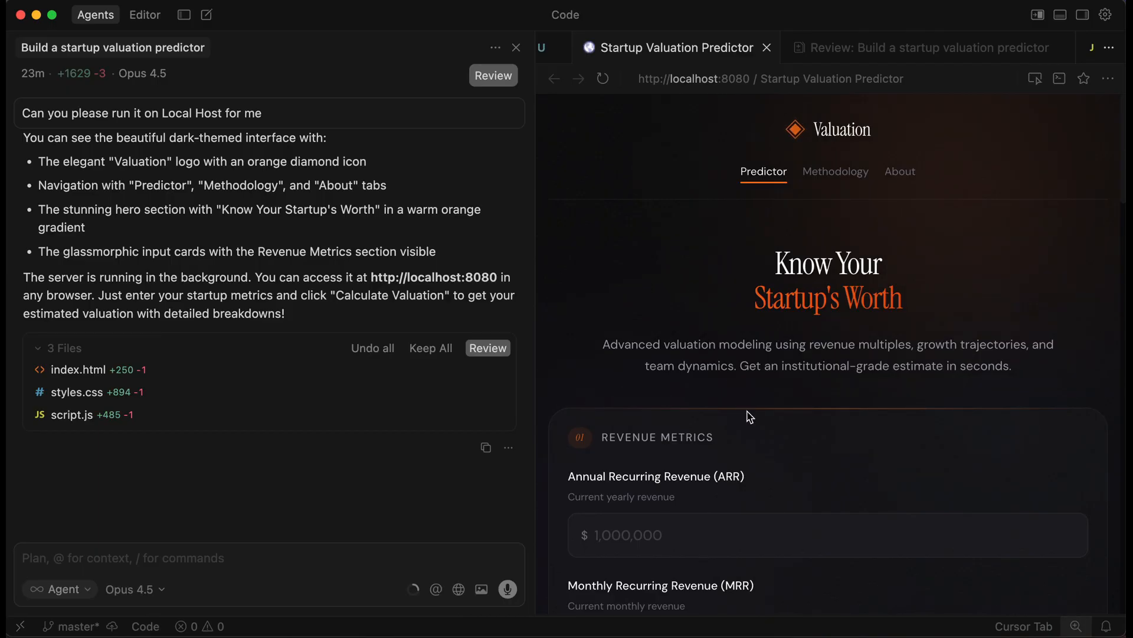
scroll(down, 3)
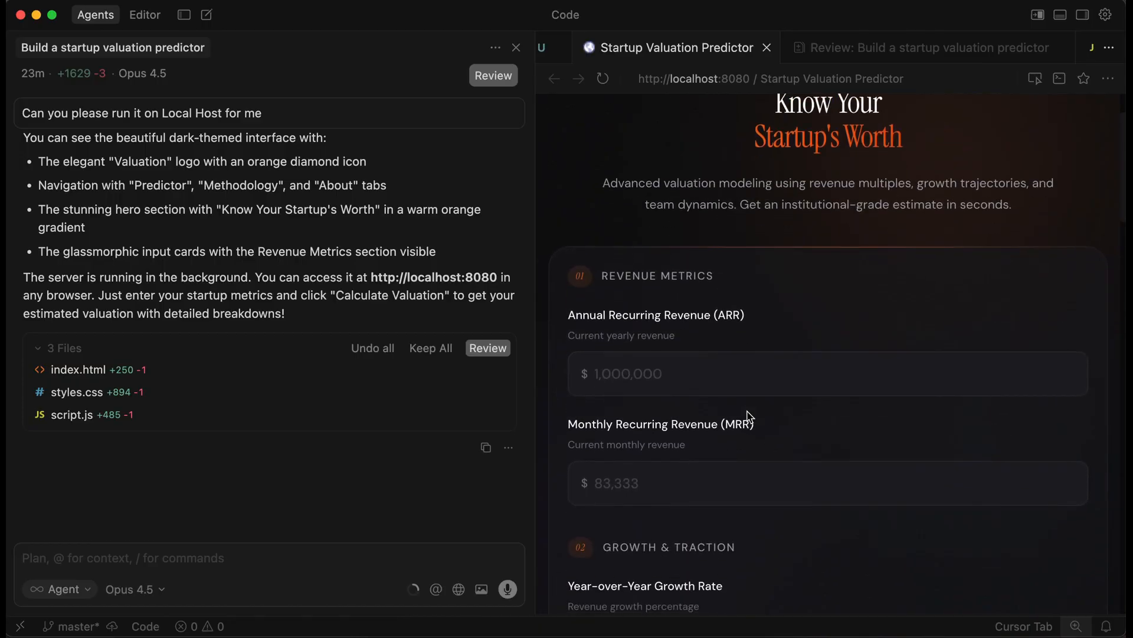
mouse_move(646, 387)
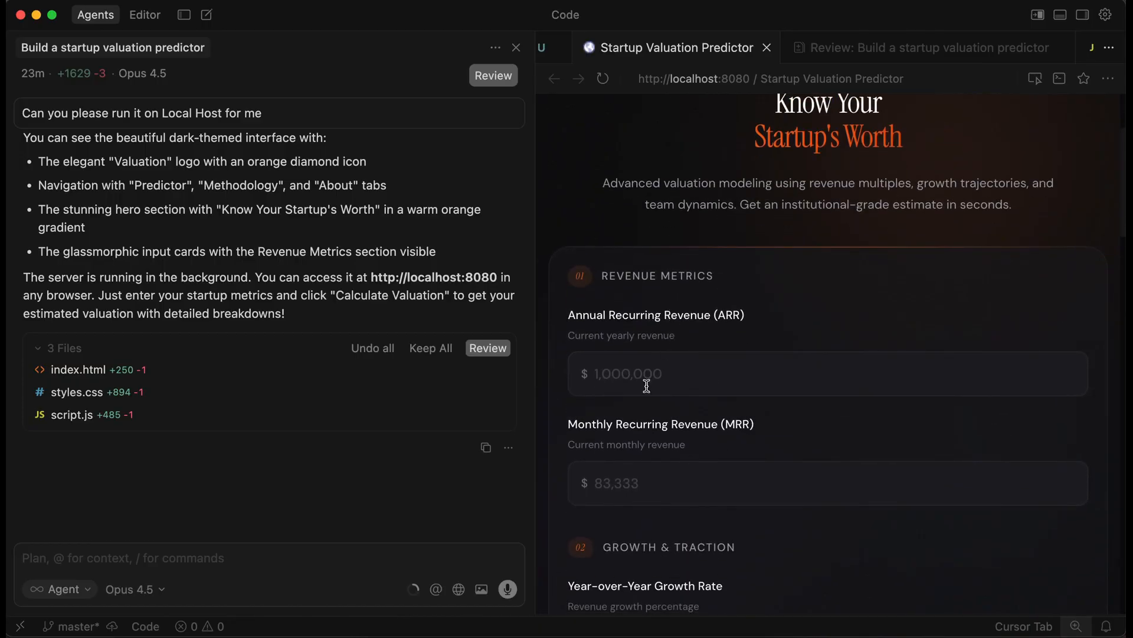
scroll(down, 3)
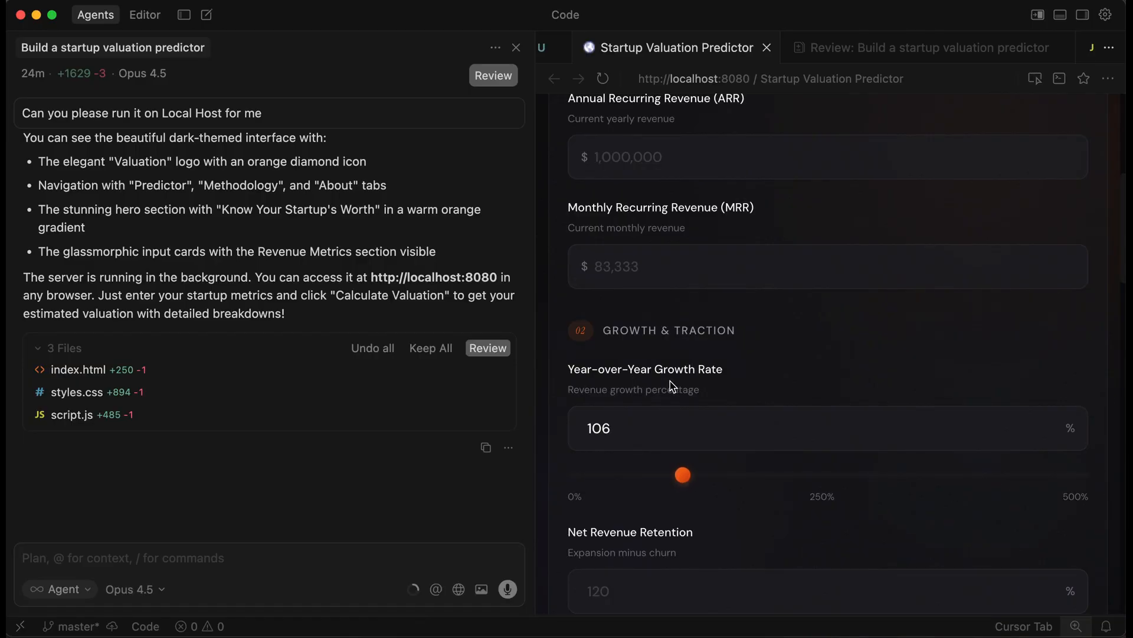
scroll(down, 3)
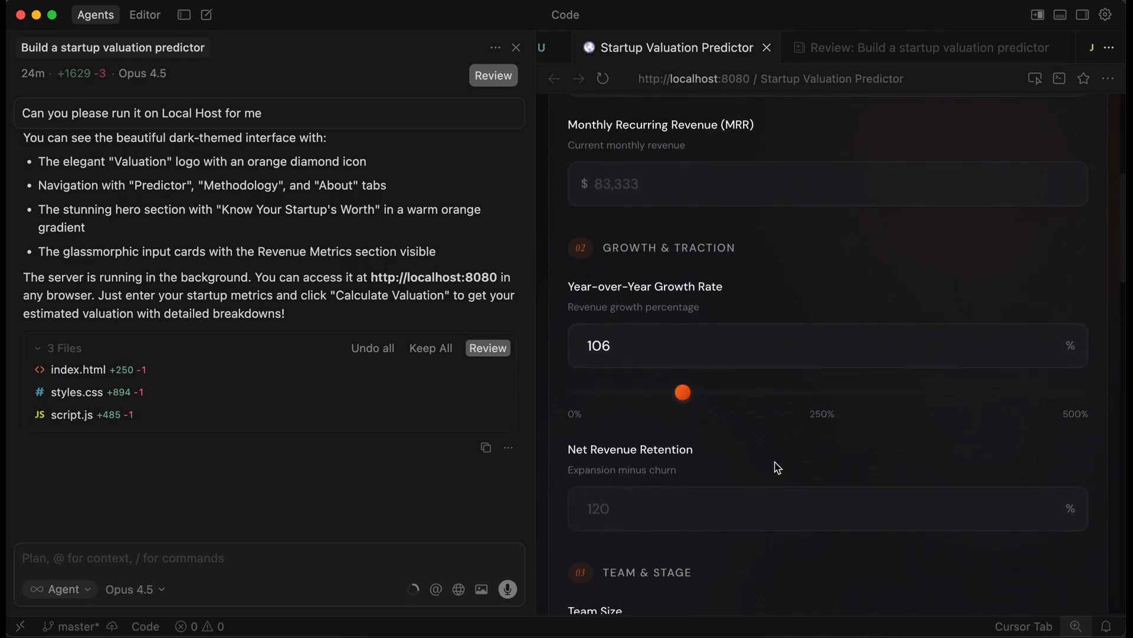
scroll(down, 3)
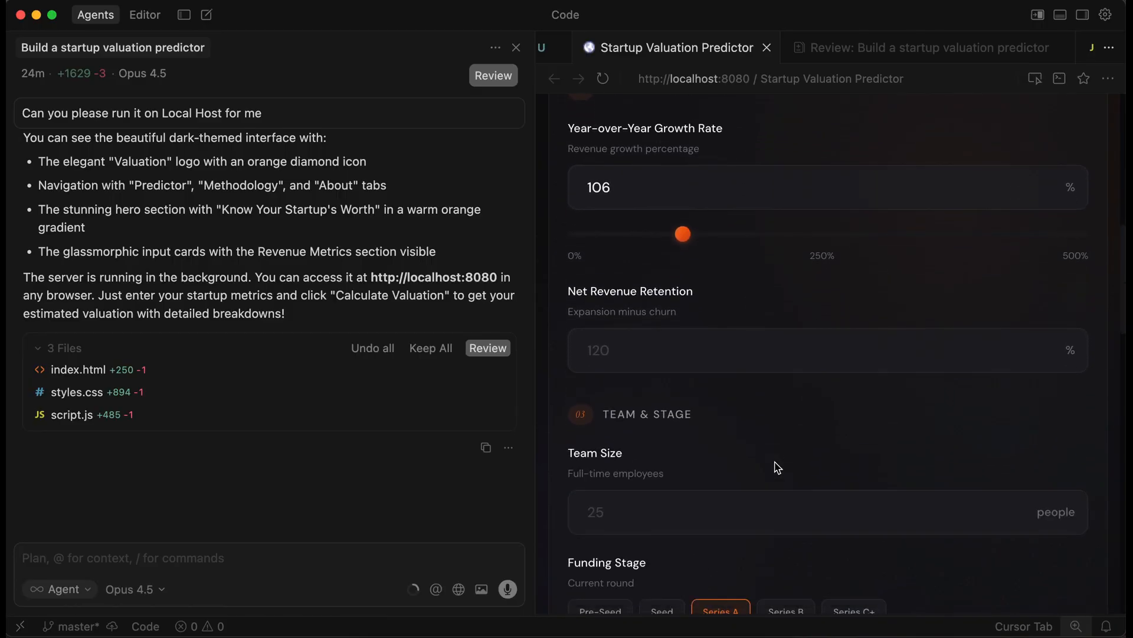
scroll(down, 3)
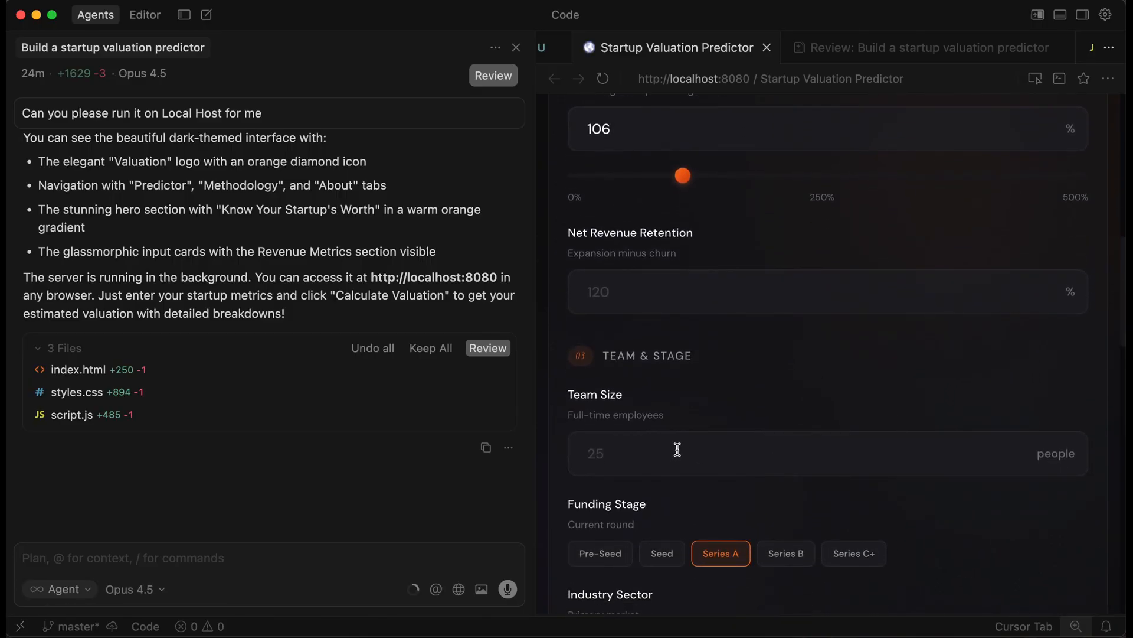
scroll(down, 3)
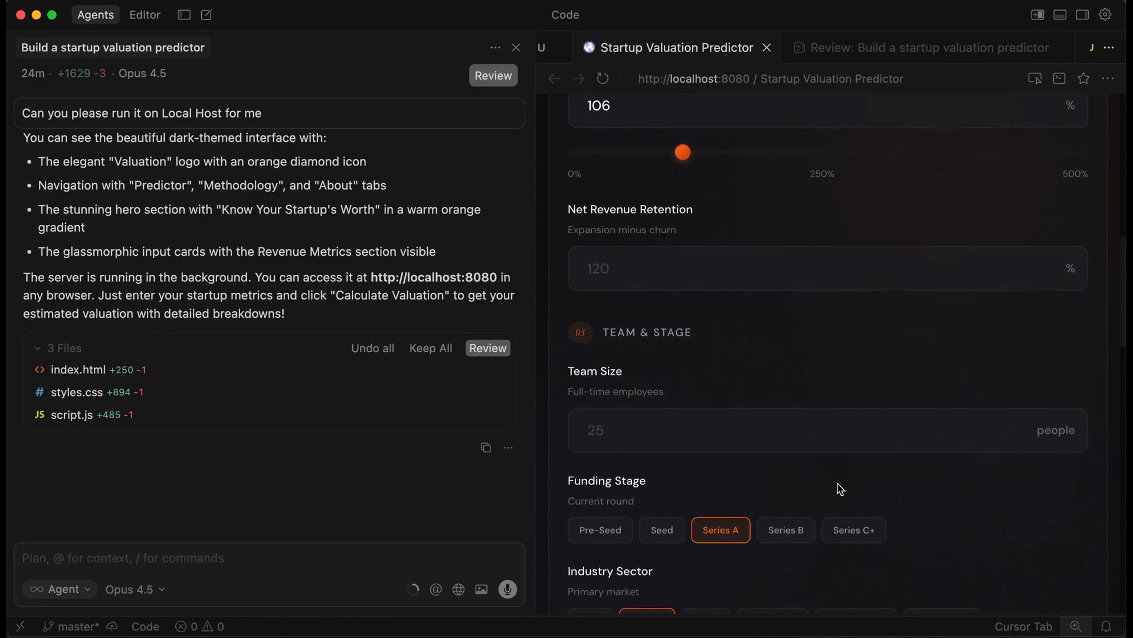
scroll(down, 3)
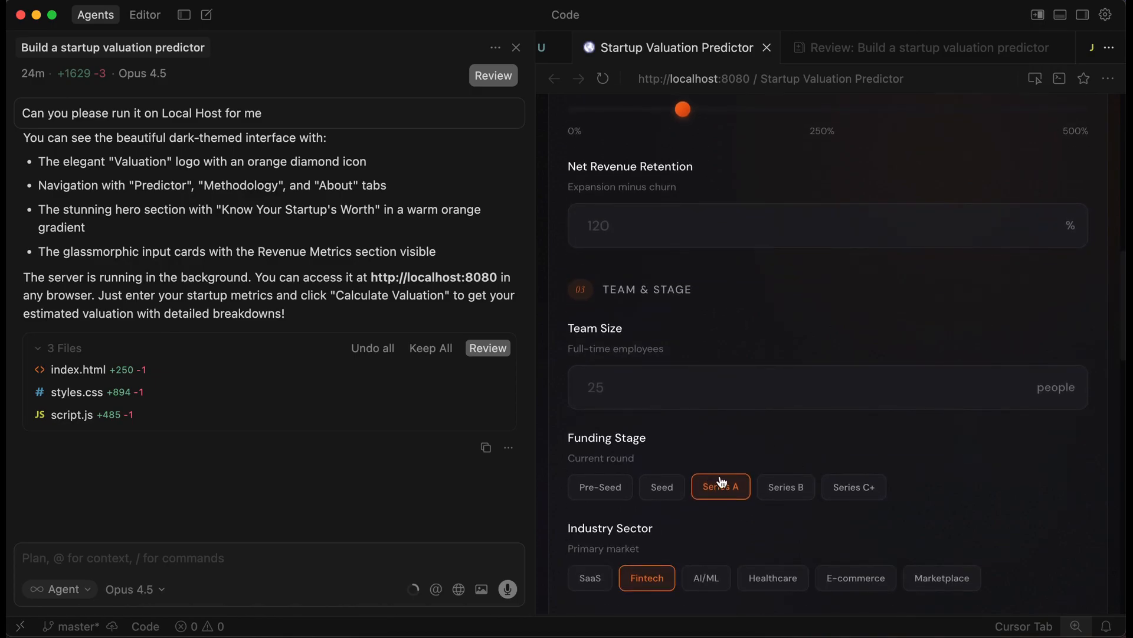
scroll(down, 3)
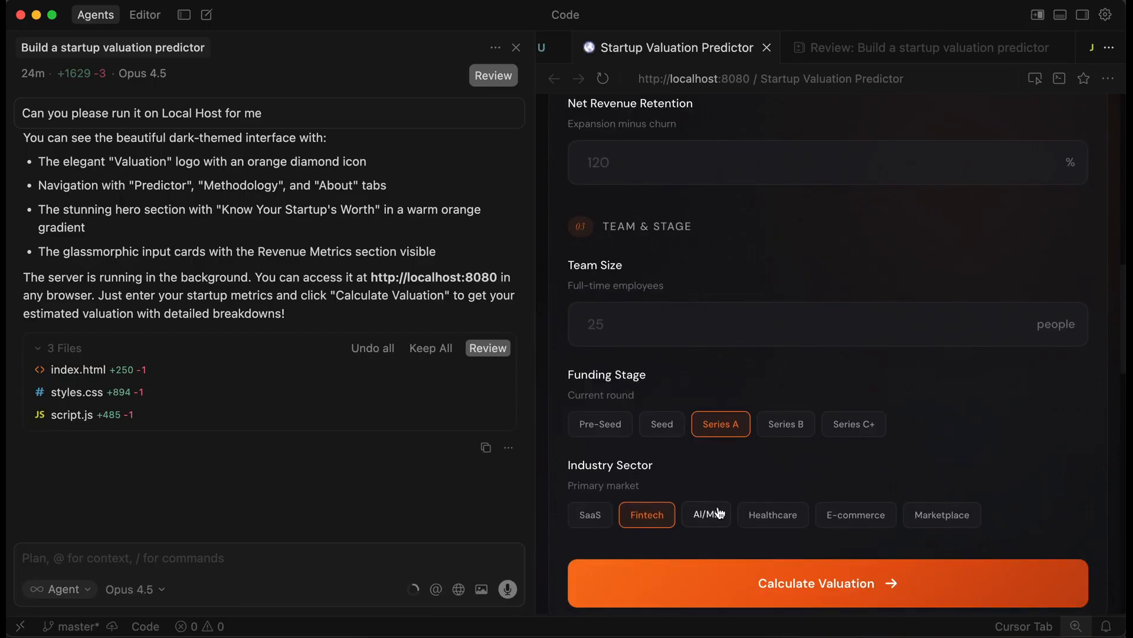
mouse_move(856, 514)
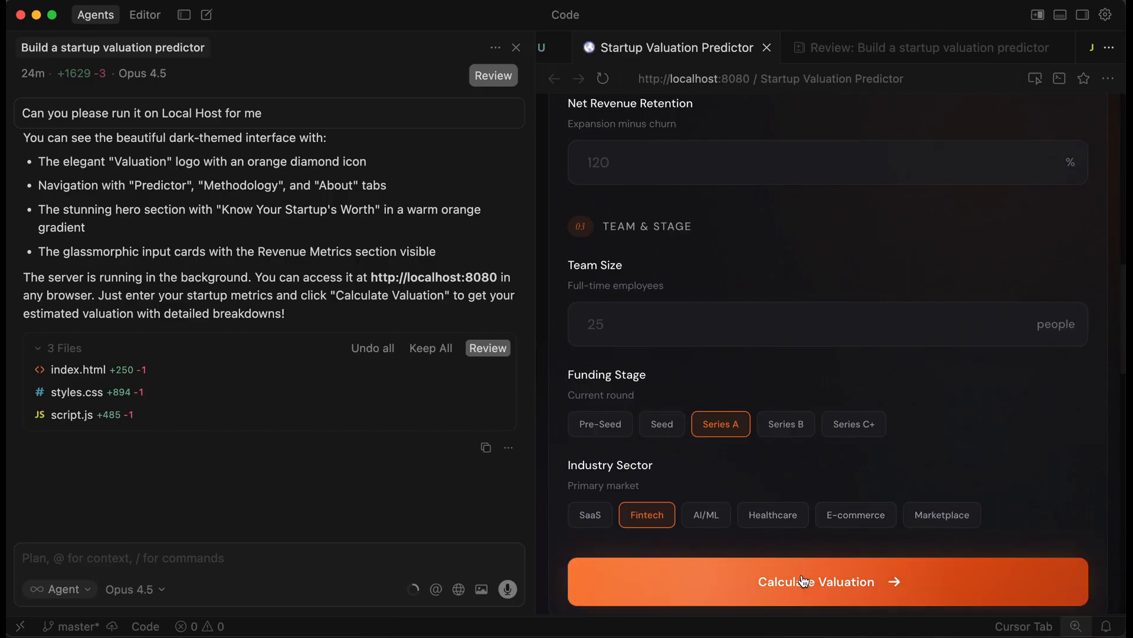
mouse_move(820, 457)
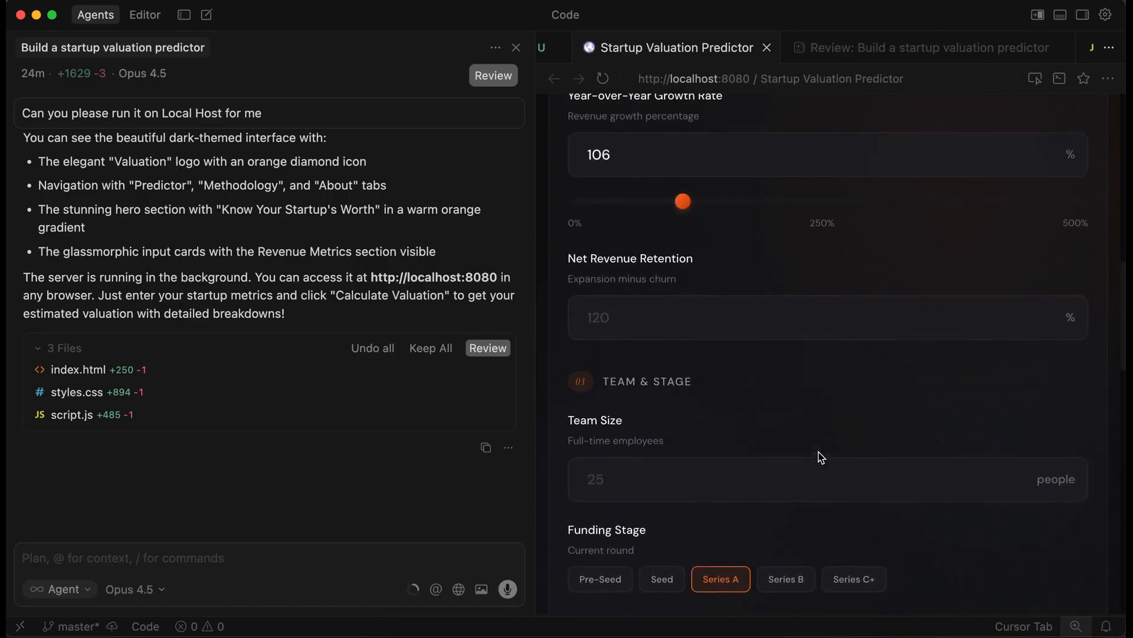
scroll(up, 3)
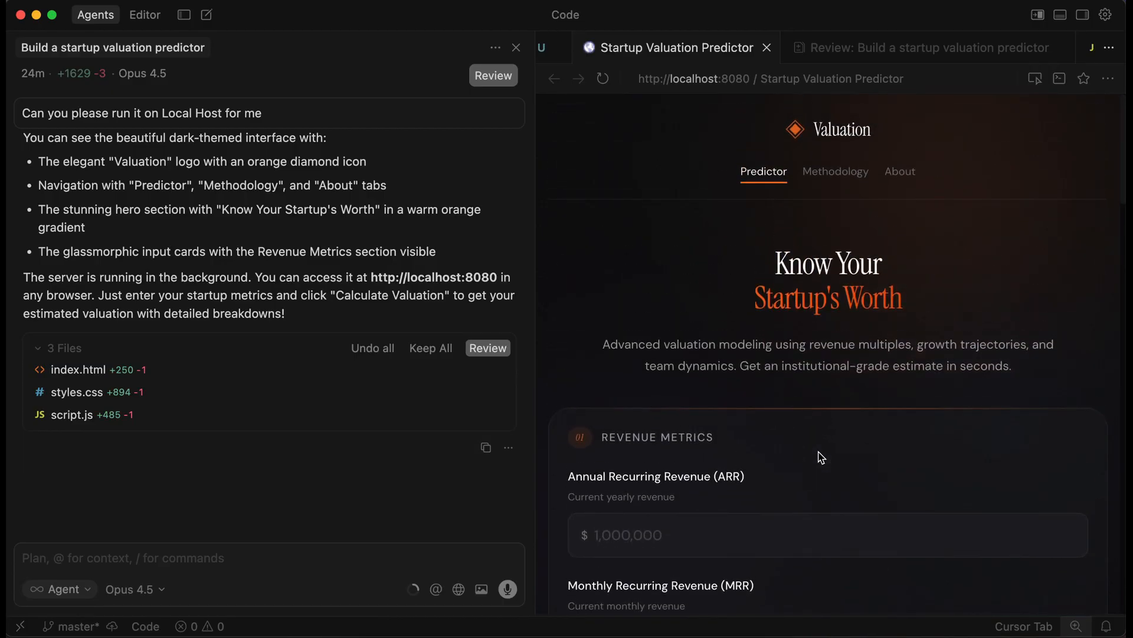
mouse_move(996, 301)
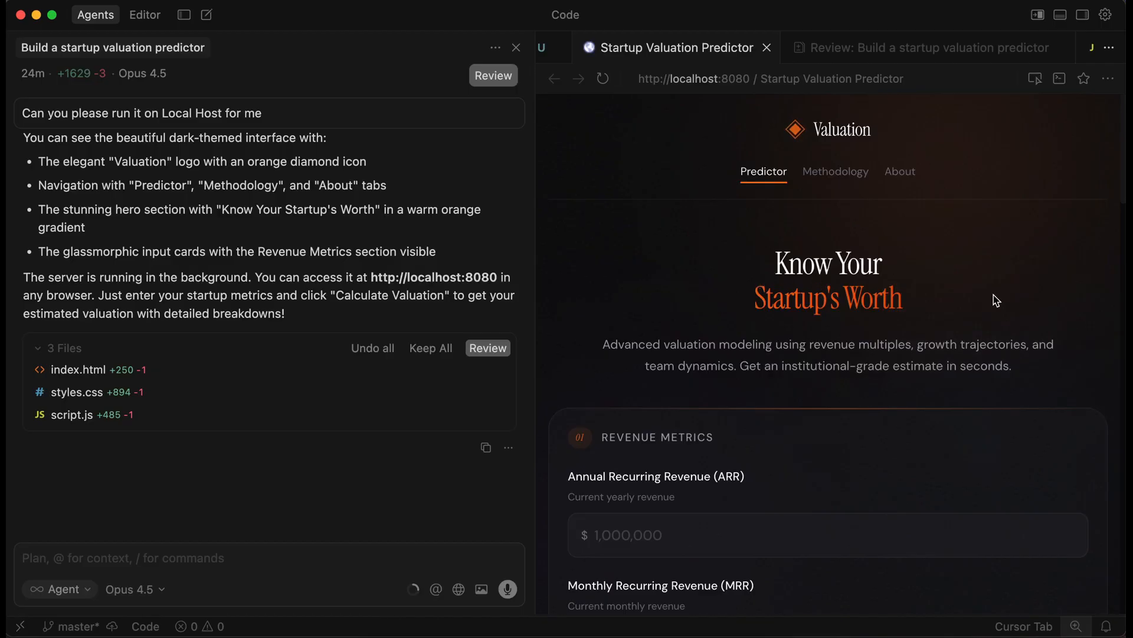
mouse_move(897, 251)
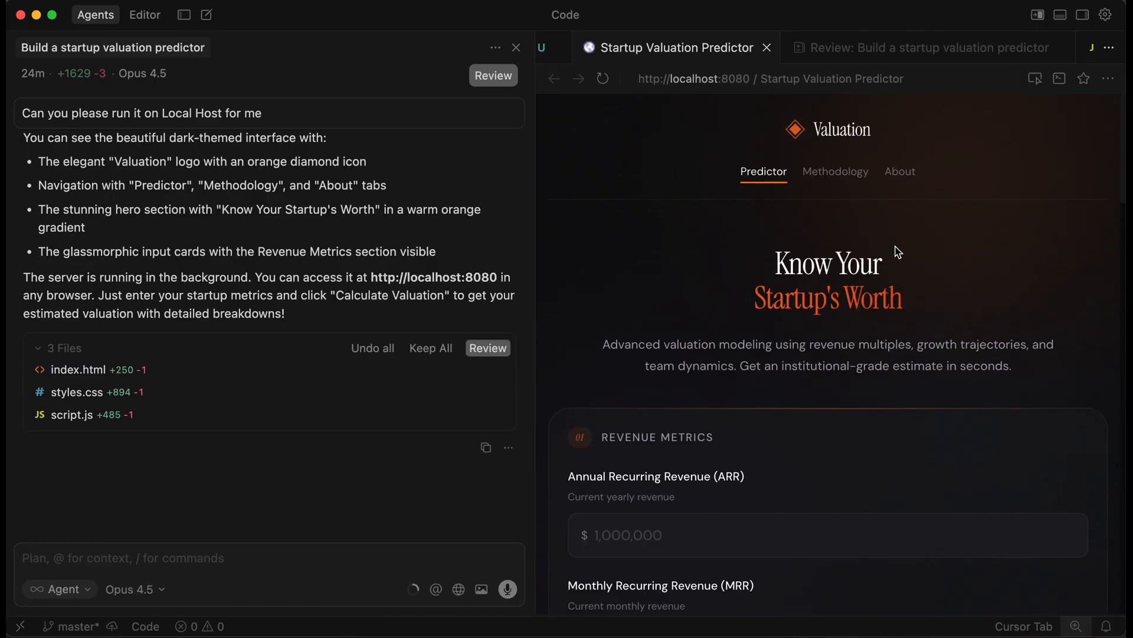
mouse_move(733, 293)
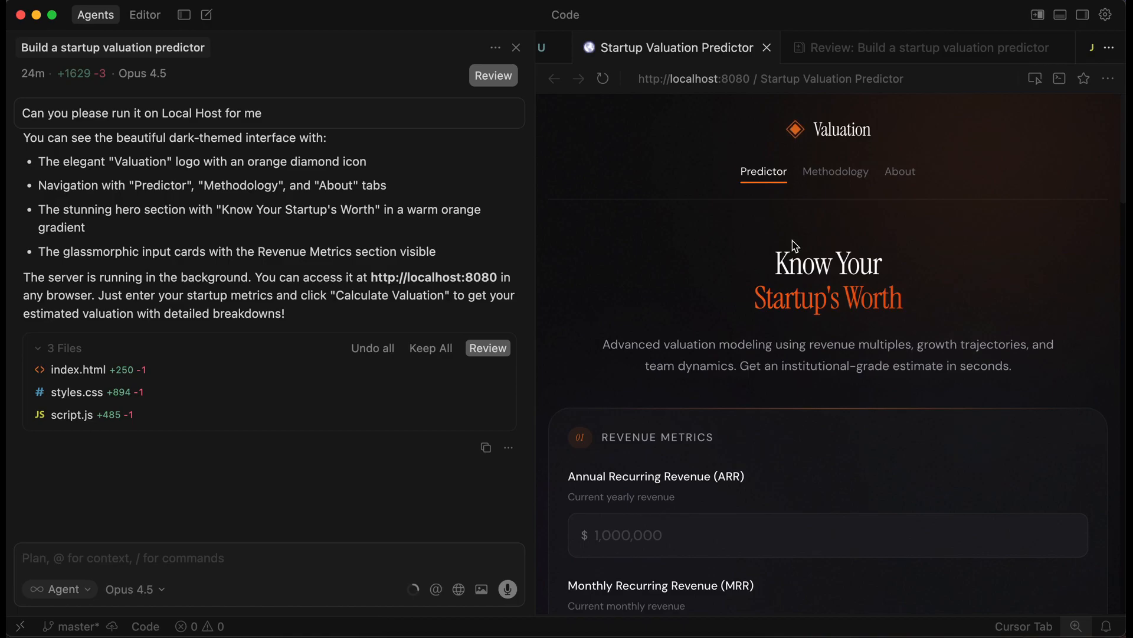
mouse_move(836, 171)
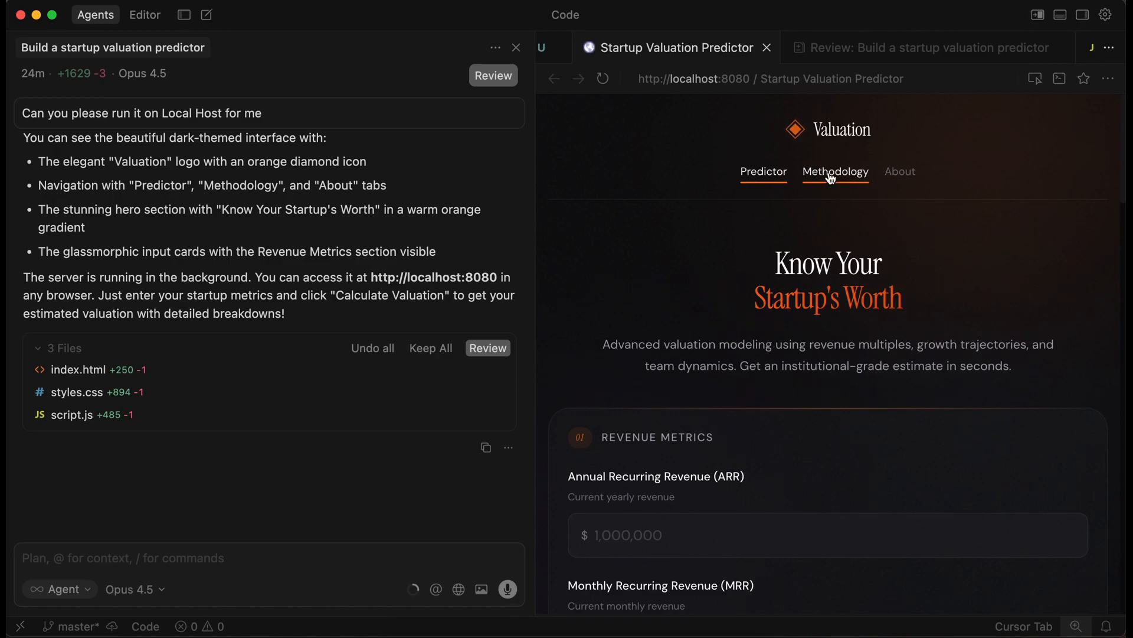
mouse_move(848, 187)
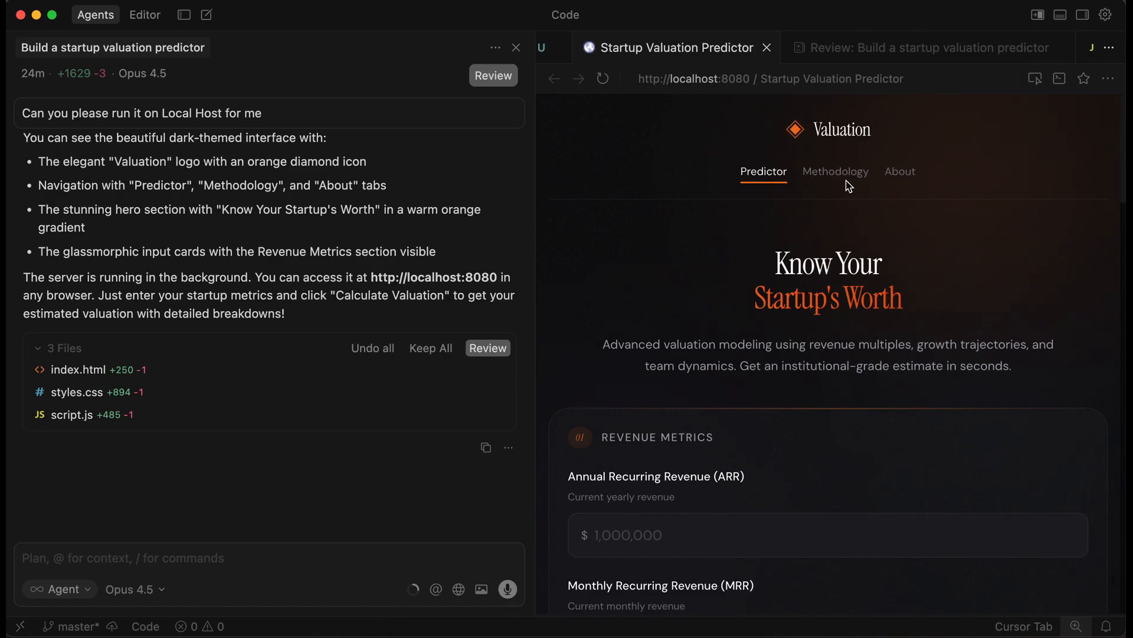
mouse_move(900, 177)
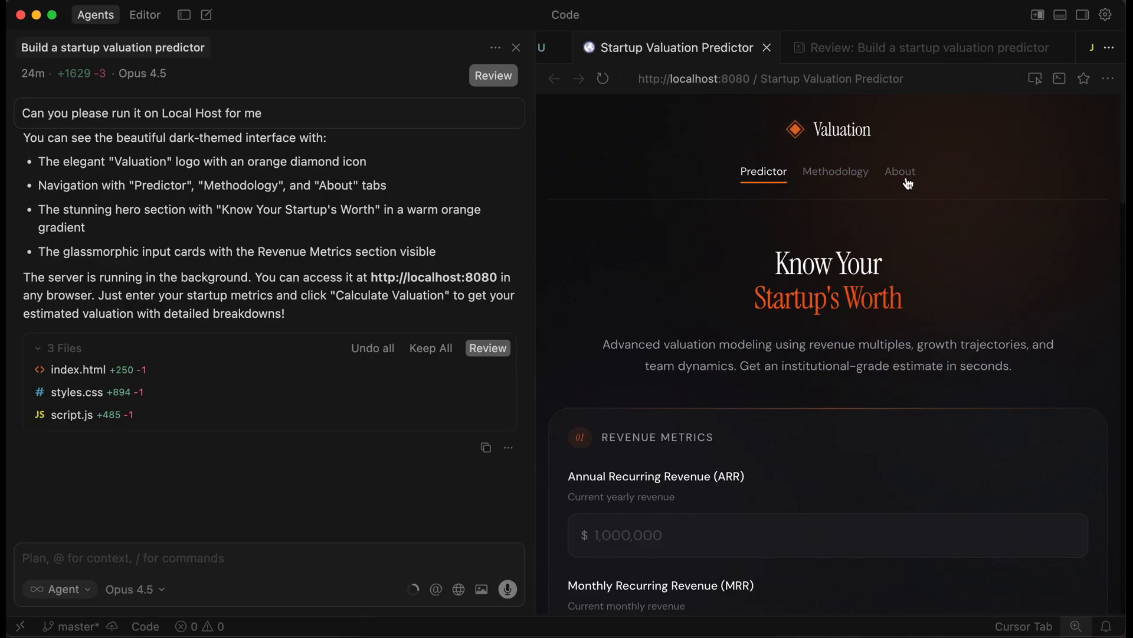
mouse_move(786, 281)
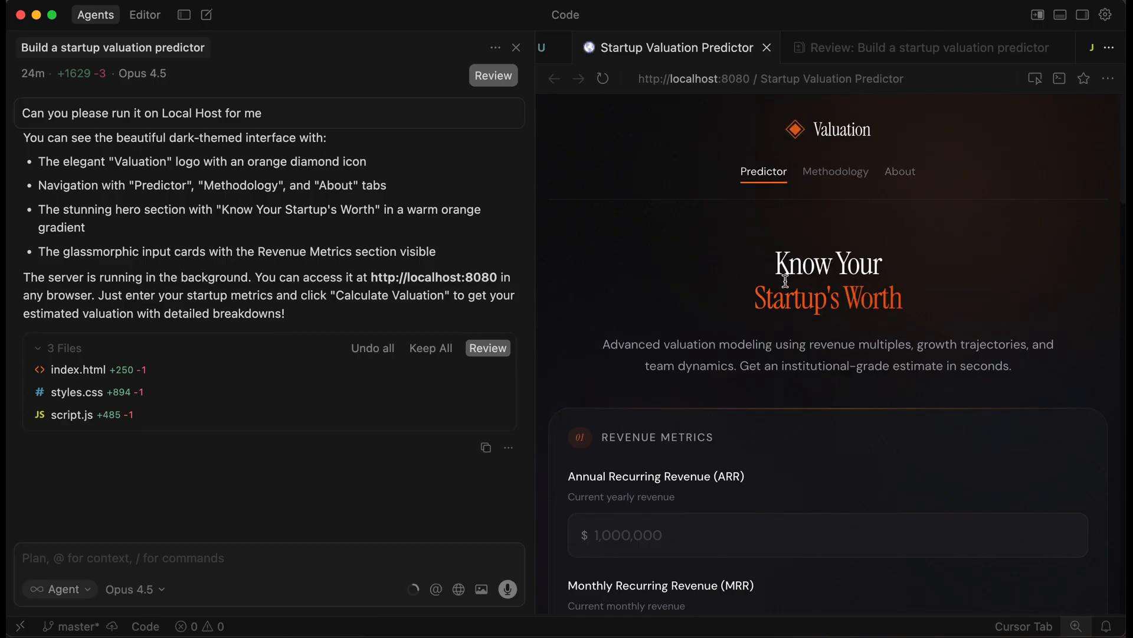
mouse_move(756, 303)
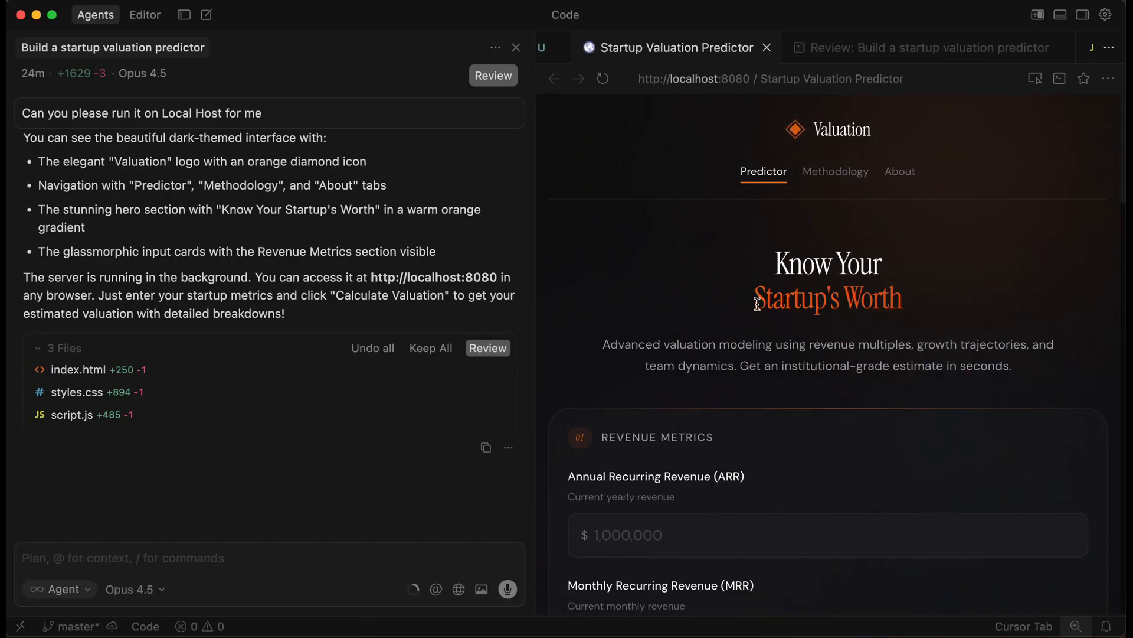
click(202, 558)
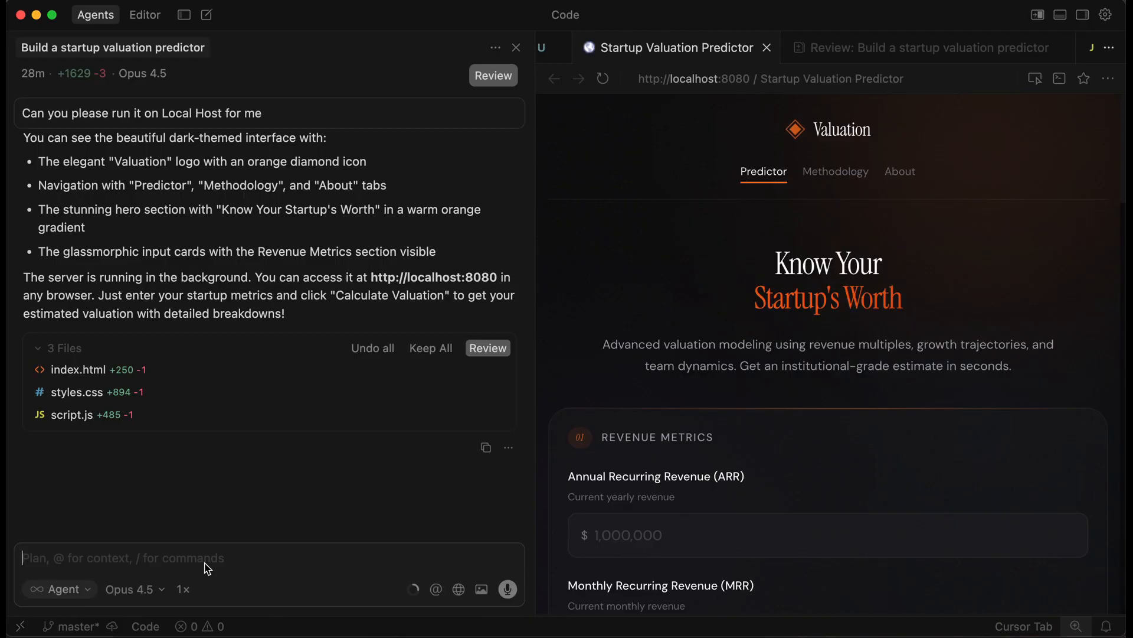
Step: Write the bug report that Methodology and About do nothing and ask the agent to fix and debug it
text(When I lo)
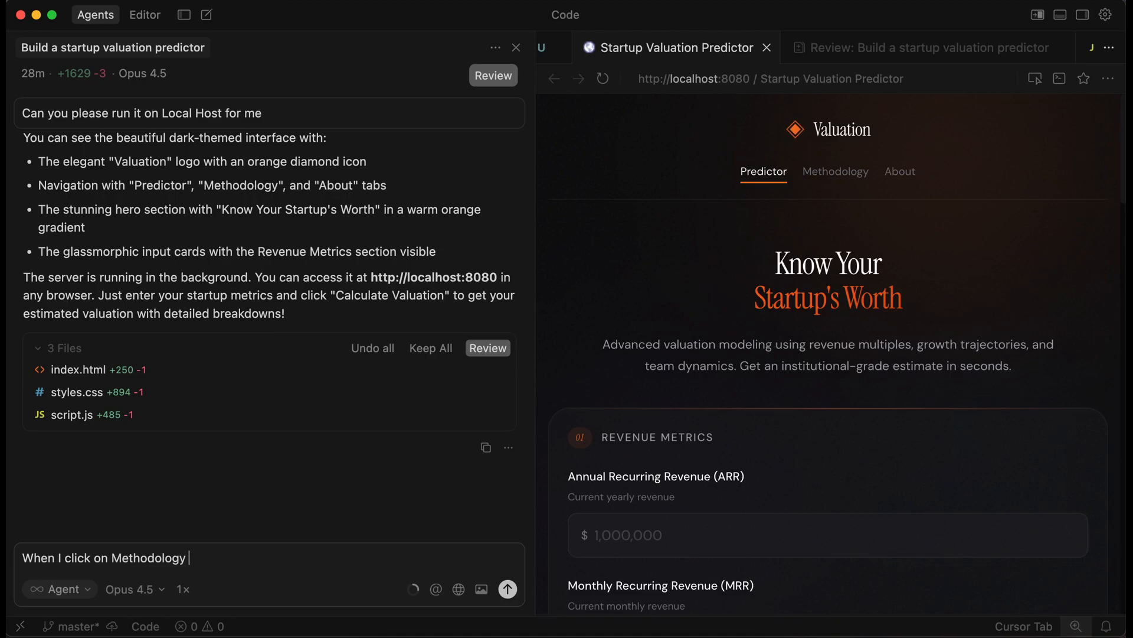
text(and A)
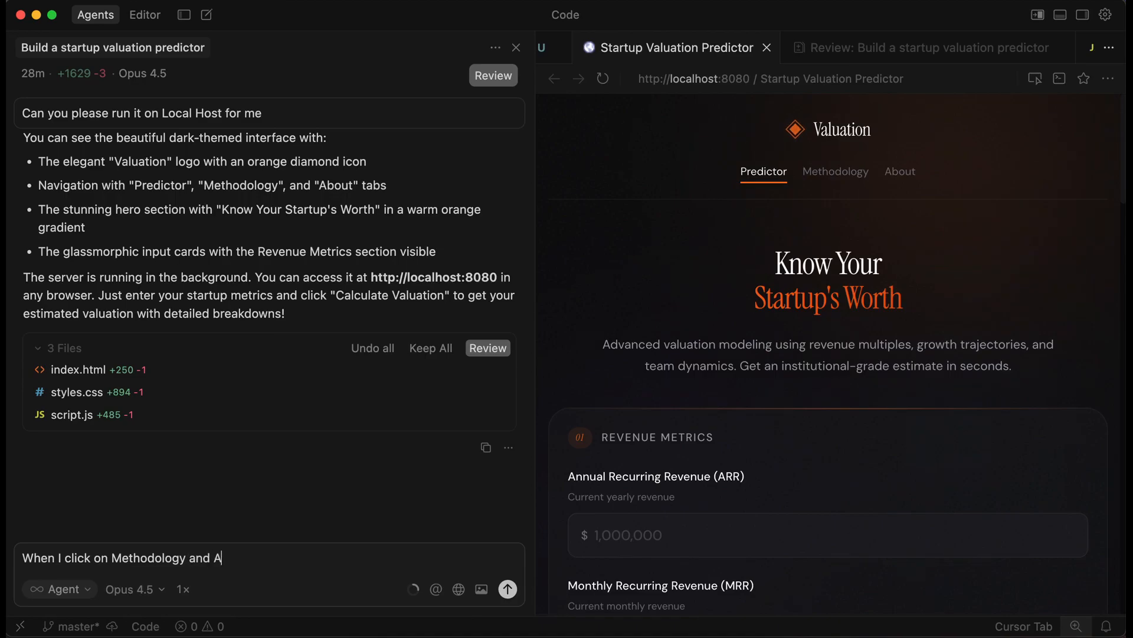
text(bout, nothing h)
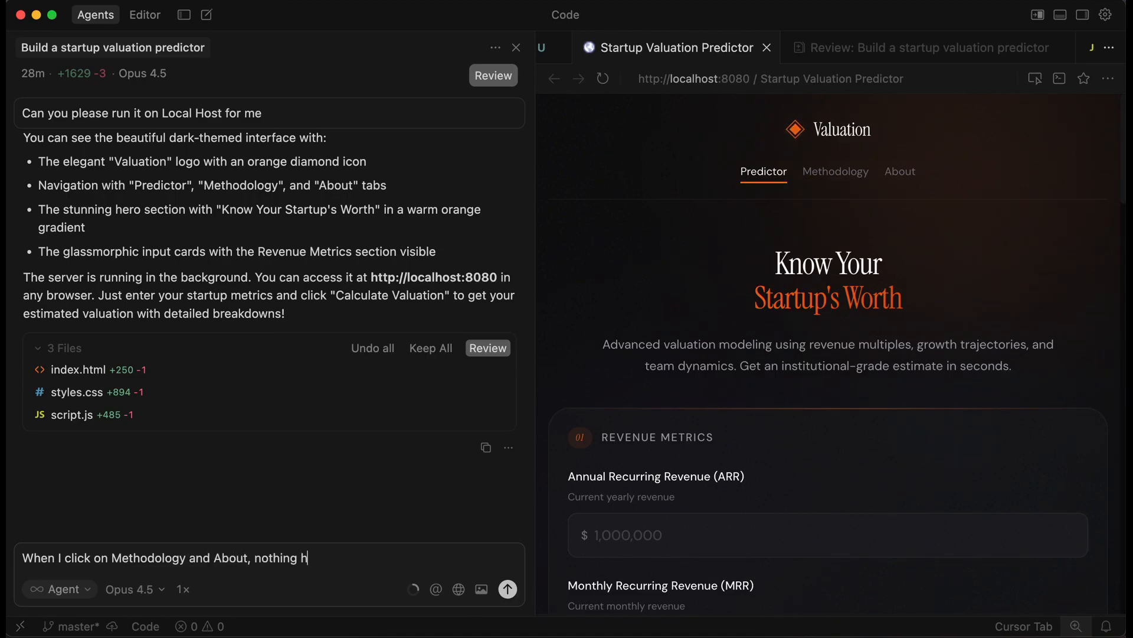
text(appens. Please)
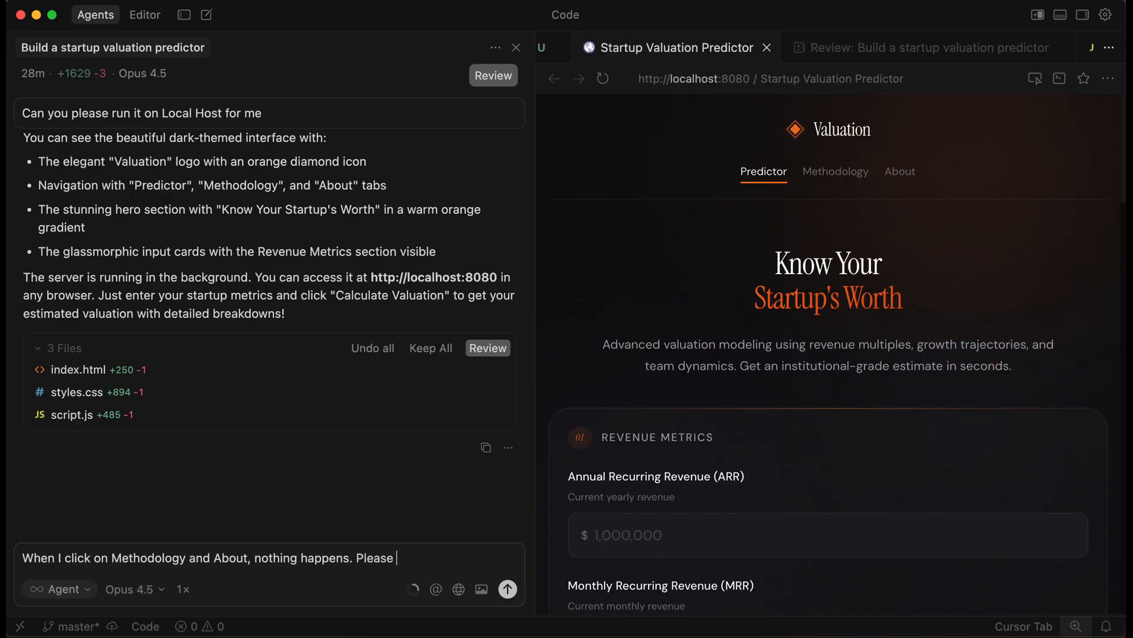
text(fix this and de)
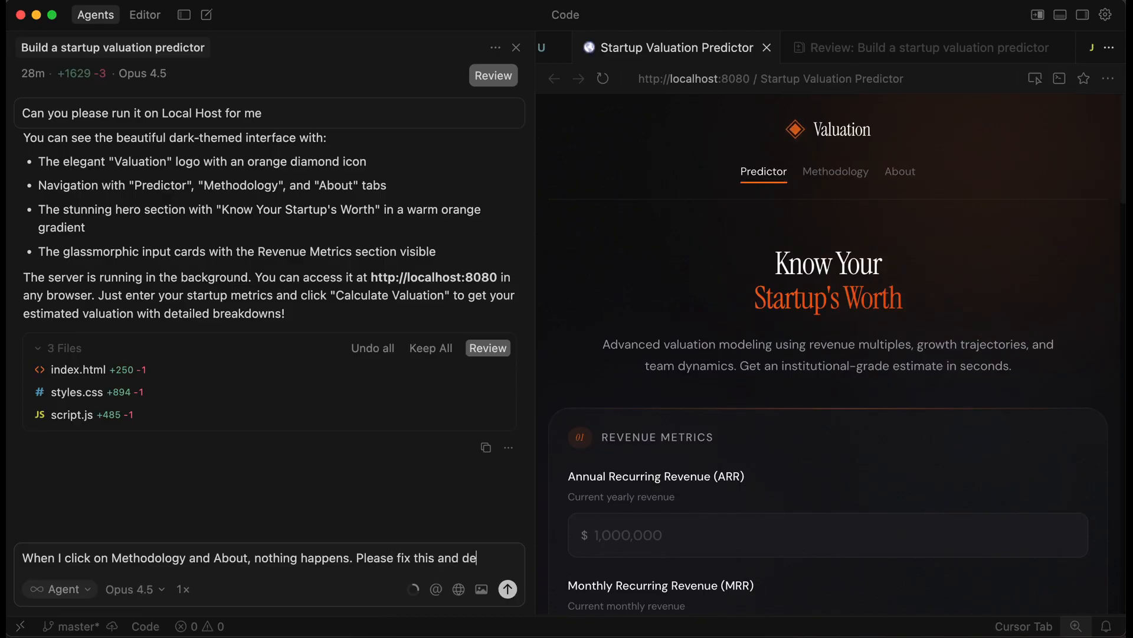
text(bug this.)
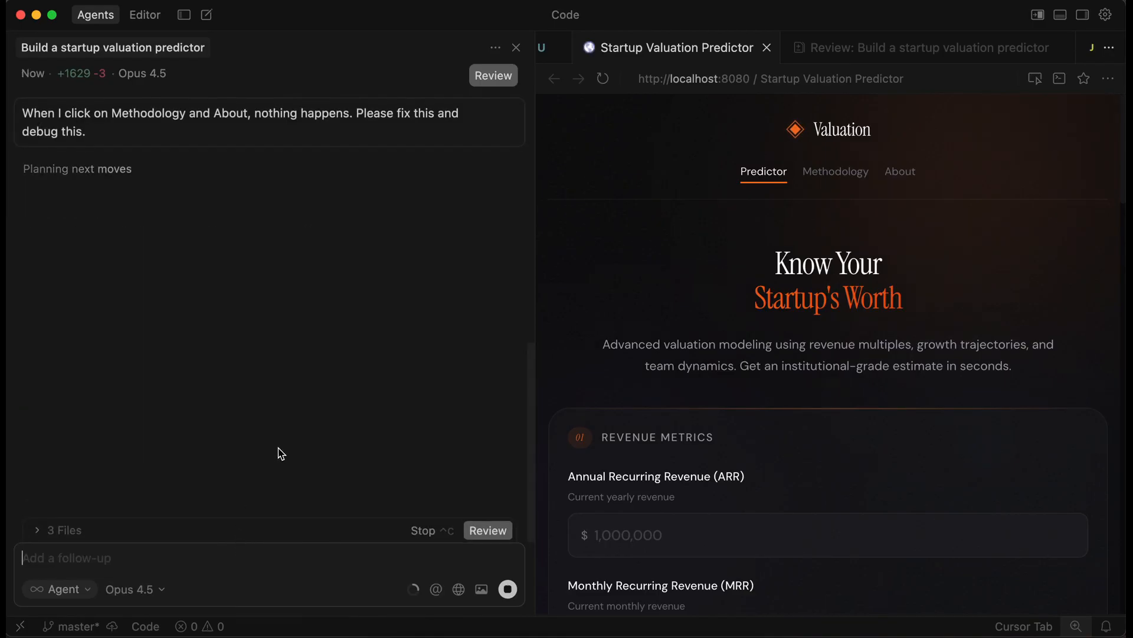
mouse_move(328, 414)
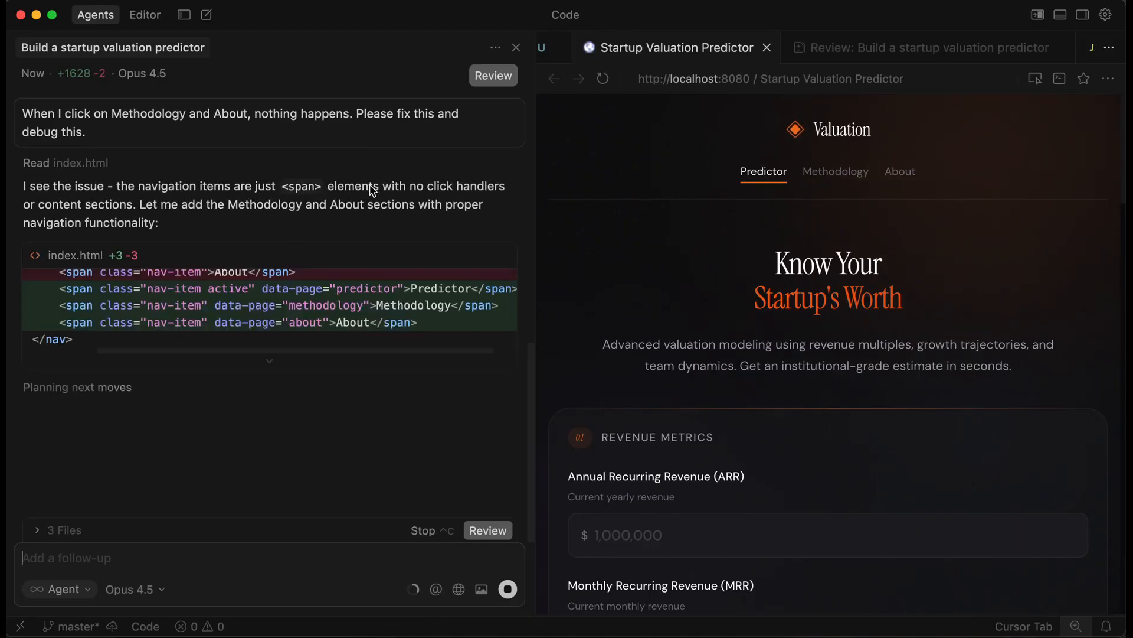
mouse_move(240, 212)
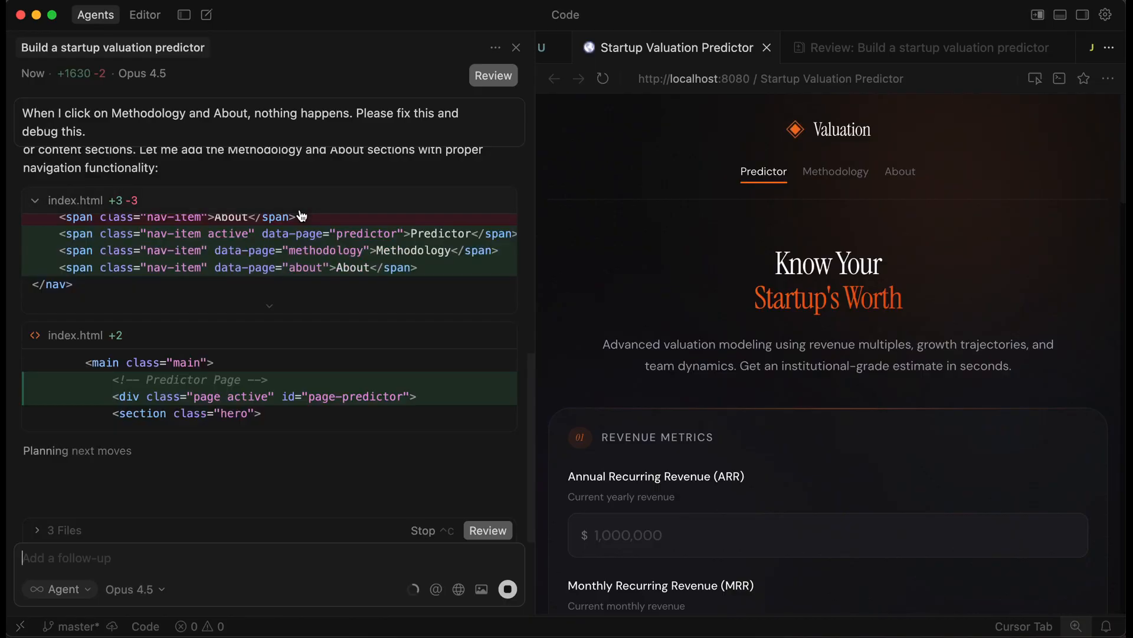
mouse_move(118, 204)
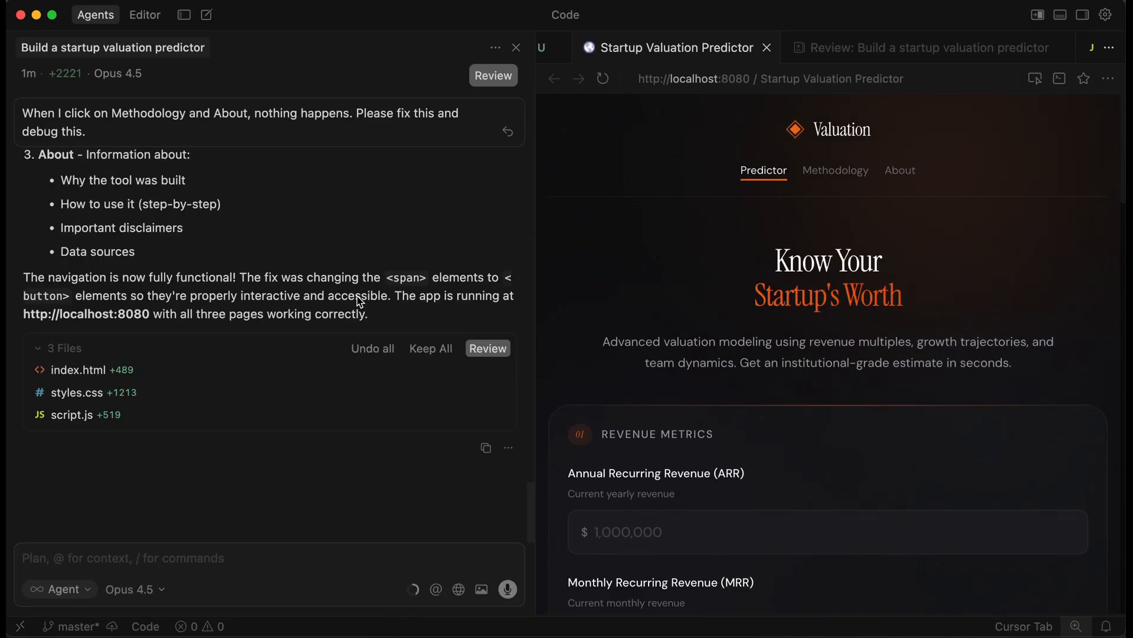
mouse_move(239, 144)
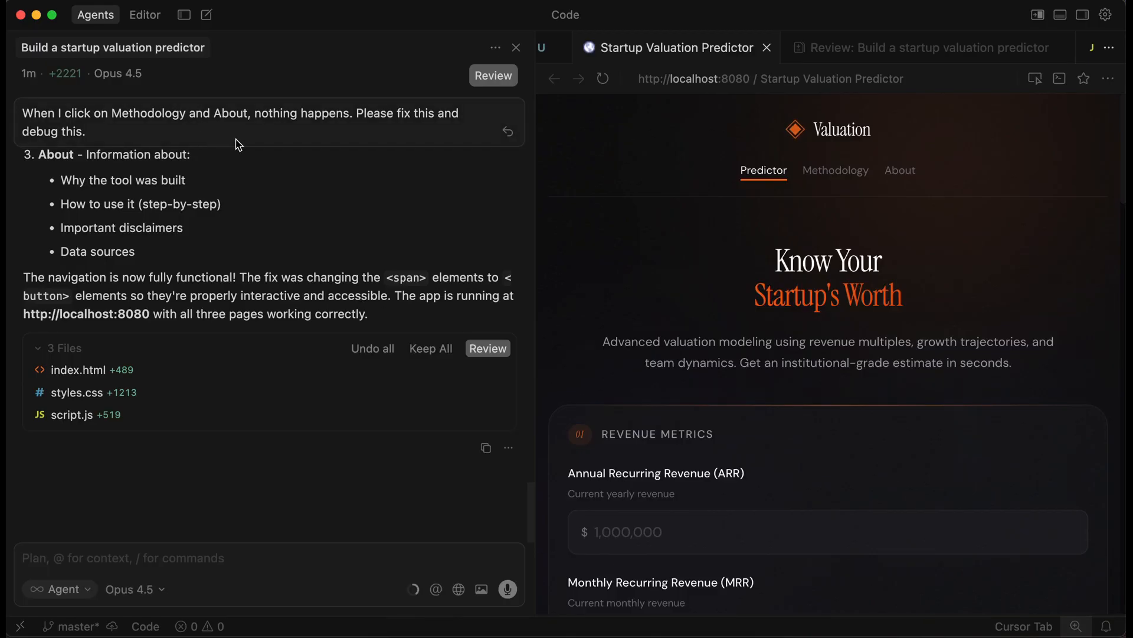
mouse_move(162, 277)
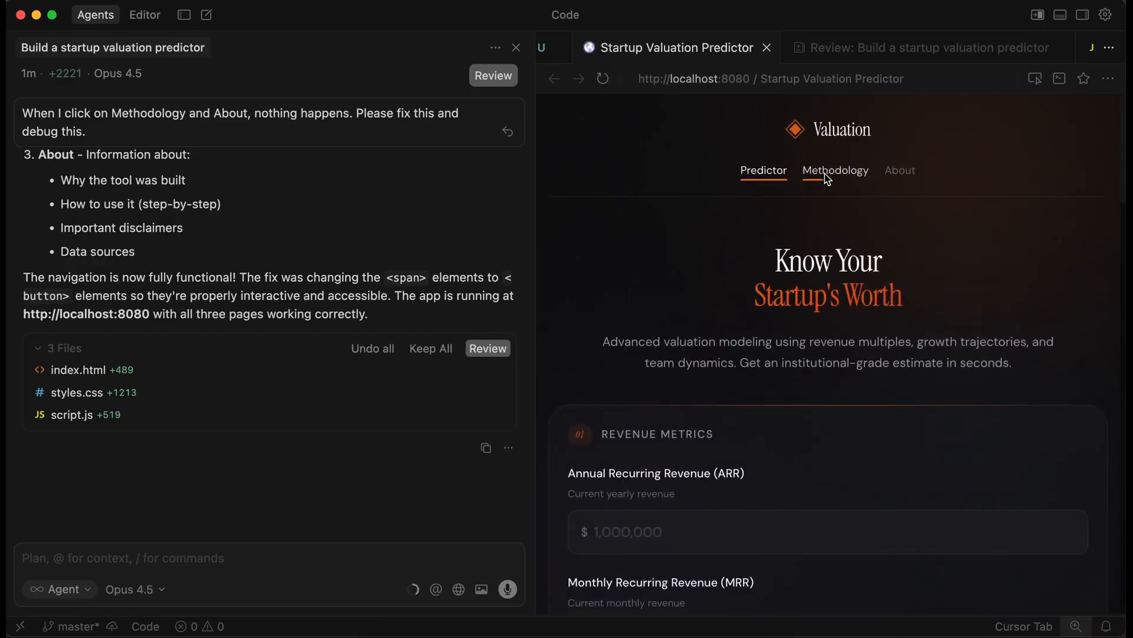
Step: Open the Methodology page in the preview to confirm the navigation fix works
click(836, 170)
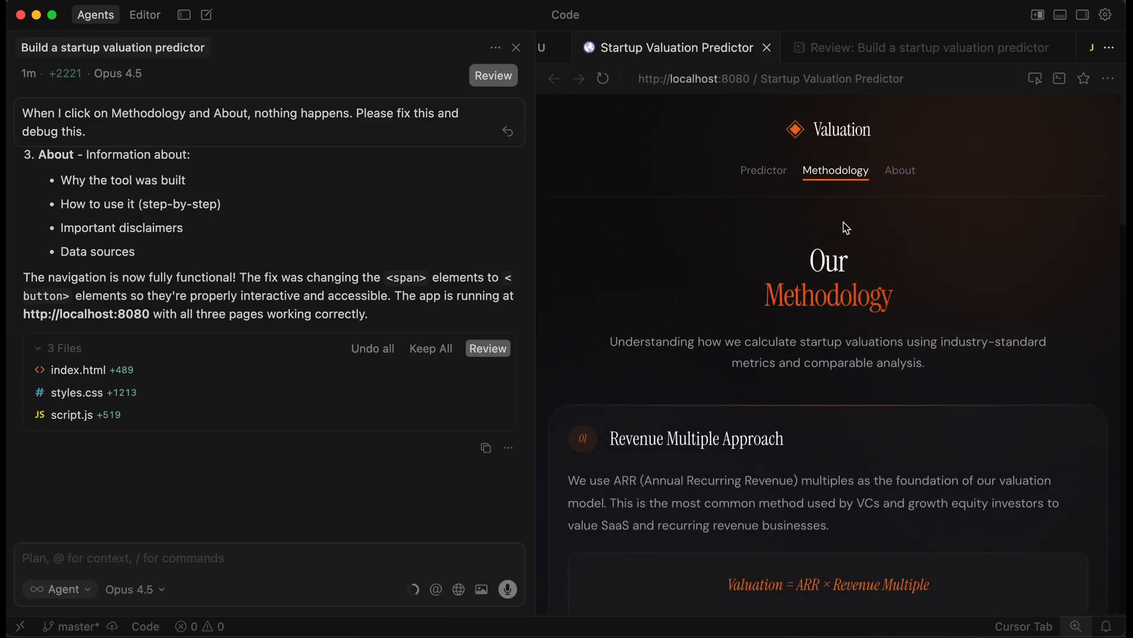
click(899, 170)
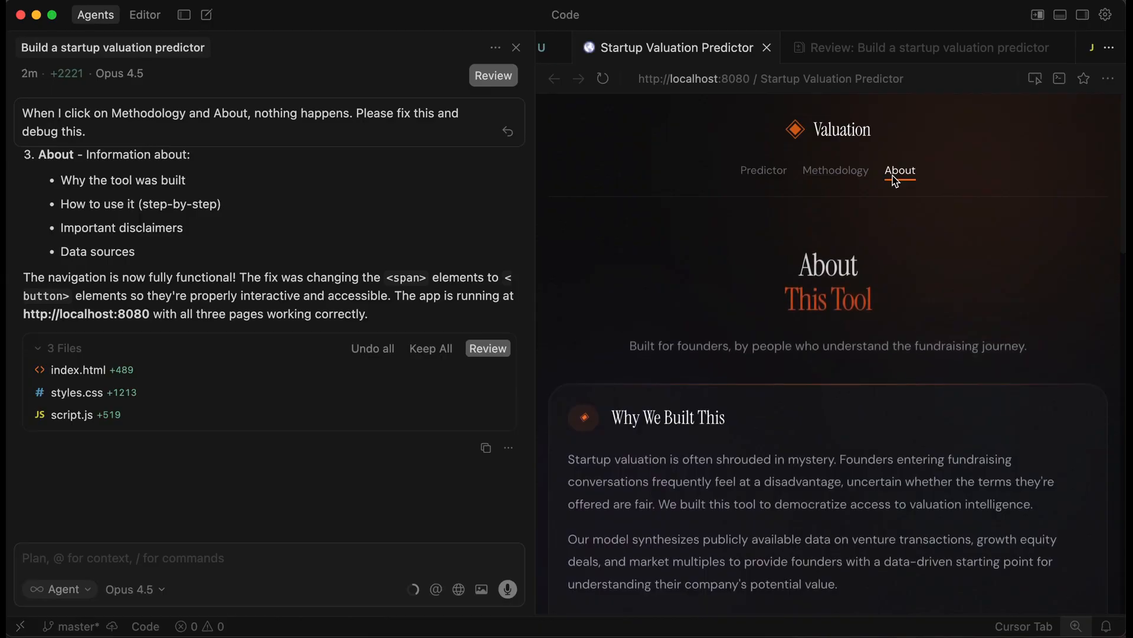
scroll(down, 3)
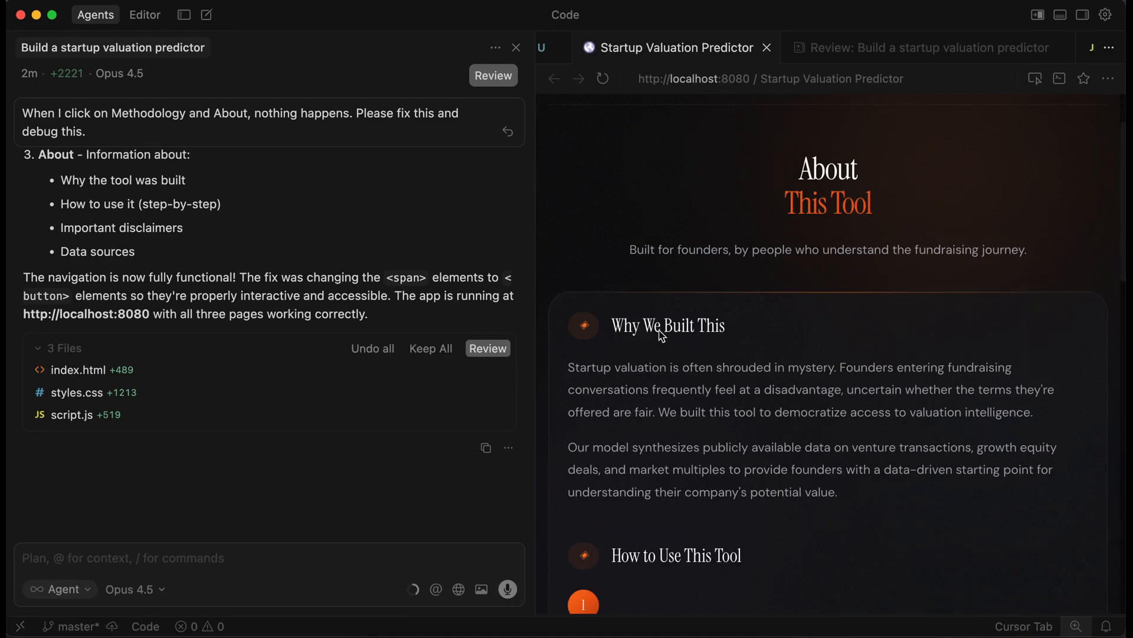
scroll(down, 3)
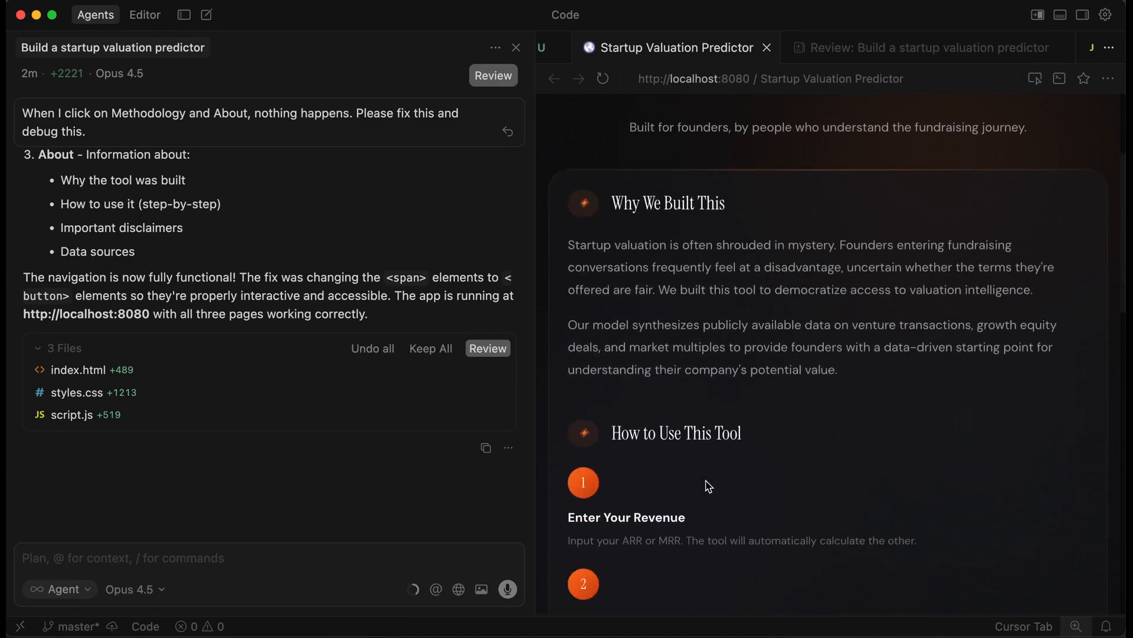
scroll(down, 3)
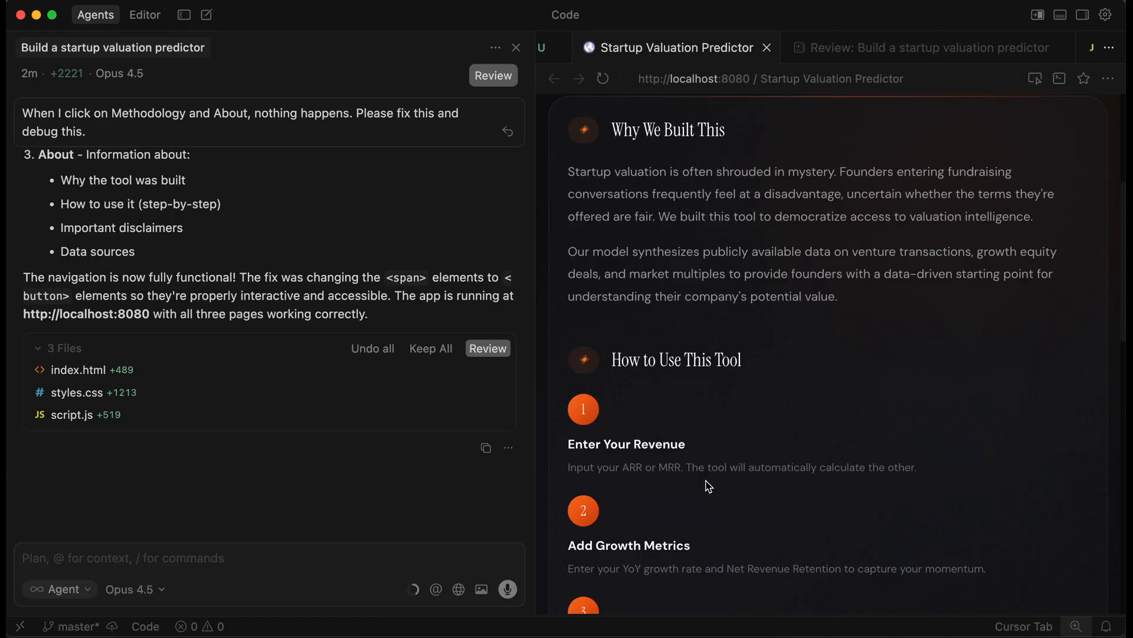
scroll(down, 3)
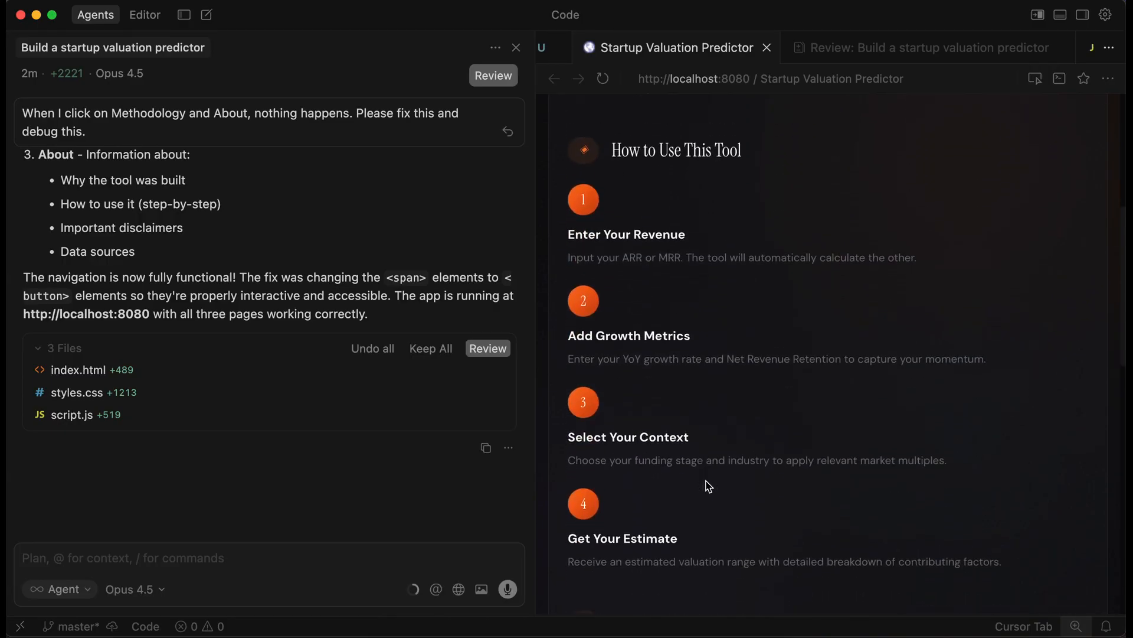
scroll(down, 3)
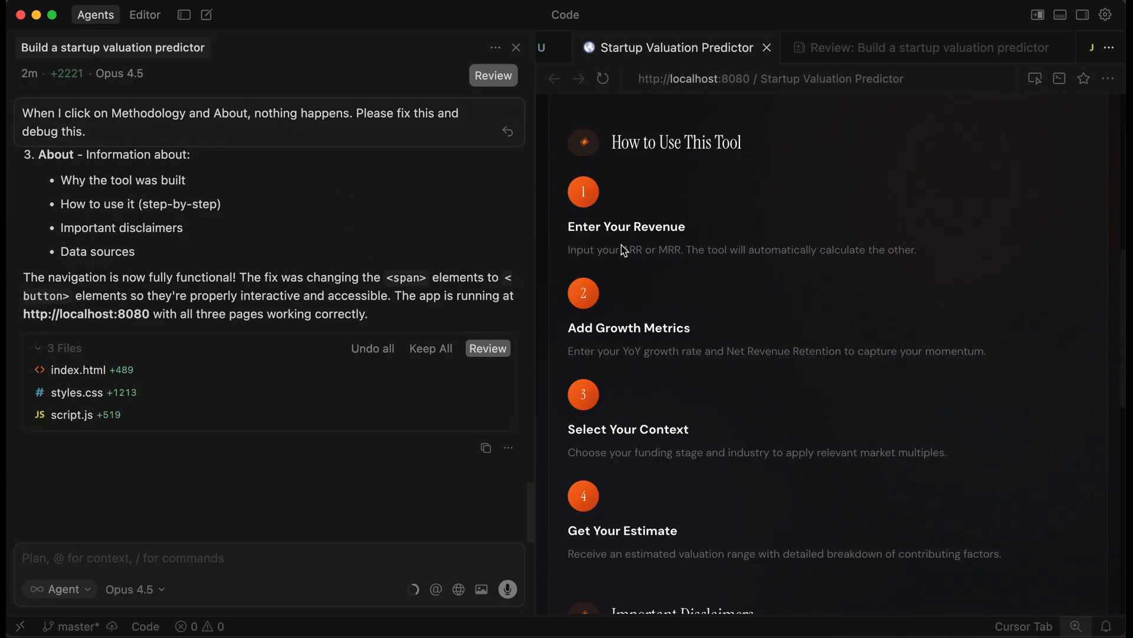
scroll(down, 3)
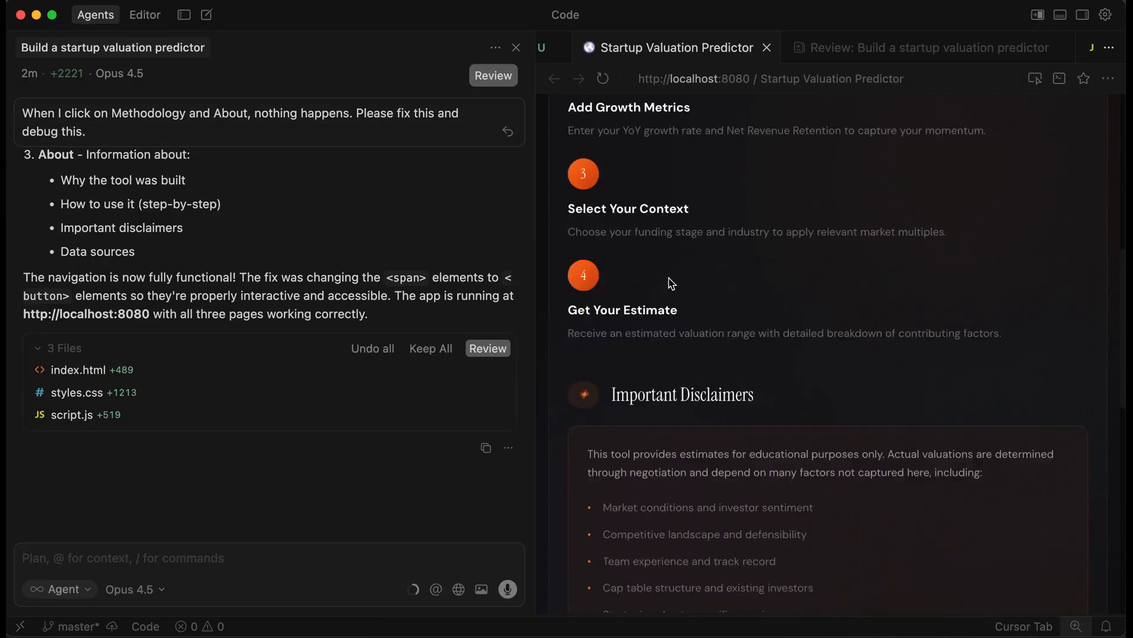
scroll(down, 3)
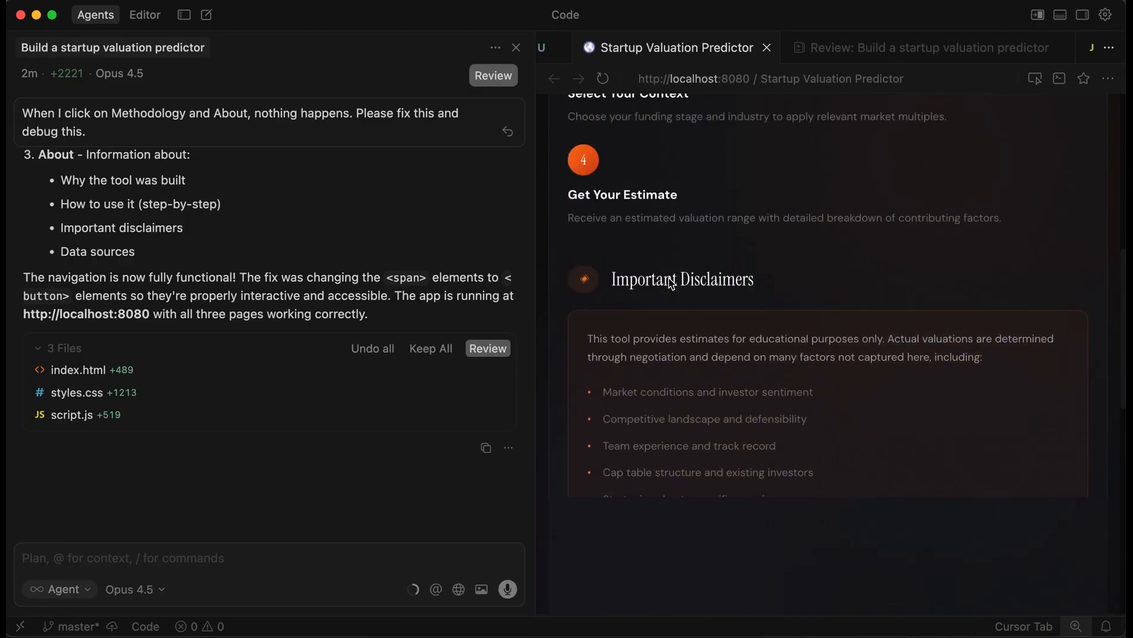
scroll(down, 3)
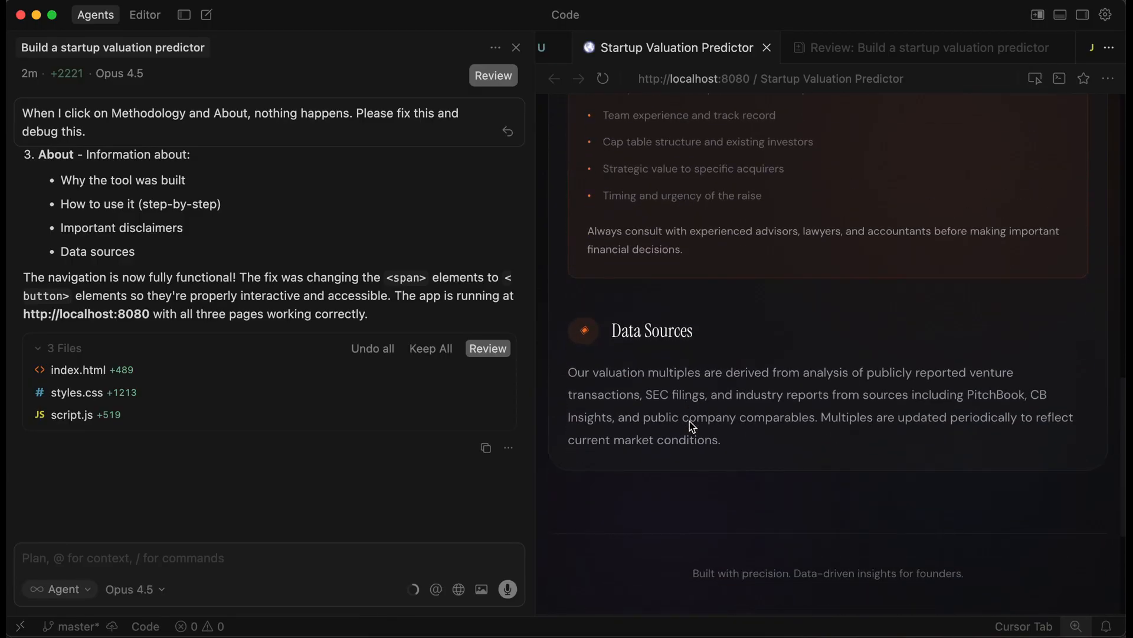
scroll(up, 3)
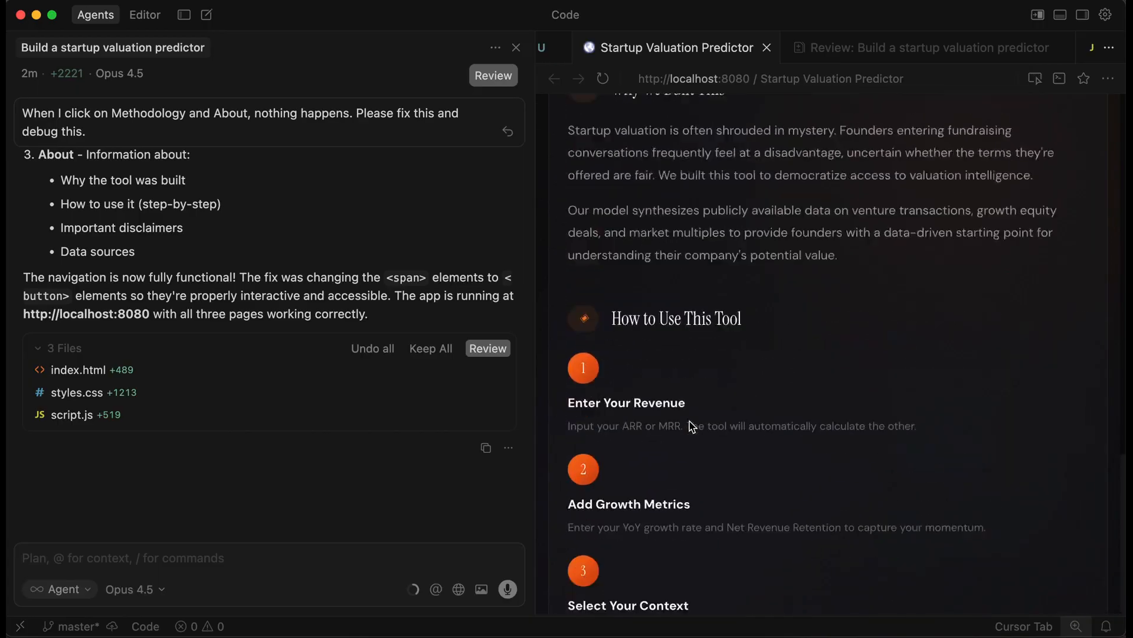
Step: Review the Methodology page's revenue multiple approach and industry base multiples sections
click(836, 170)
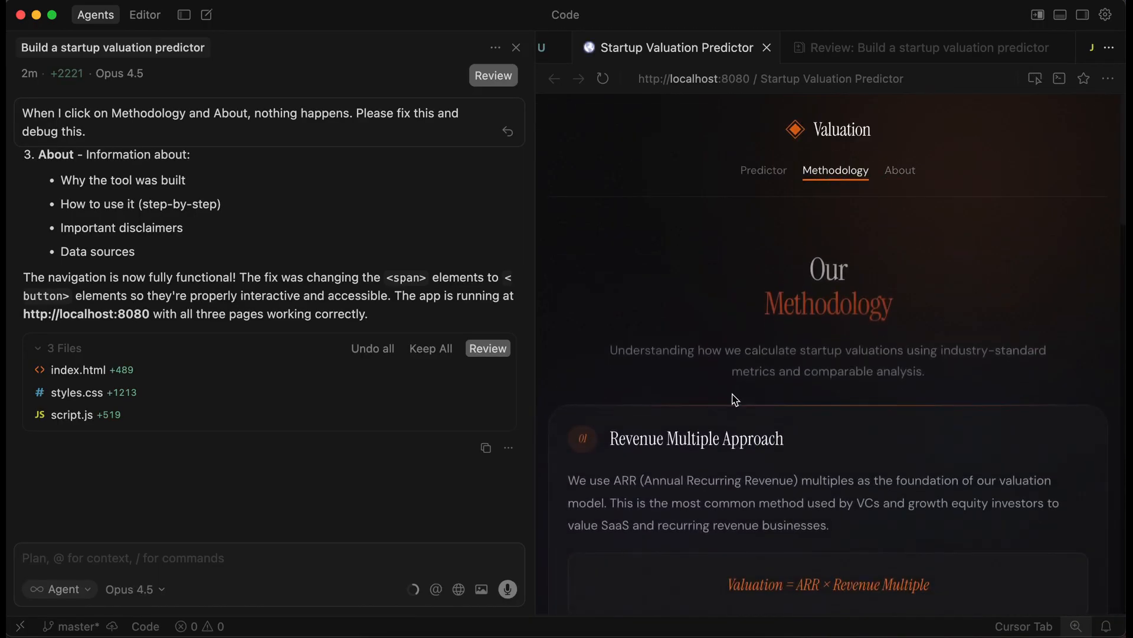
scroll(down, 3)
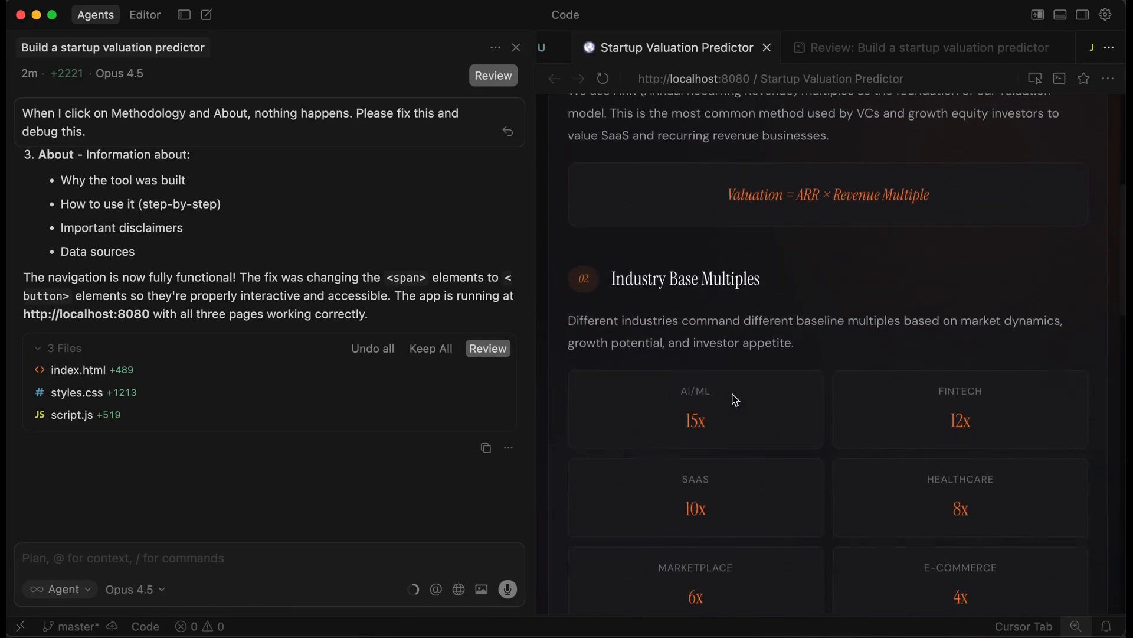
scroll(up, 3)
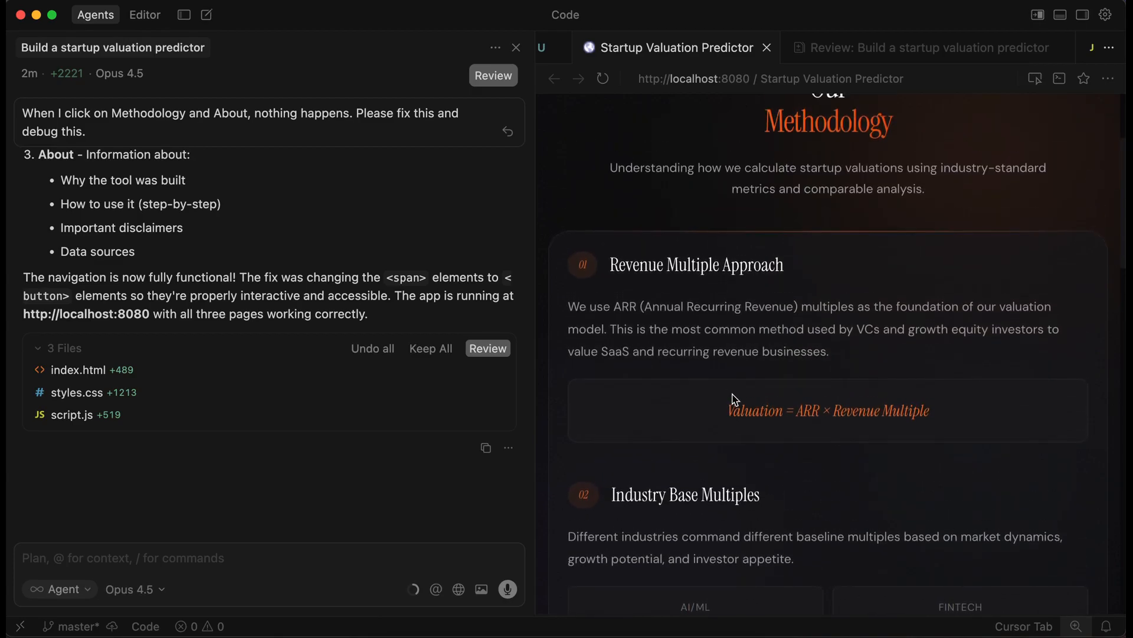
scroll(up, 3)
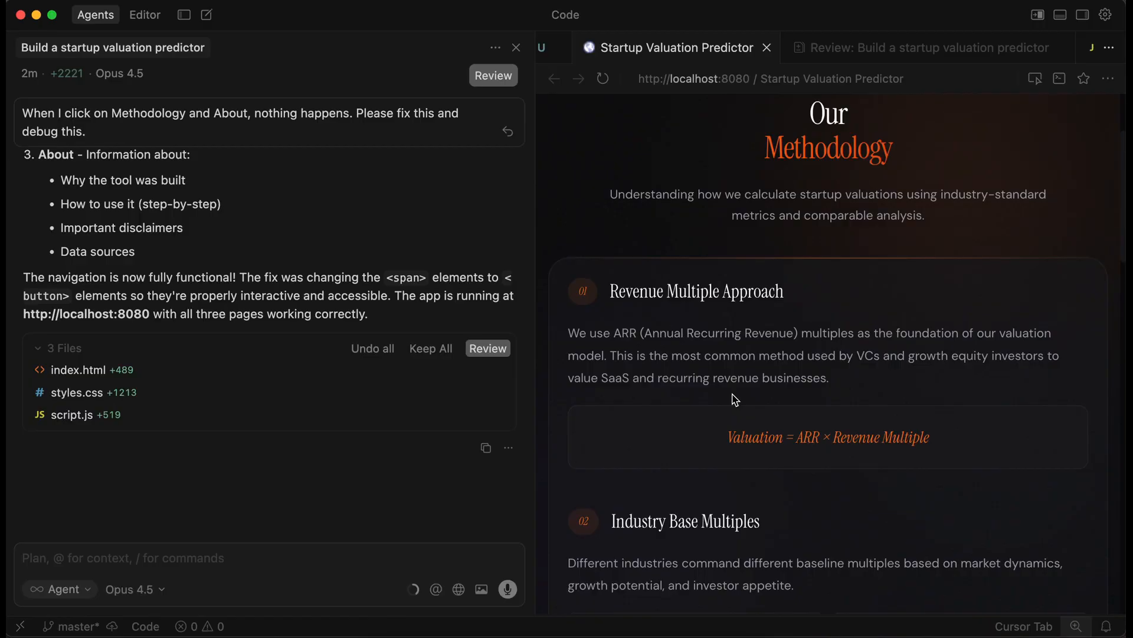
scroll(up, 3)
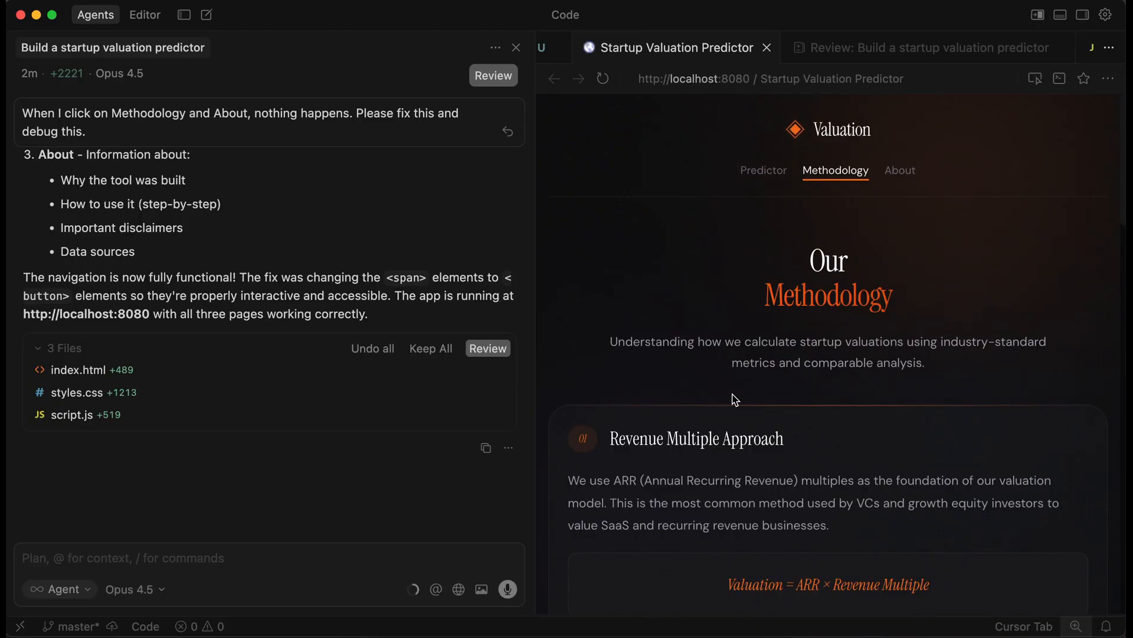
mouse_move(779, 326)
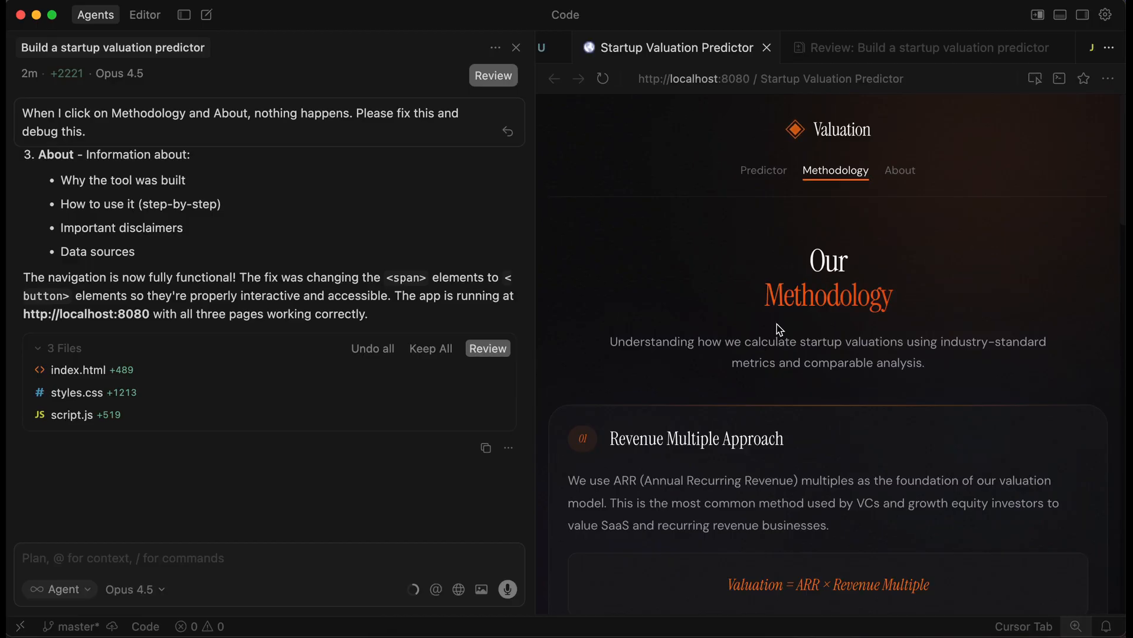
mouse_move(772, 346)
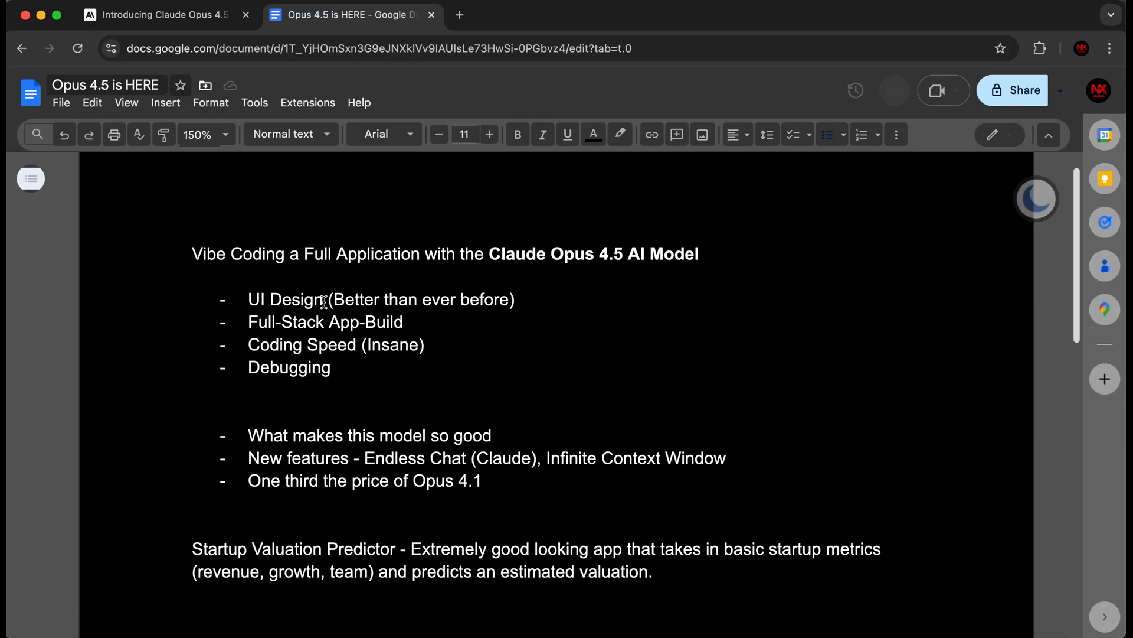
mouse_move(312, 334)
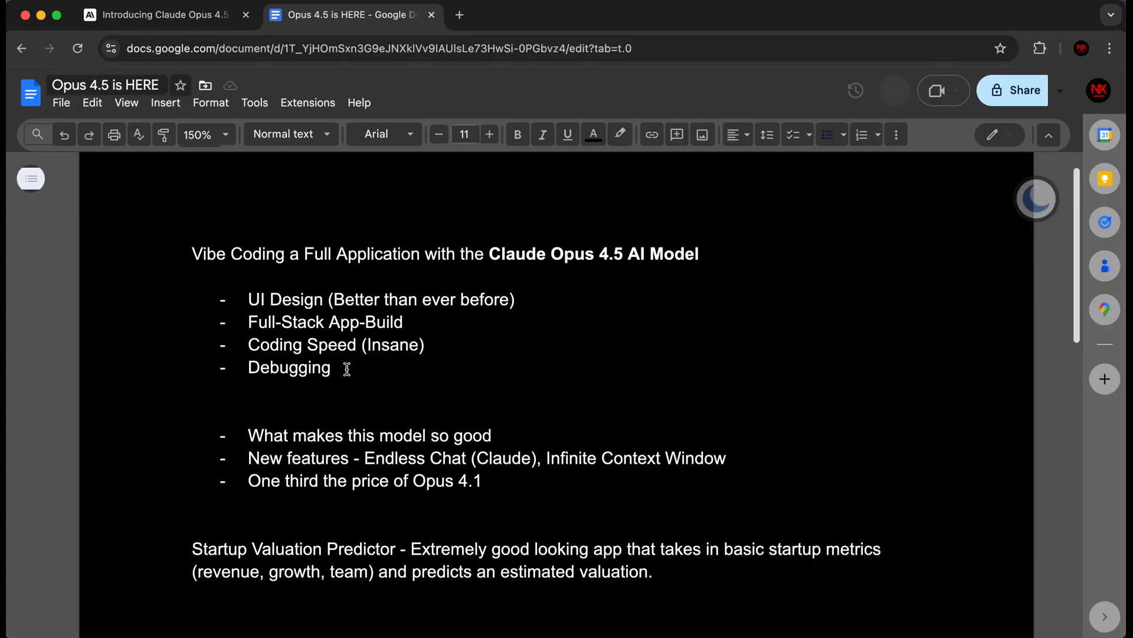
mouse_move(326, 393)
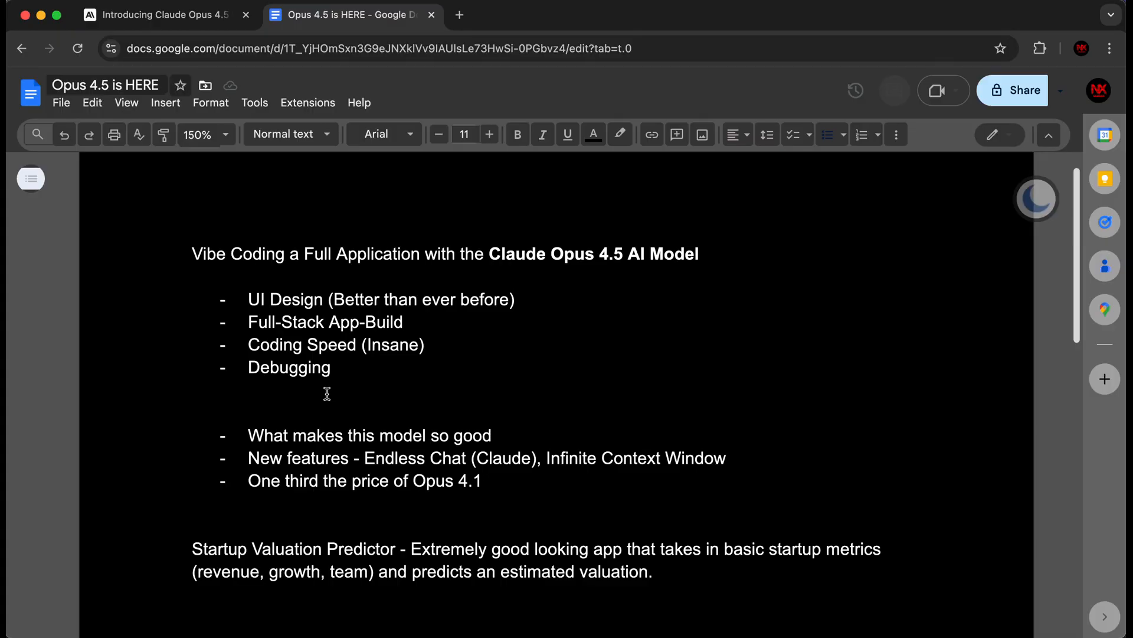
mouse_move(375, 435)
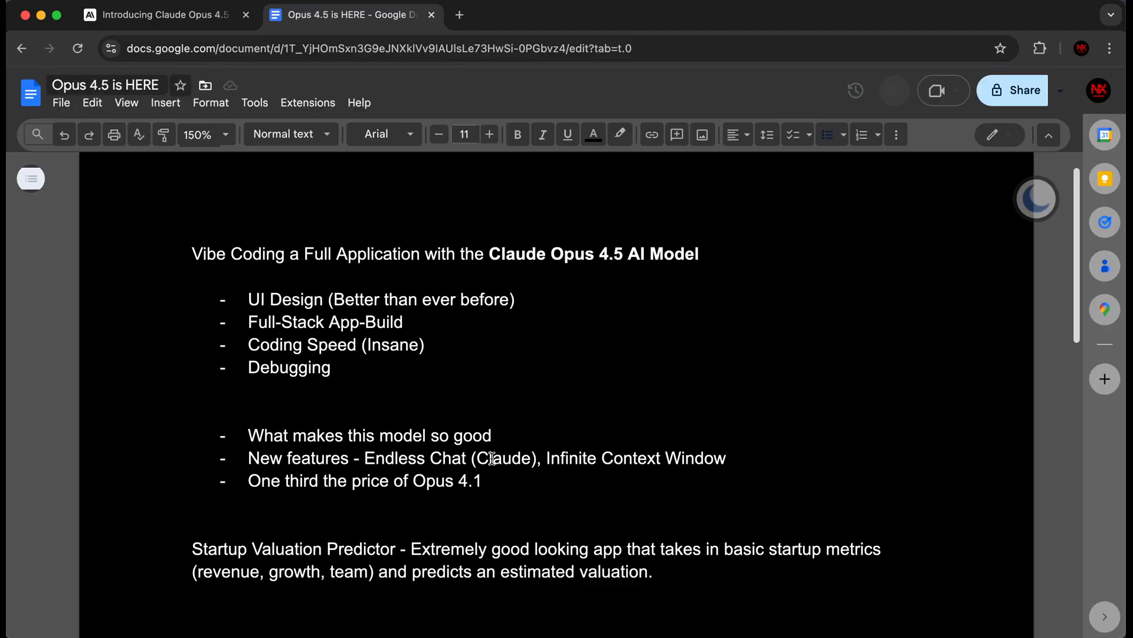
mouse_move(349, 490)
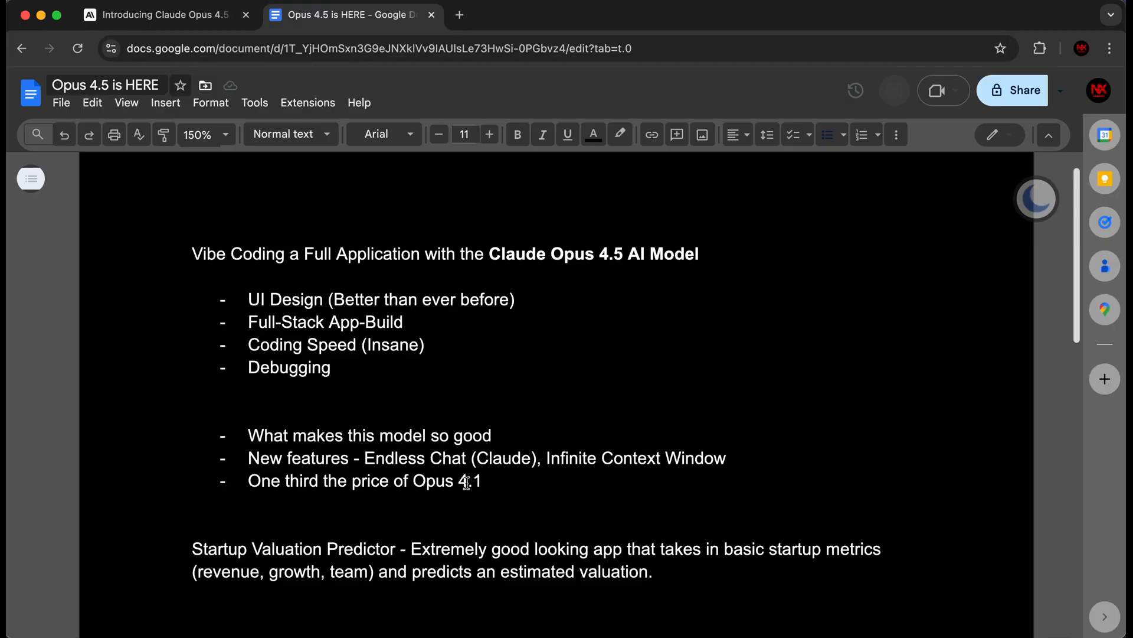
mouse_move(483, 480)
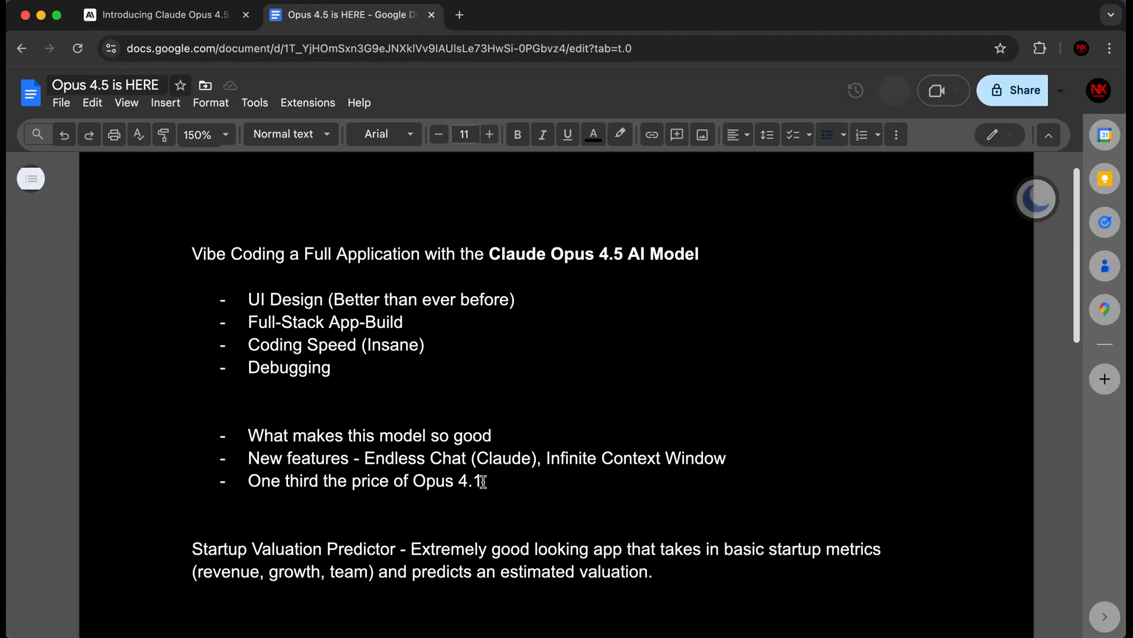
Step: Look over the Opus 4.5 article's effort-control benchmarks and concerning-behavior safety chart
click(160, 14)
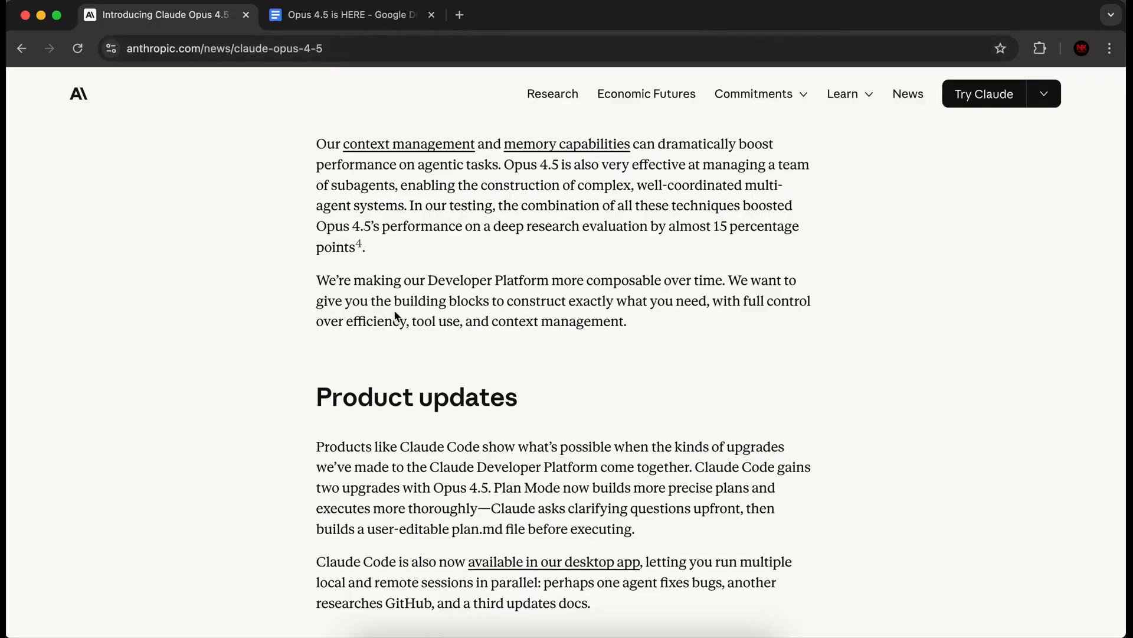
mouse_move(399, 384)
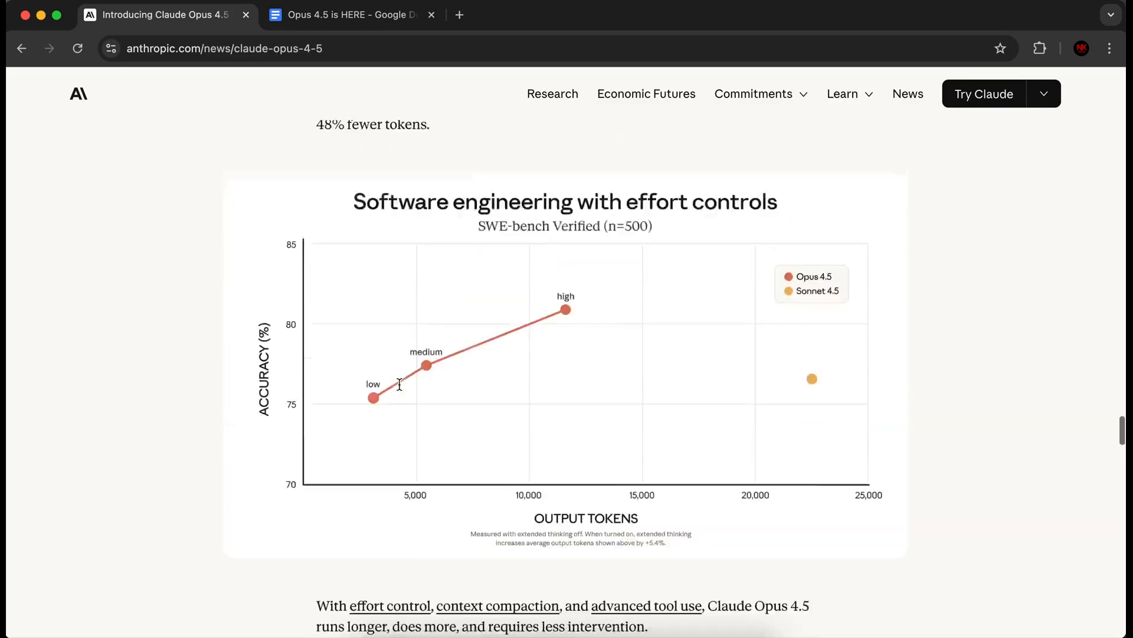
scroll(down, 3)
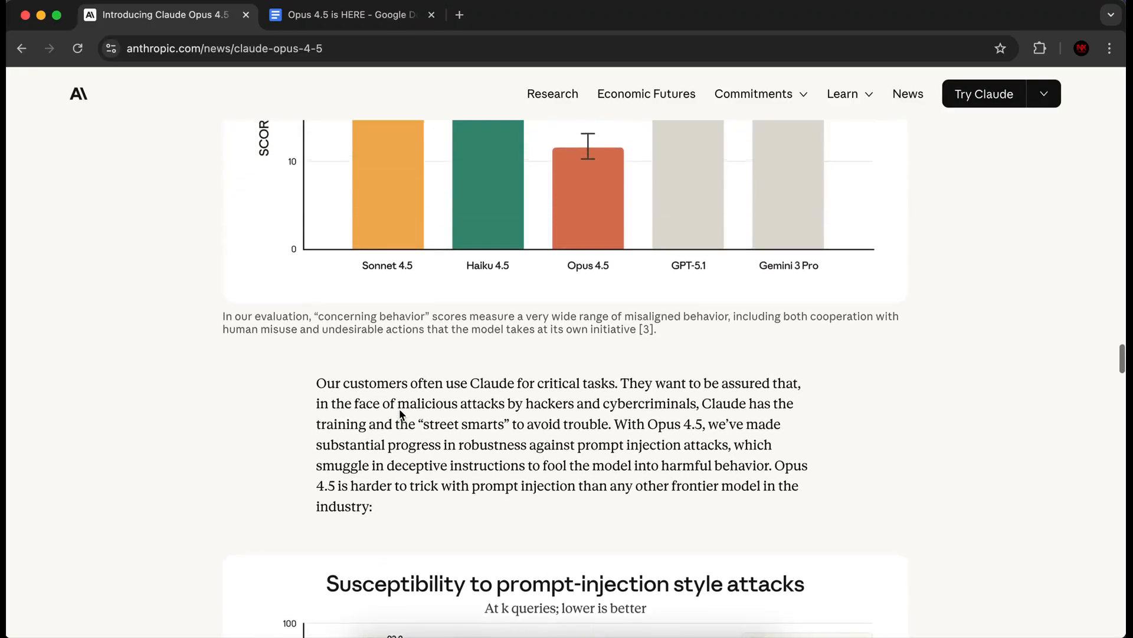
scroll(up, 3)
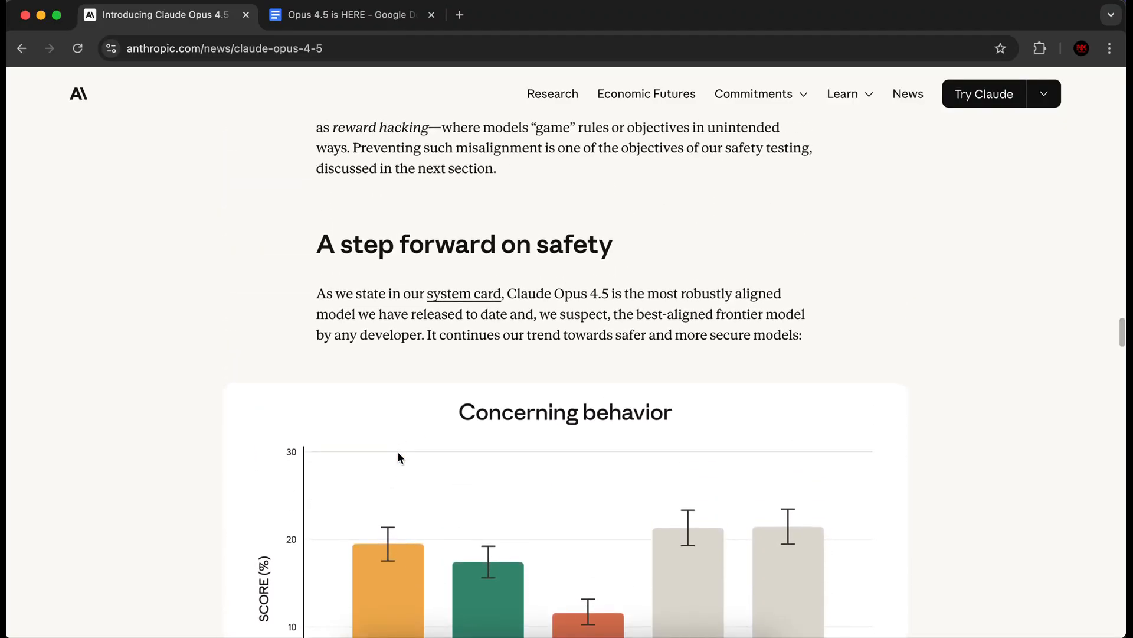